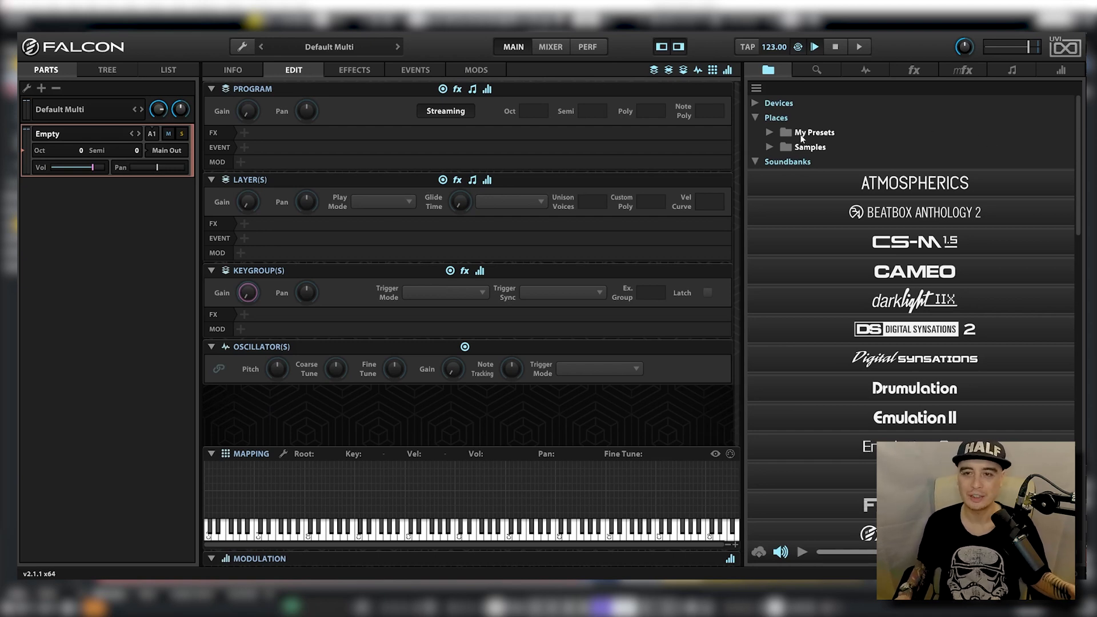
Reach the Samples favourite folder on the Data (D:) drive in the browser
left_click(755, 103)
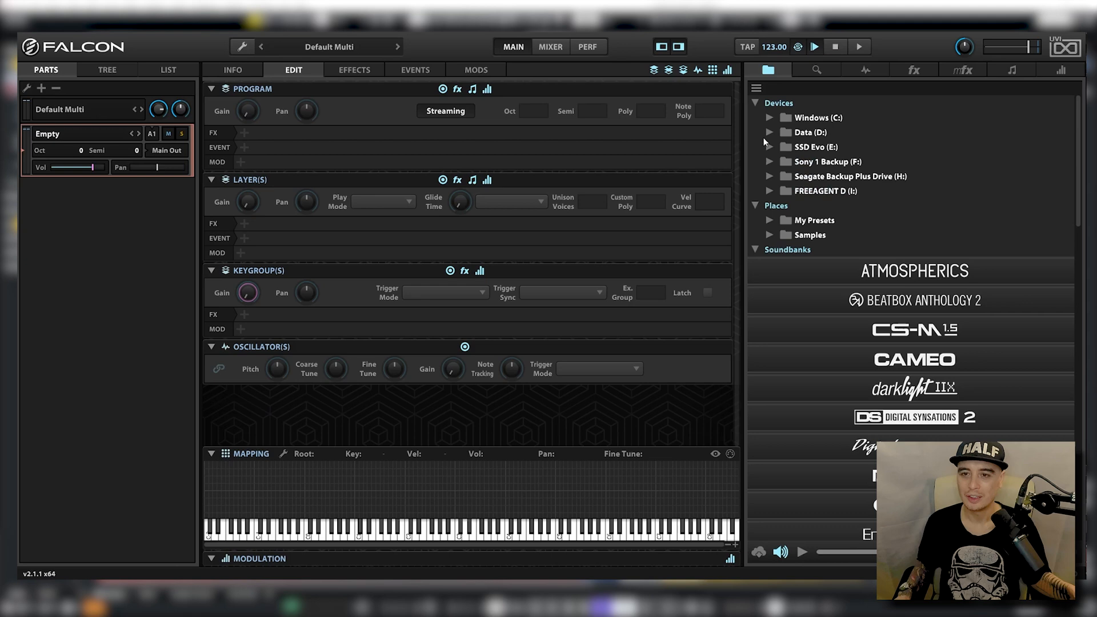
left_click(768, 133)
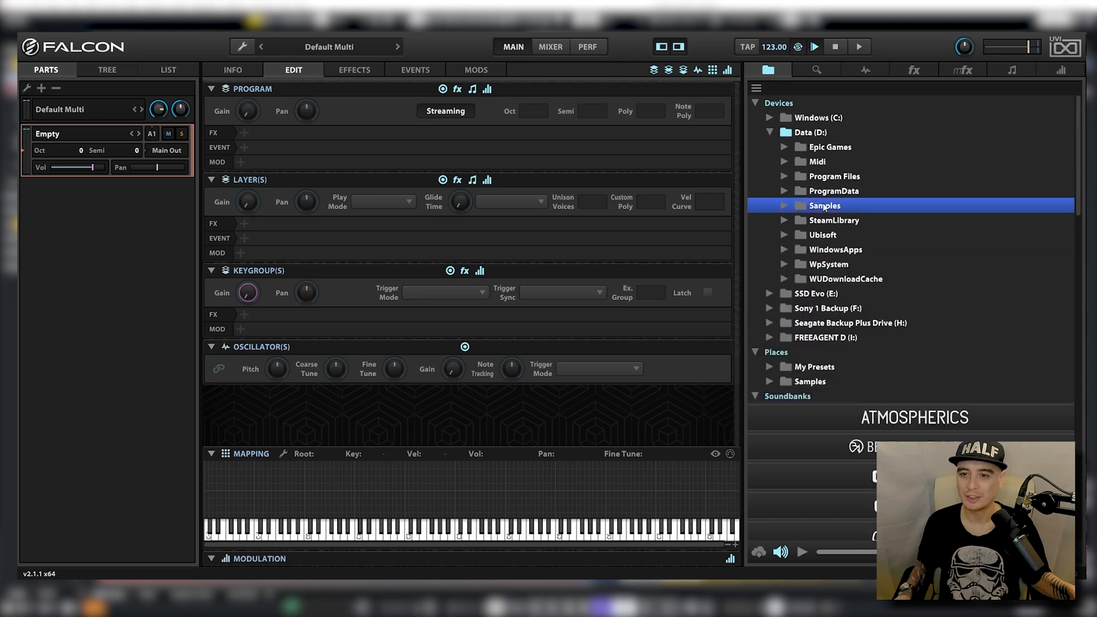
right_click(824, 204)
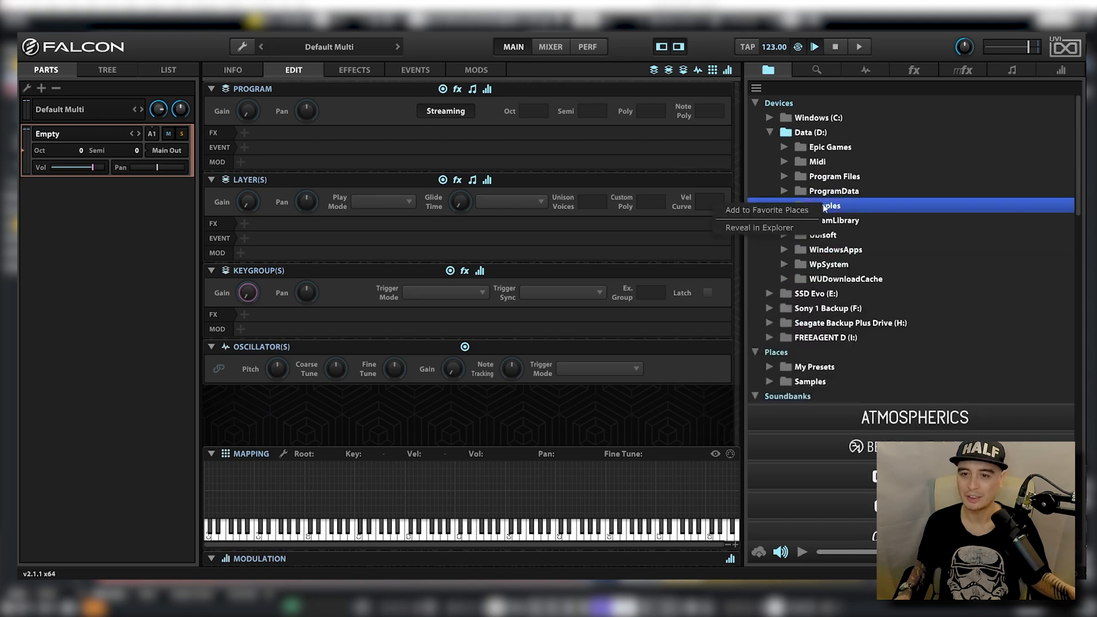
mouse_move(767, 106)
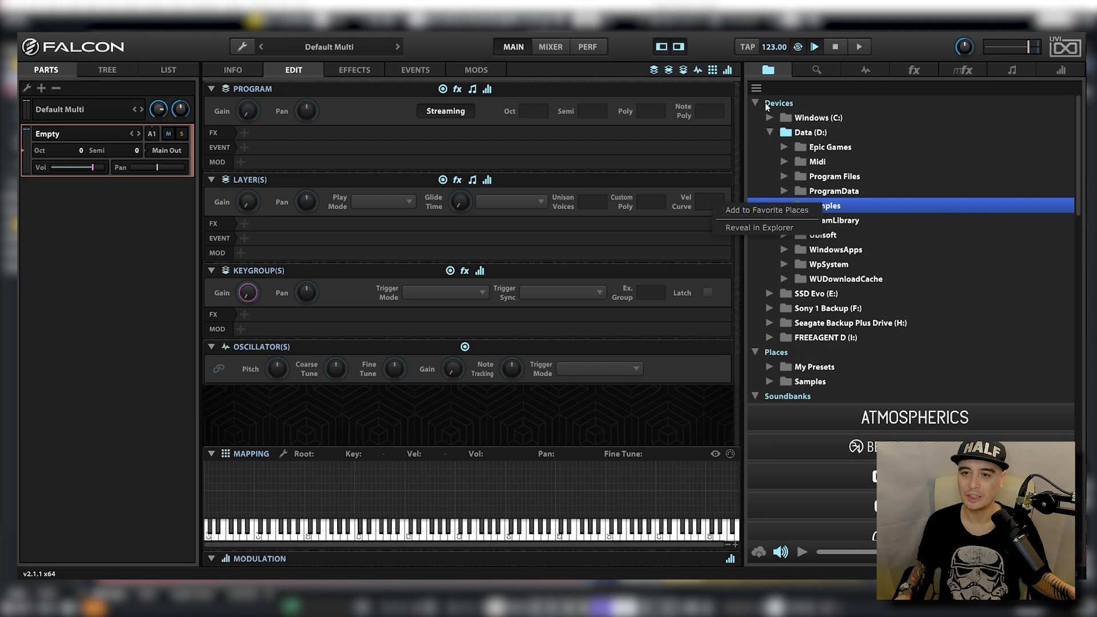
left_click(755, 103)
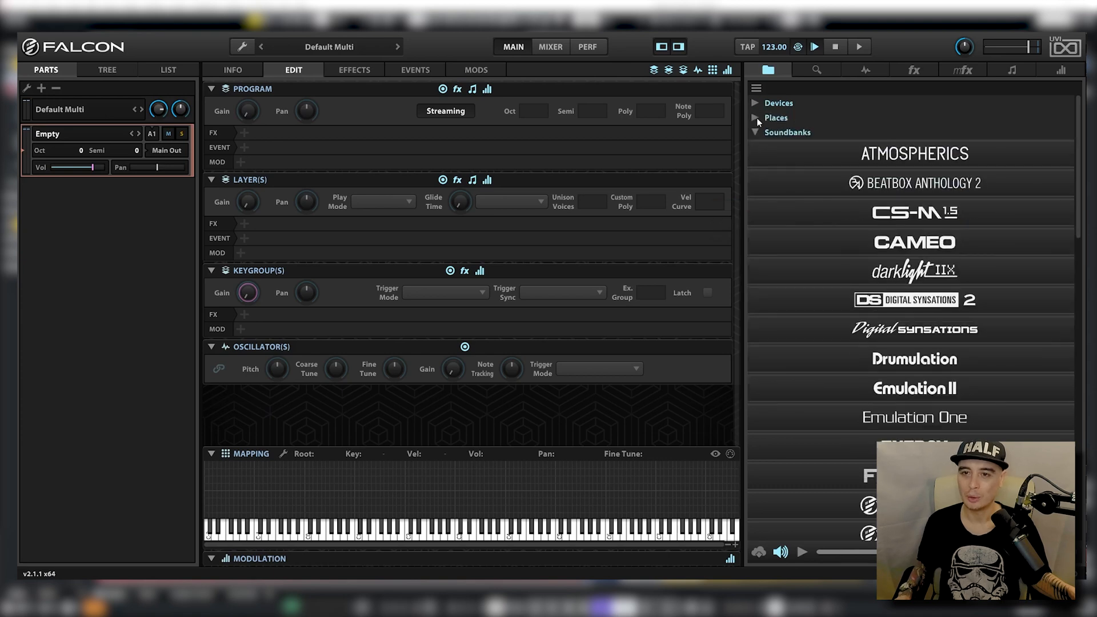
left_click(755, 118)
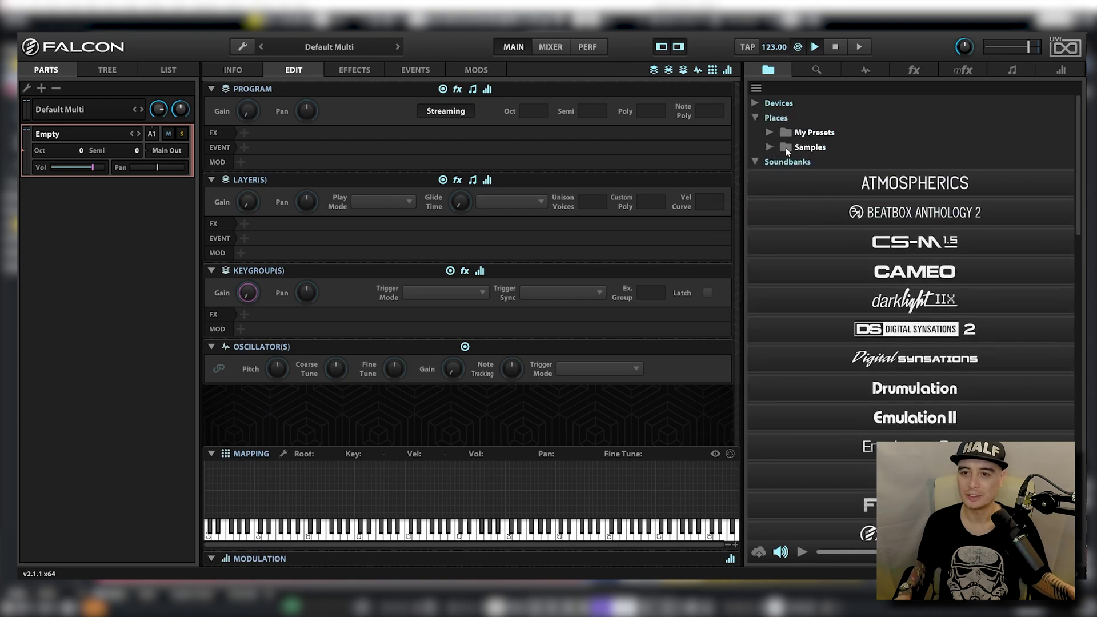
left_click(769, 148)
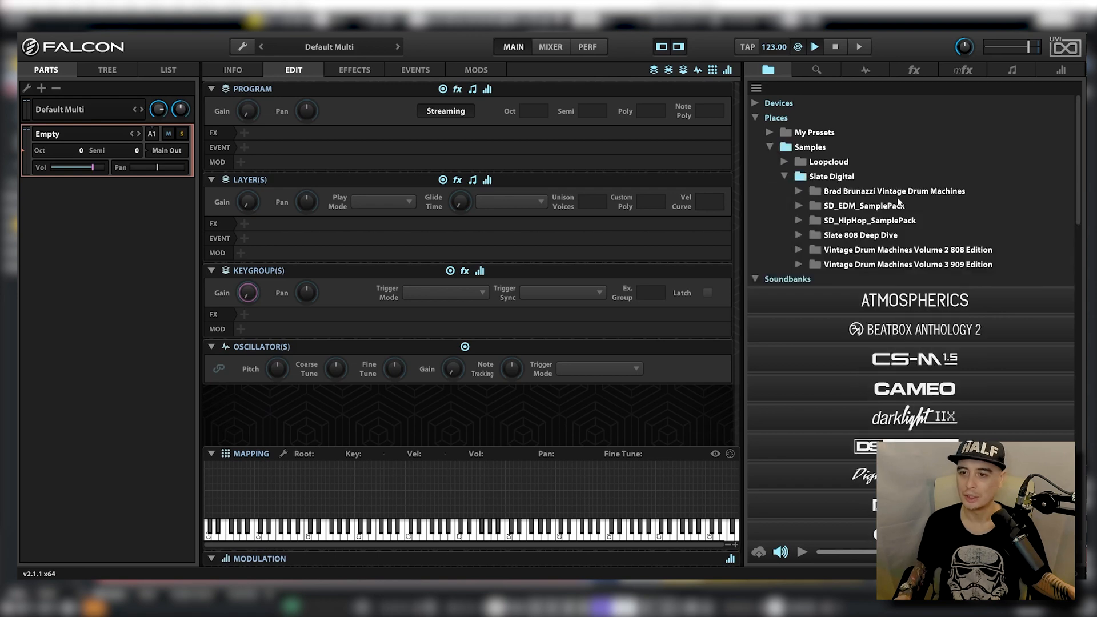
Drill into Brad Brunazzi Vintage Drum Machines > Raw Vintage Machines > LinnDrum > Kick and audition SD_LINDRUM_Kick_1.wav
left_click(799, 191)
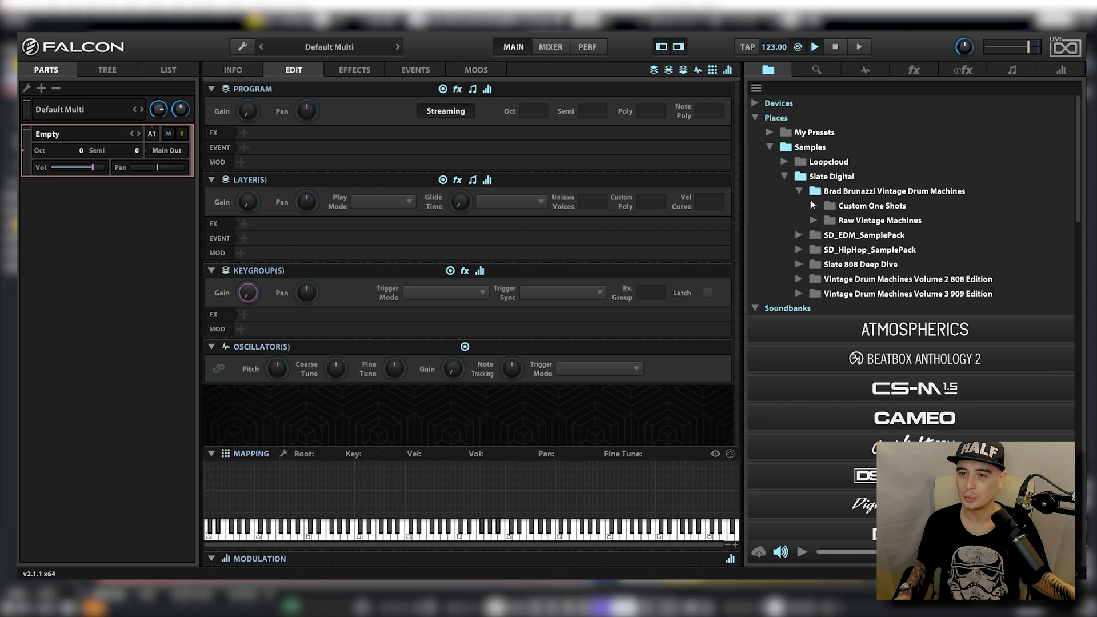
left_click(815, 219)
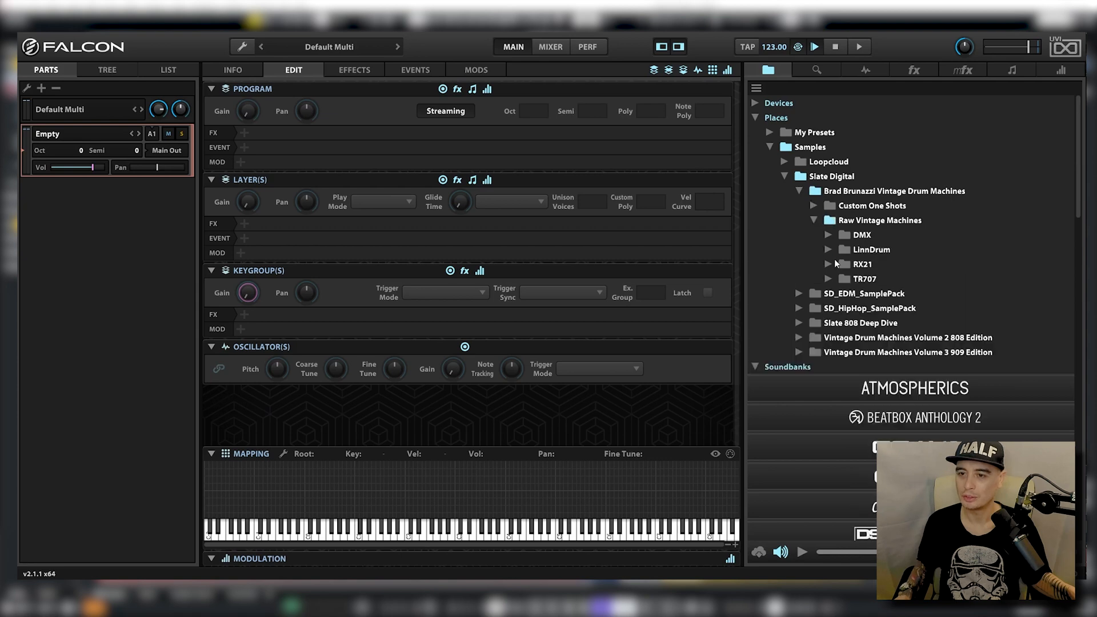
left_click(829, 249)
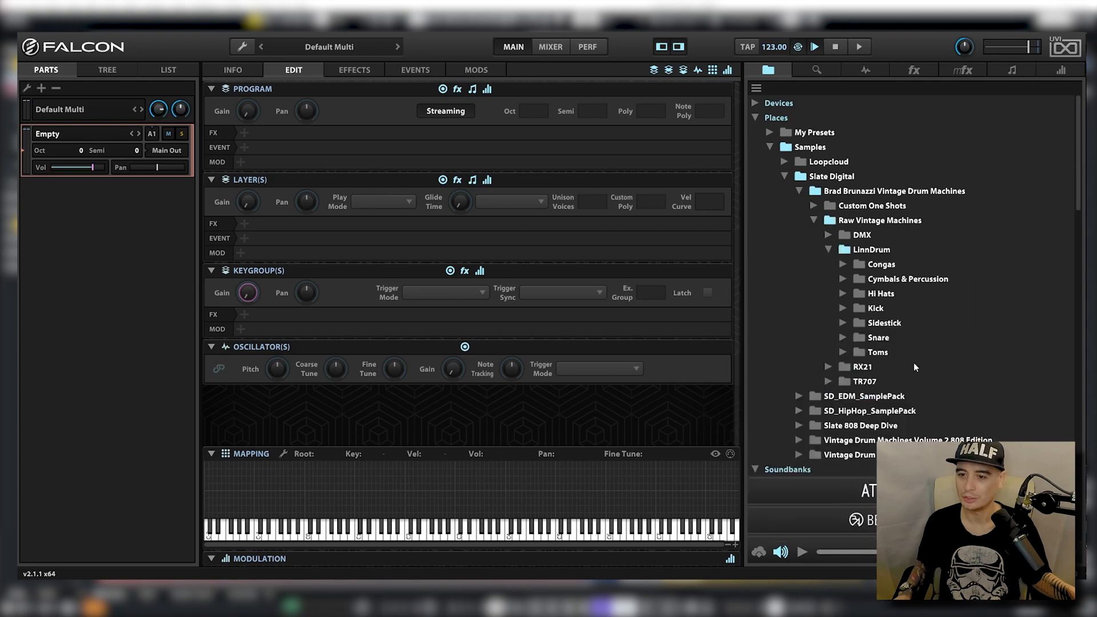
left_click(874, 307)
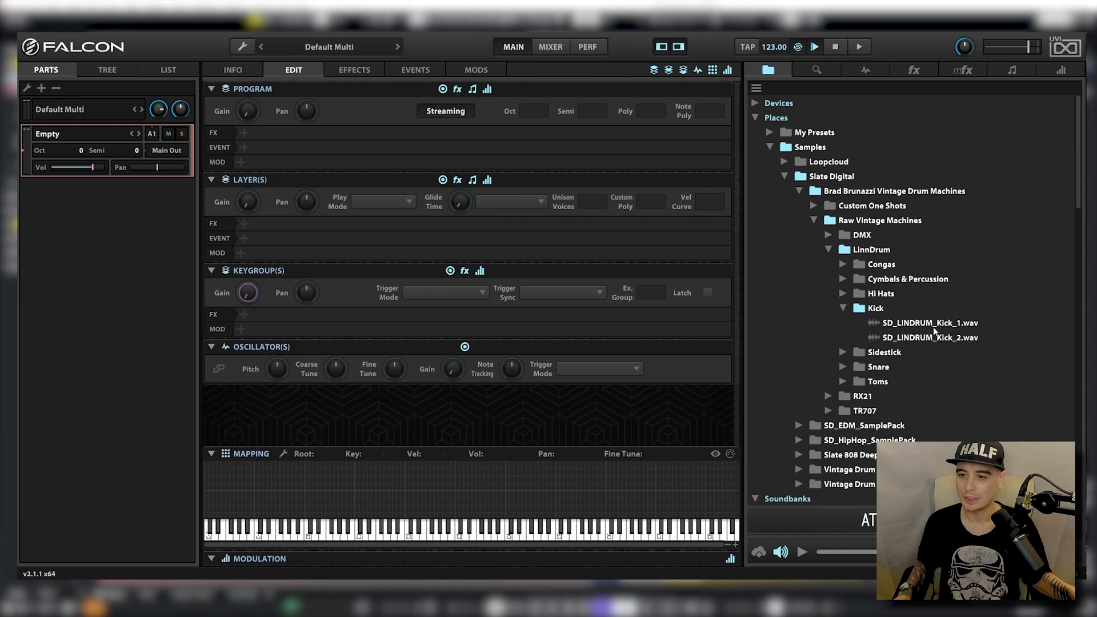
left_click(928, 322)
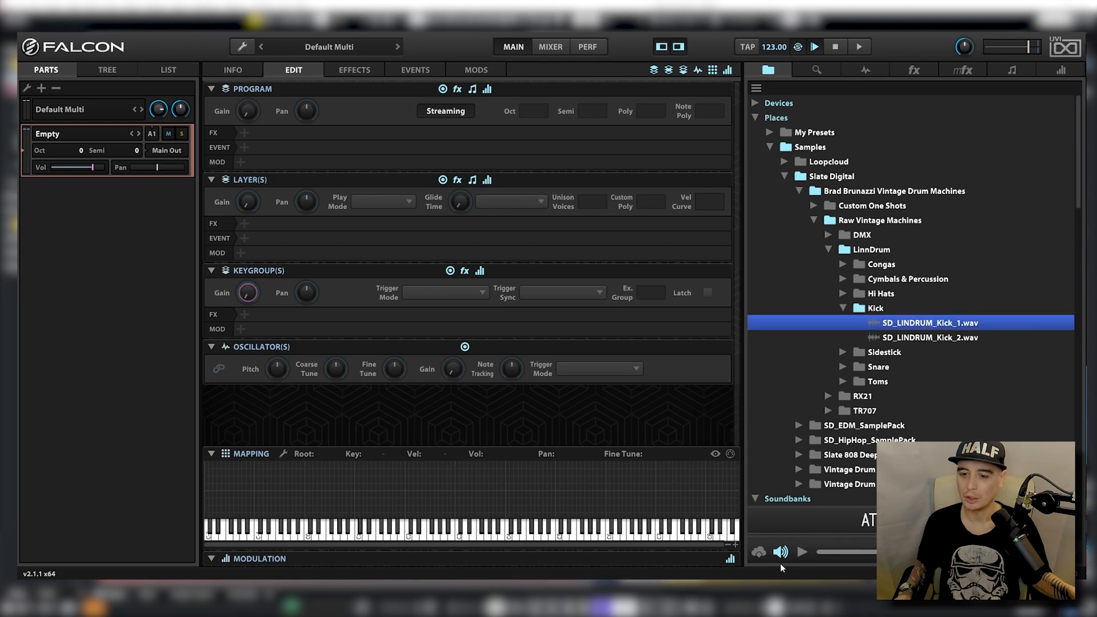
mouse_move(780, 552)
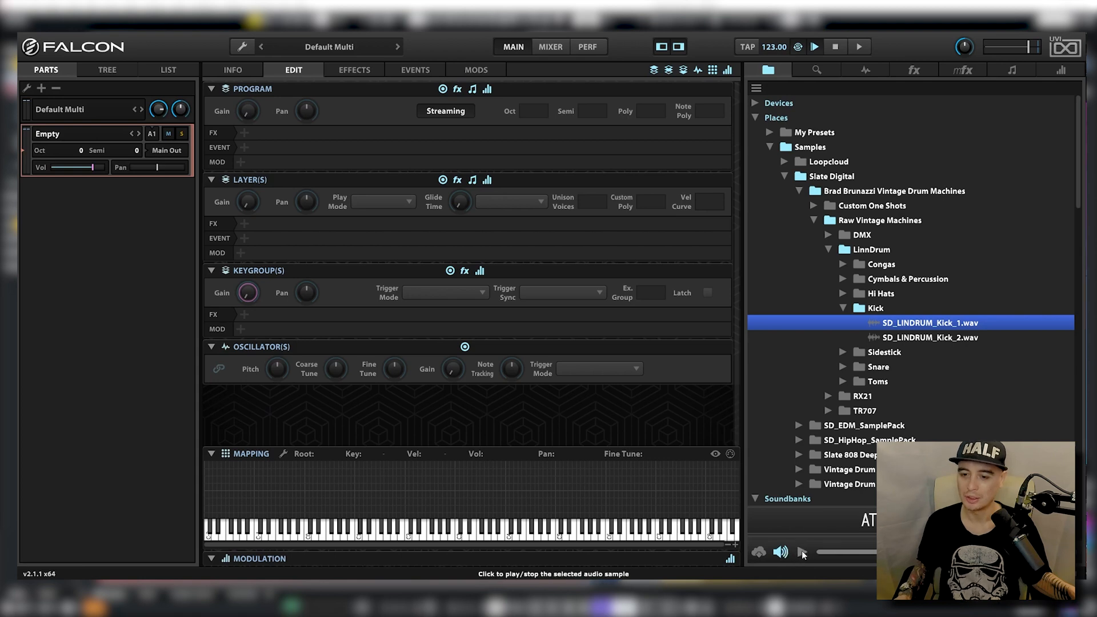
left_click(929, 337)
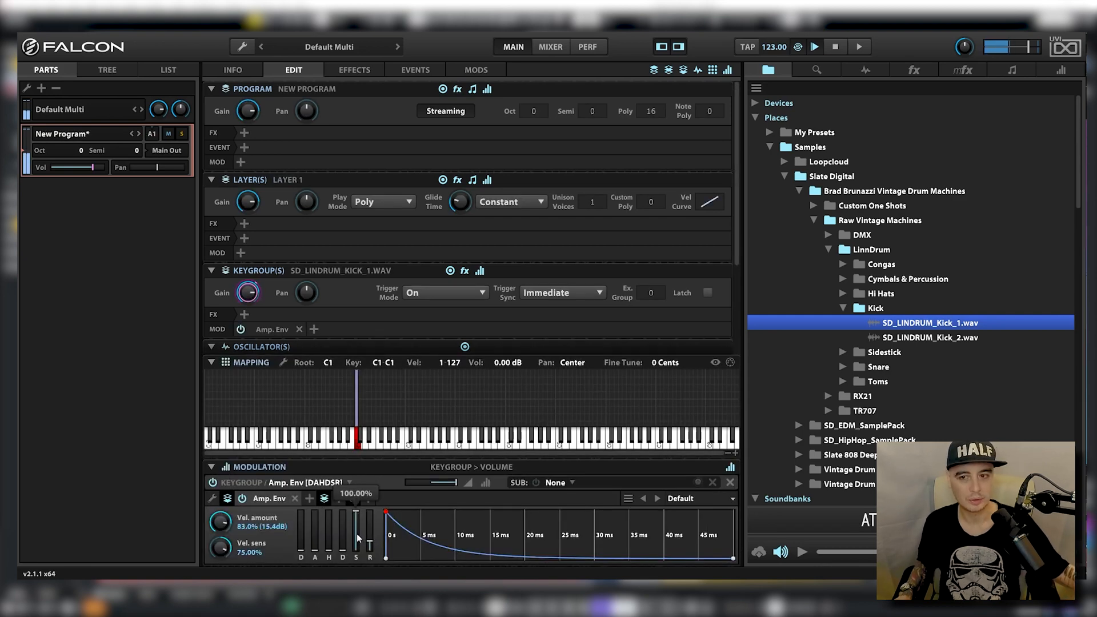
Add LinnDrum snare variations and the plain sidestick sample onto the next keys after the kick
left_click(843, 366)
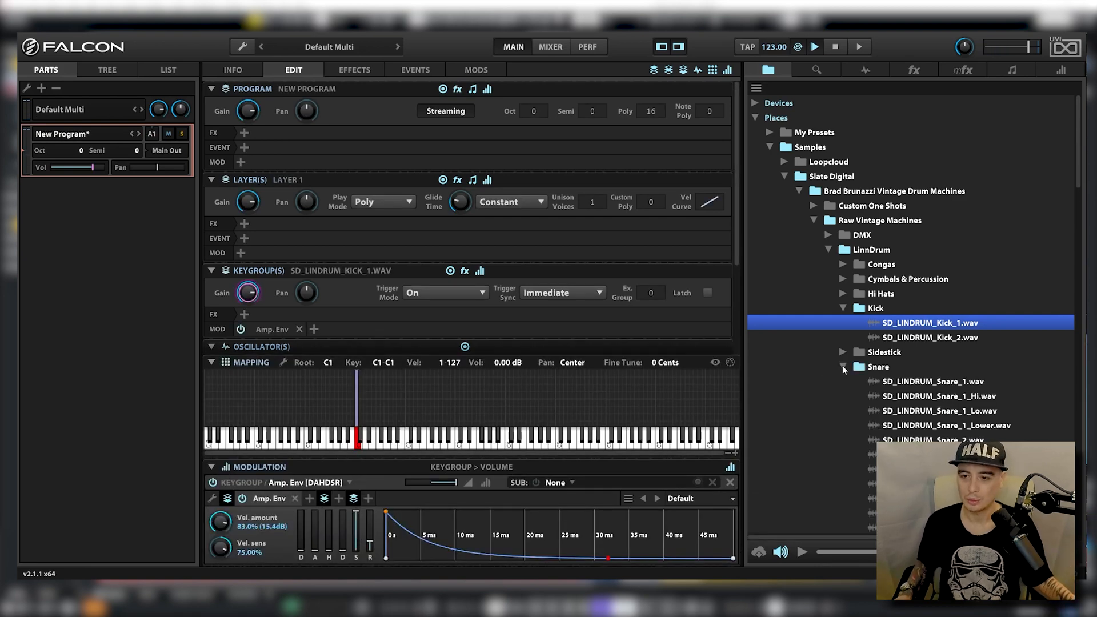
left_click(930, 410)
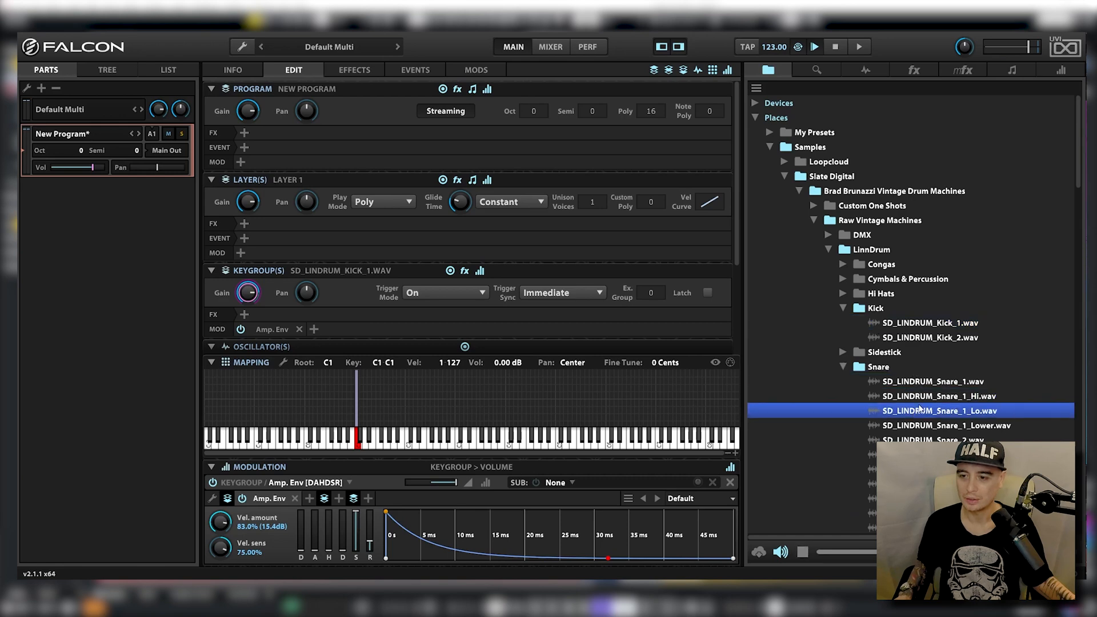
left_click(945, 425)
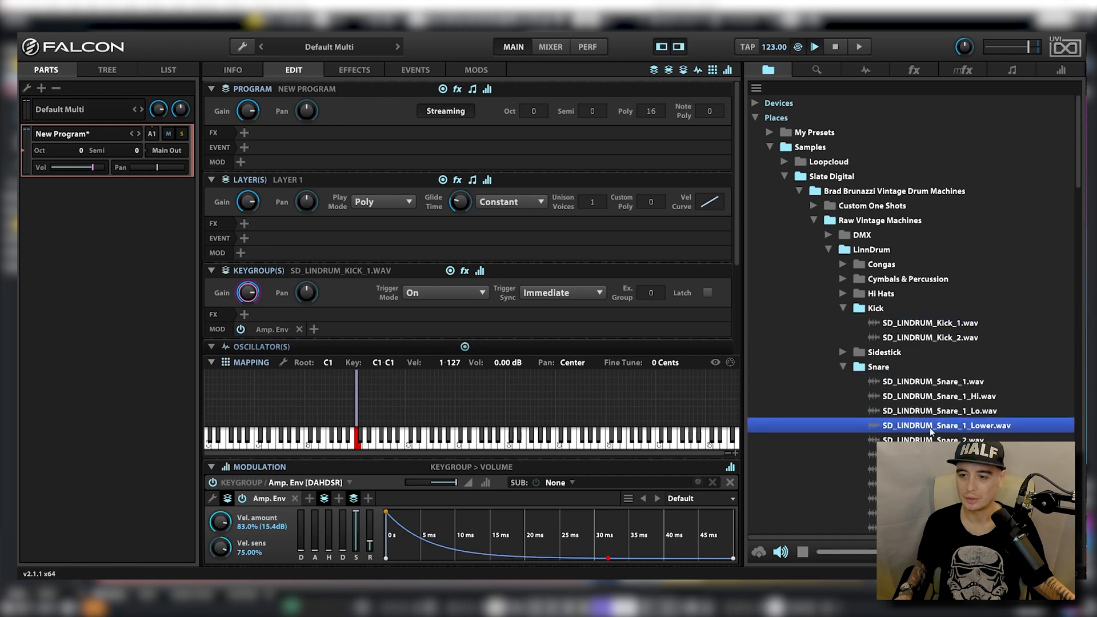
left_click(931, 381)
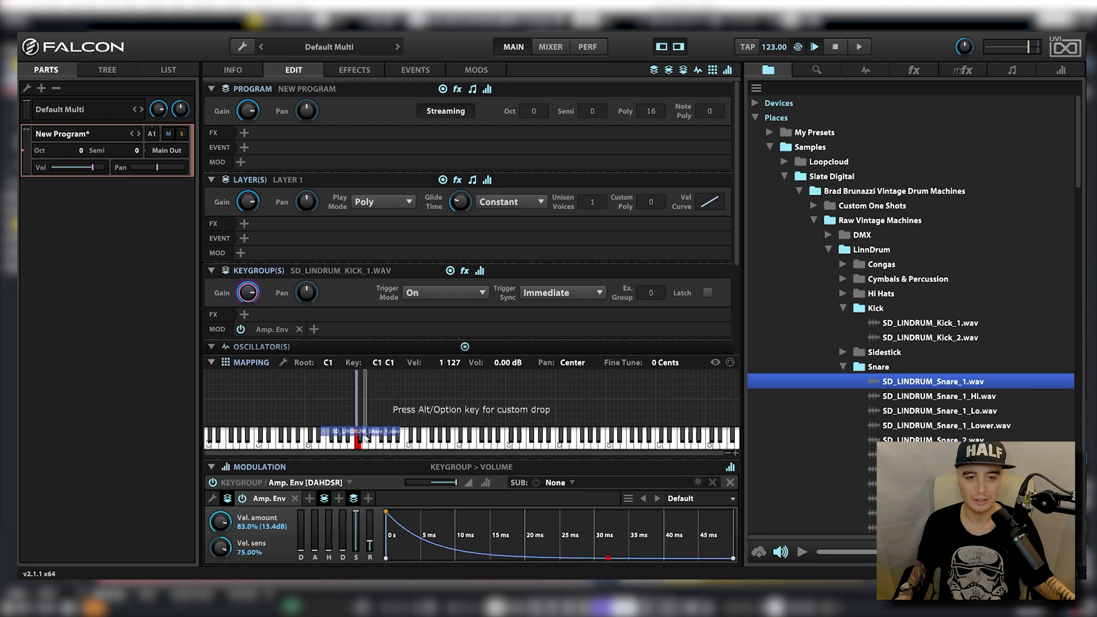
left_click(930, 366)
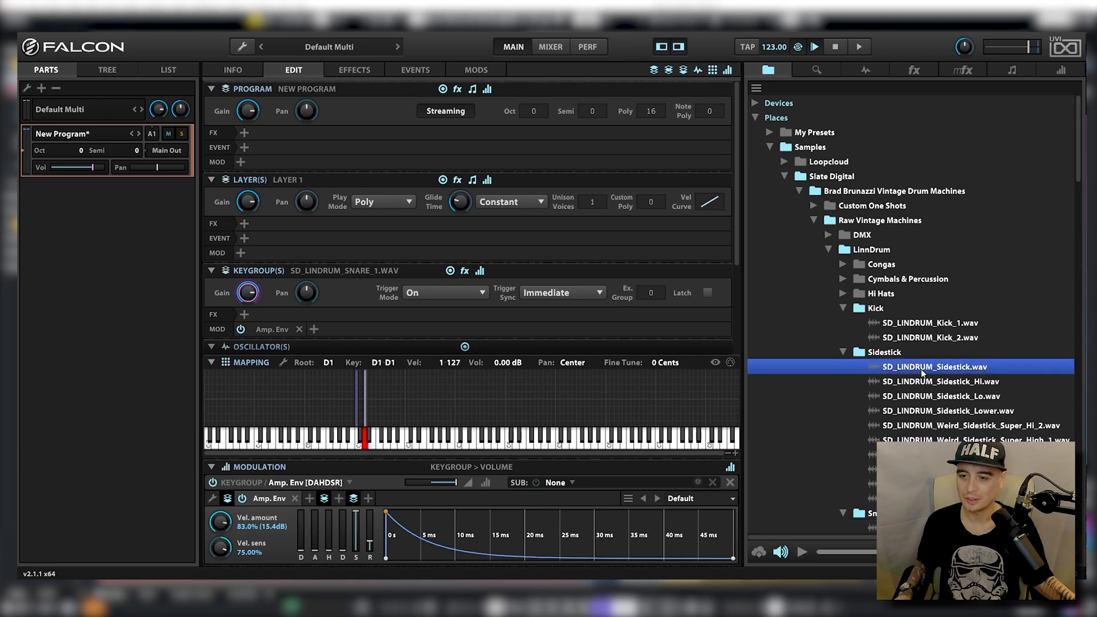
left_click(881, 352)
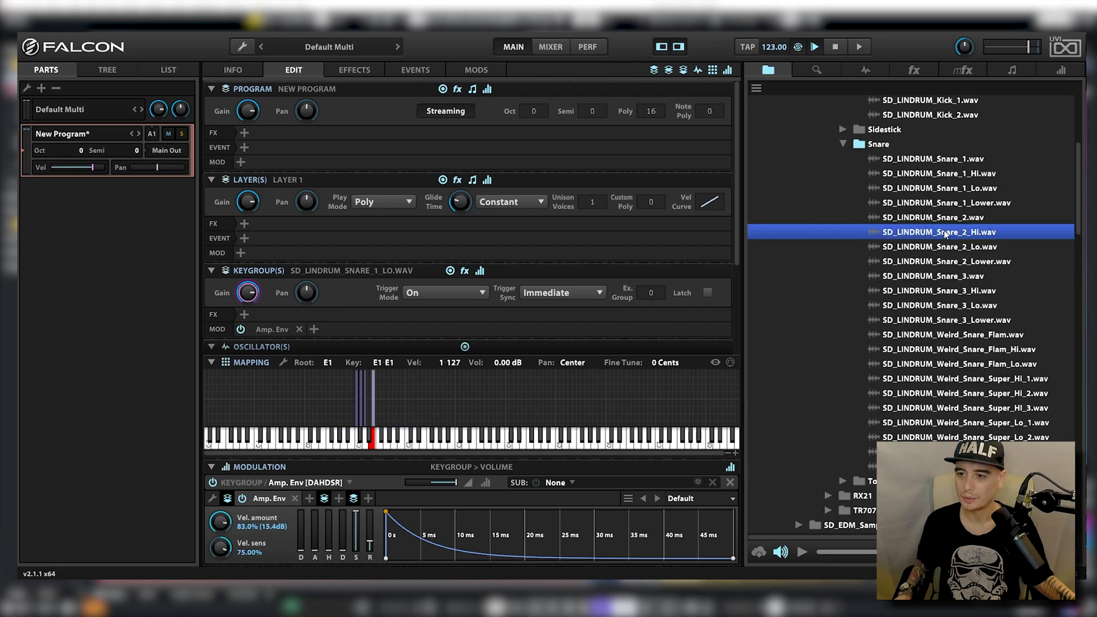
Add hi-hat, tom and ride cymbal samples to successive keys, extending the kit up to D#2
left_click(944, 307)
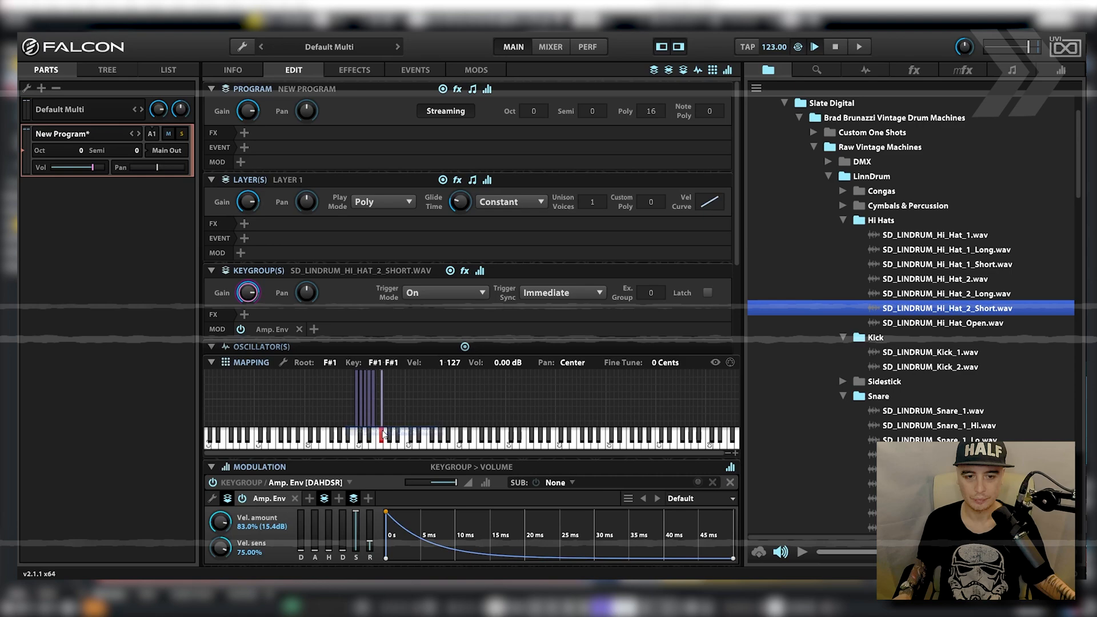
left_click(930, 308)
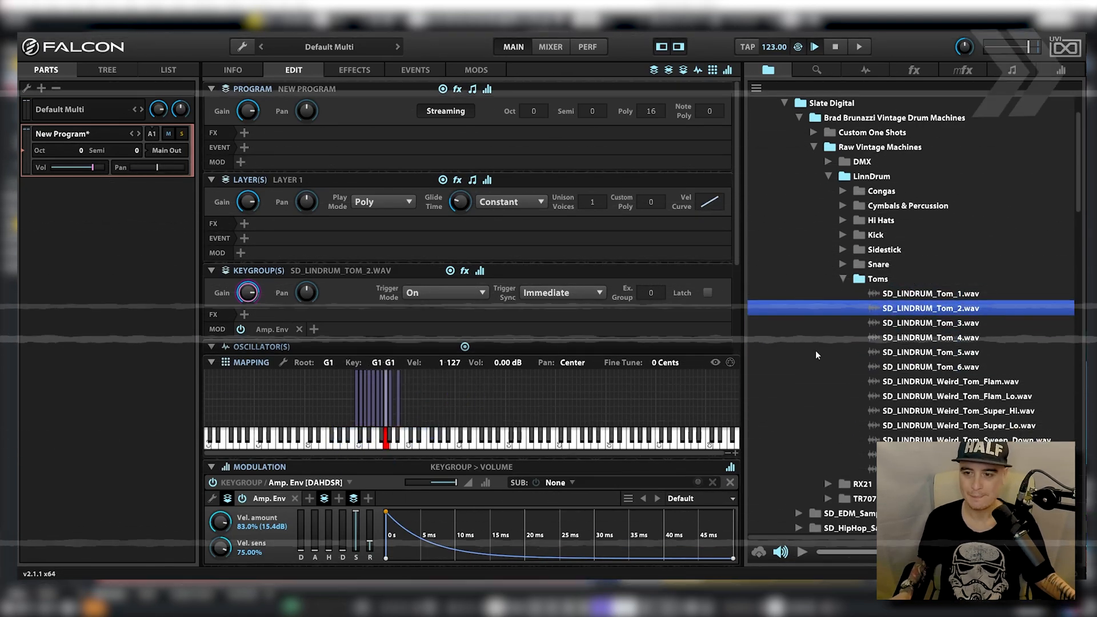
left_click(930, 352)
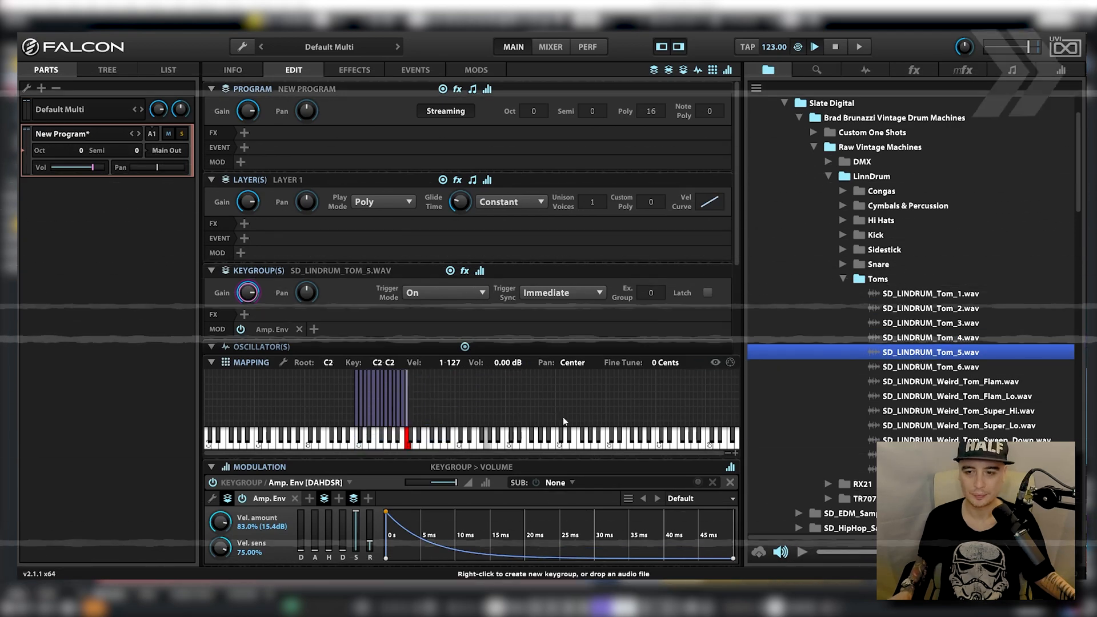
left_click(930, 279)
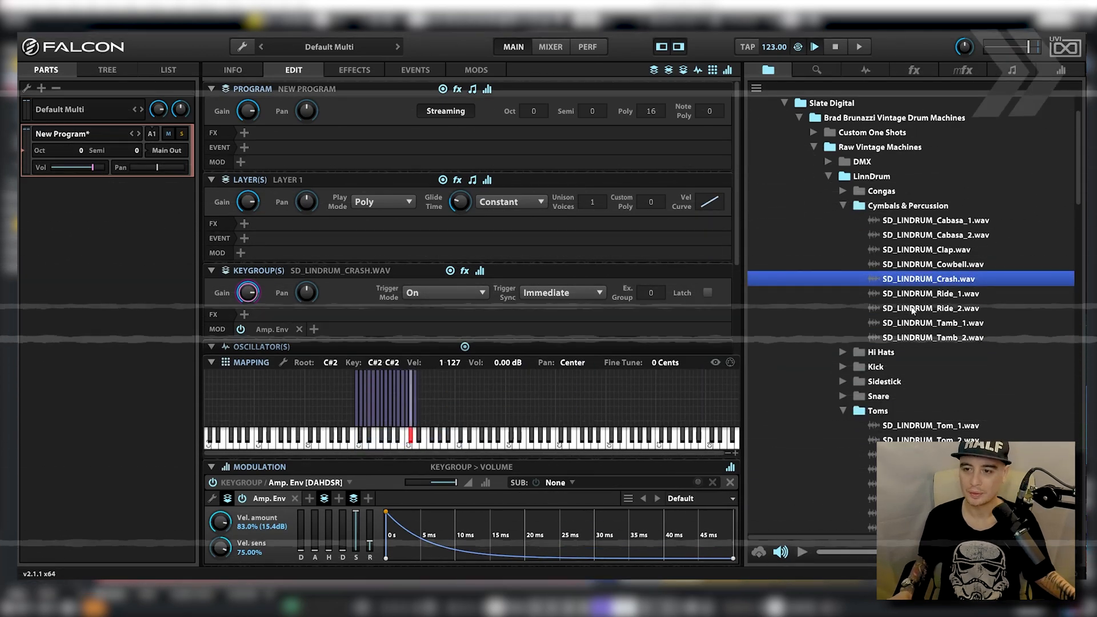
left_click(927, 294)
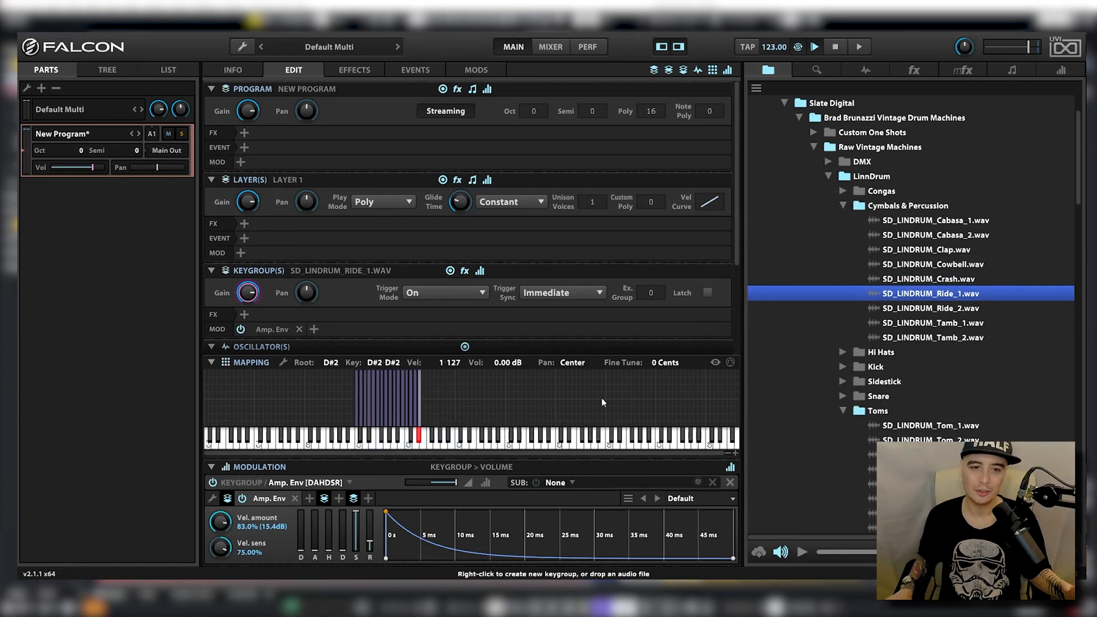
mouse_move(653, 152)
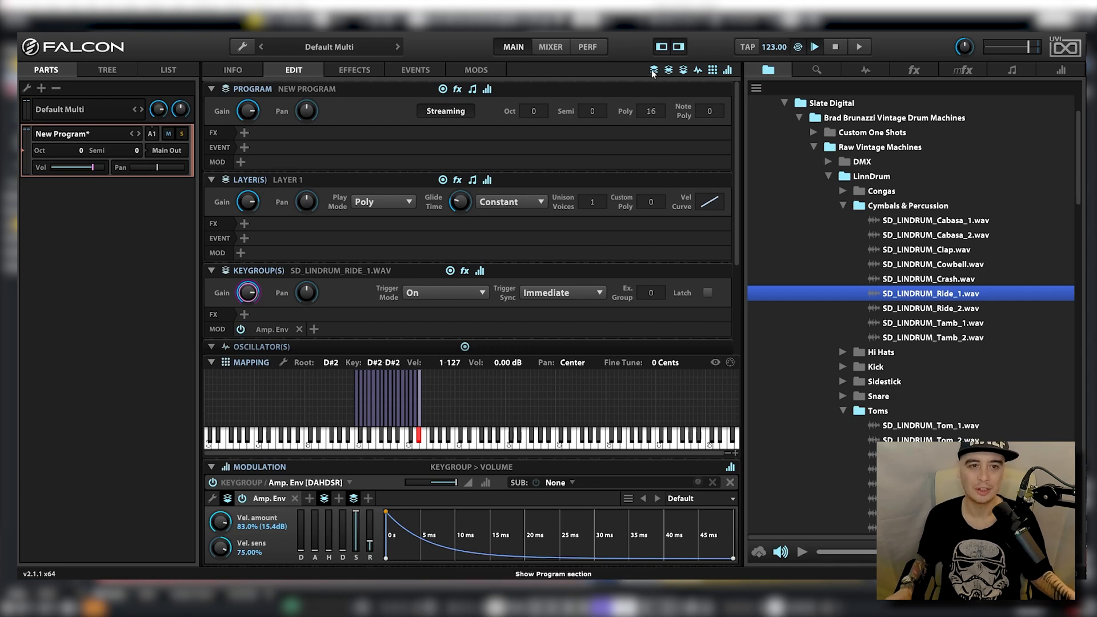
Collapse the program and layer sections so the LinnDrum Kick 1 oscillator waveform on C1 is visible
left_click(668, 69)
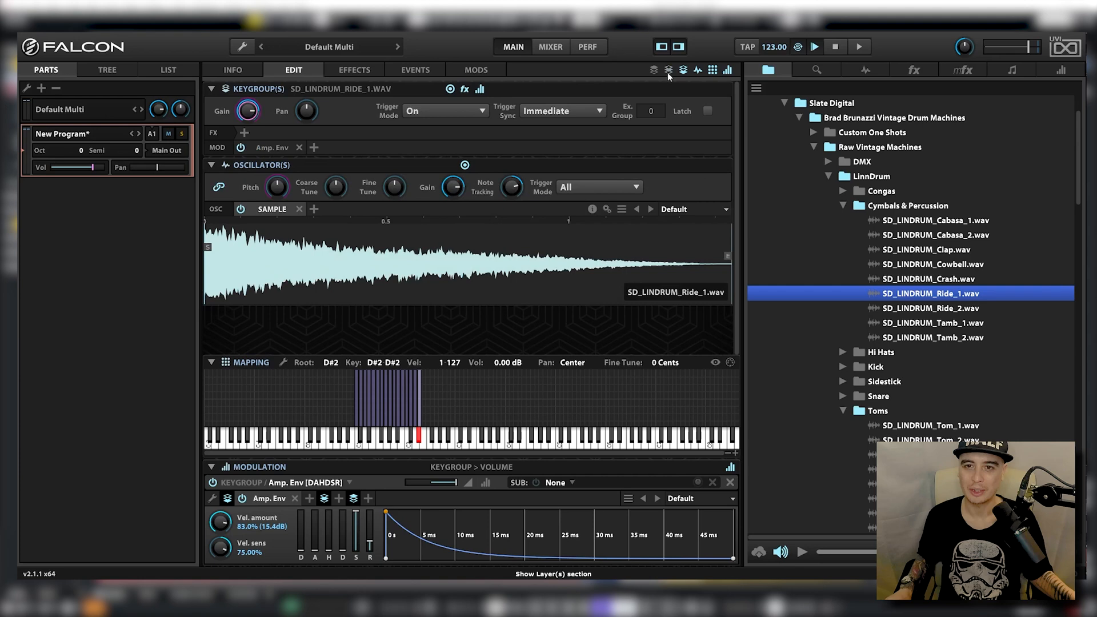
mouse_move(531, 253)
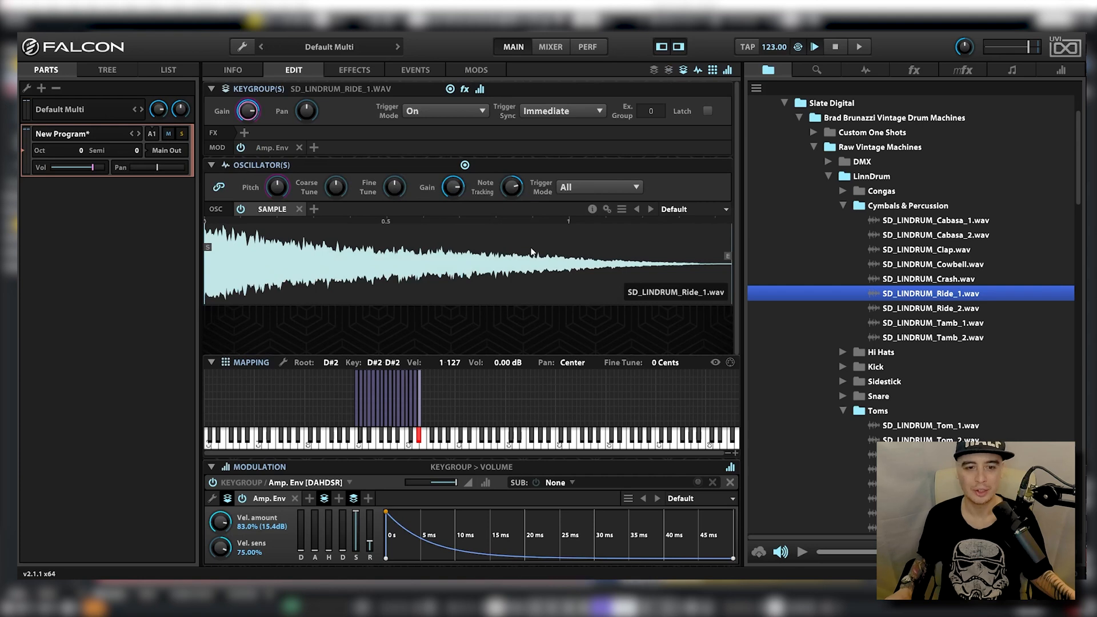
left_click(385, 398)
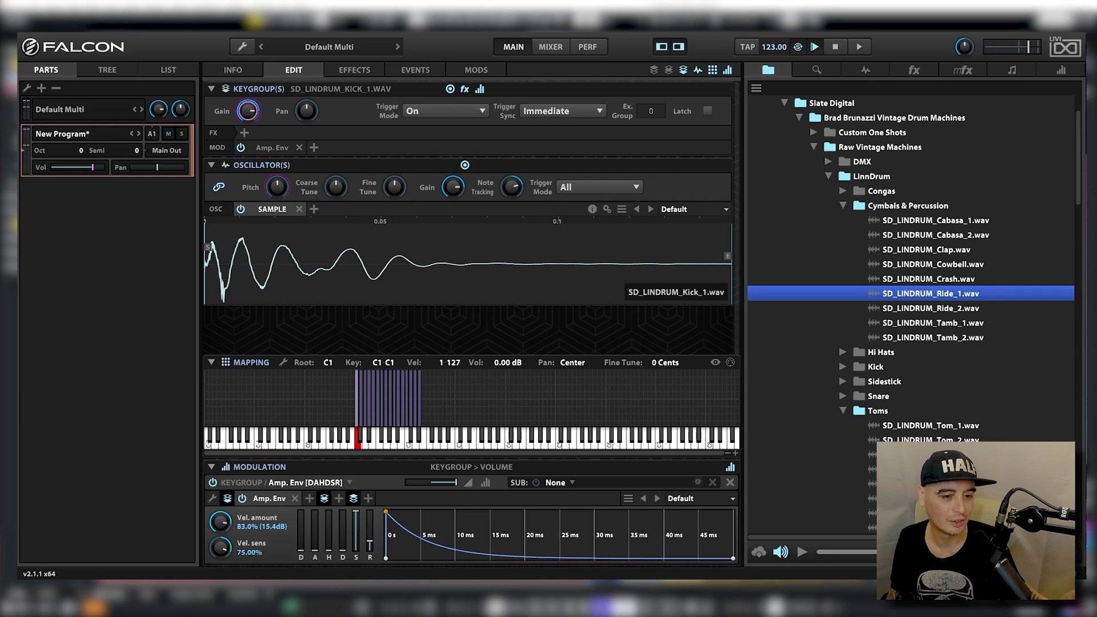
mouse_move(417, 411)
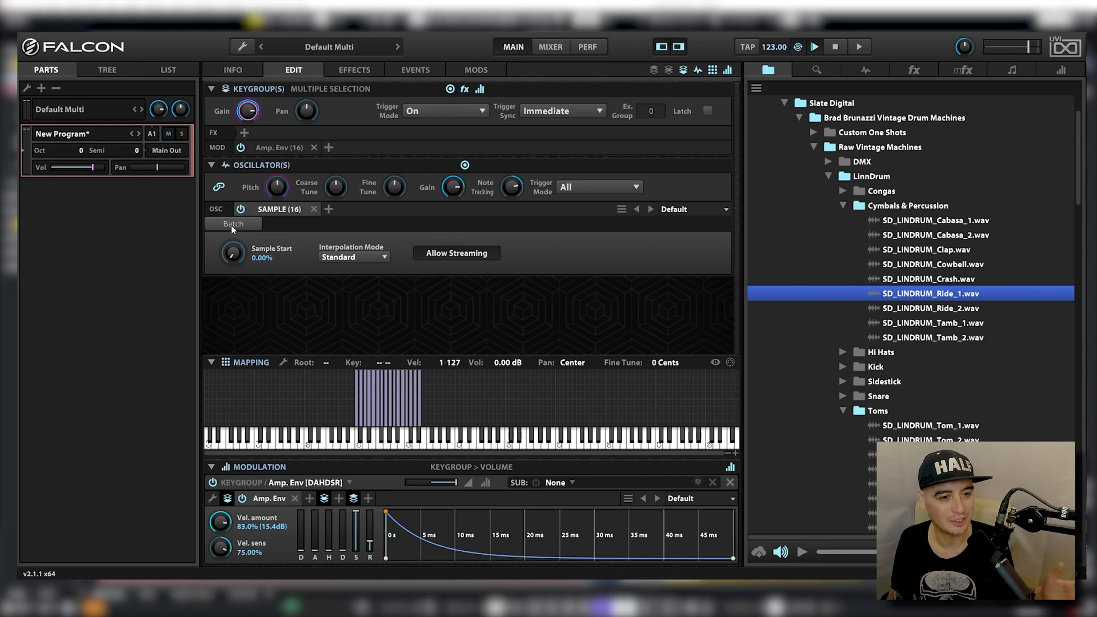
Batch-set all sixteen keygroup samples to one-shot playback, applied to all oscillators
left_click(233, 223)
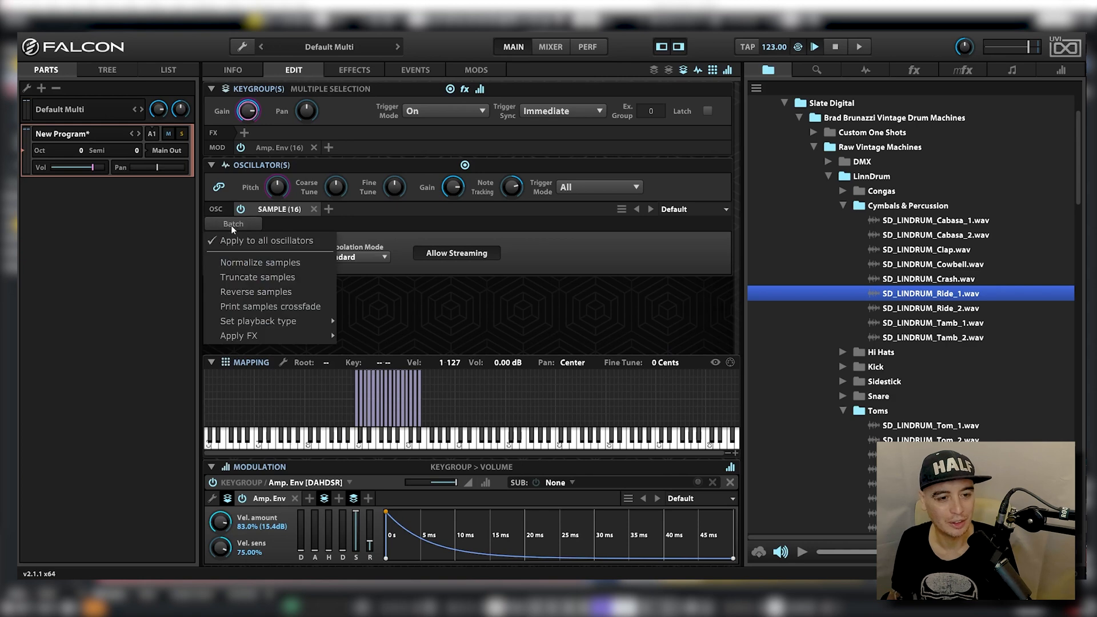
mouse_move(259, 320)
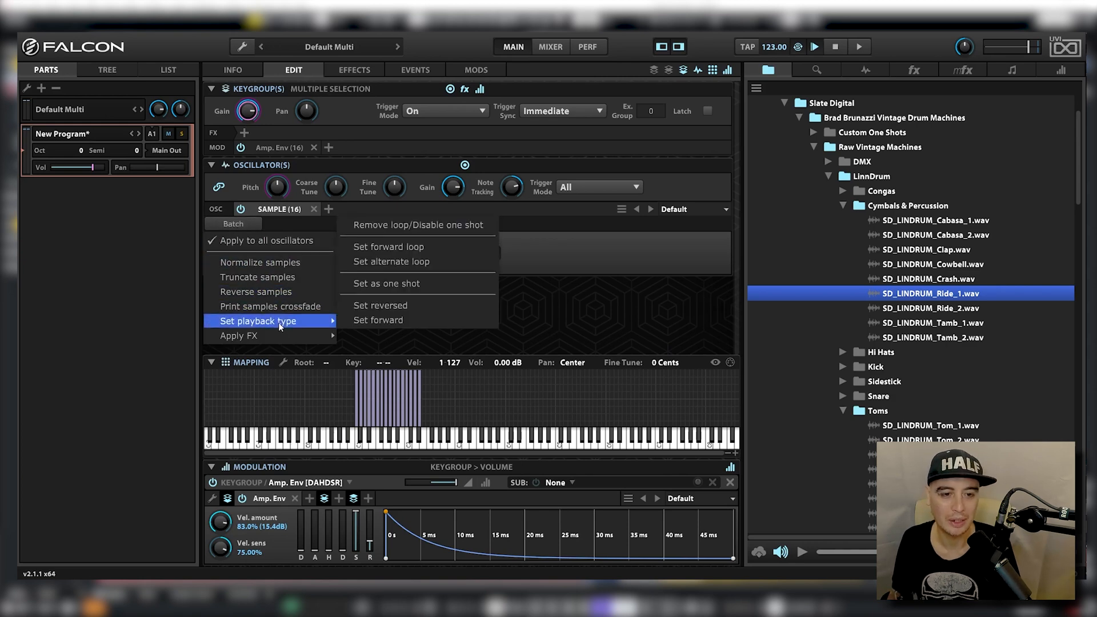
mouse_move(416, 283)
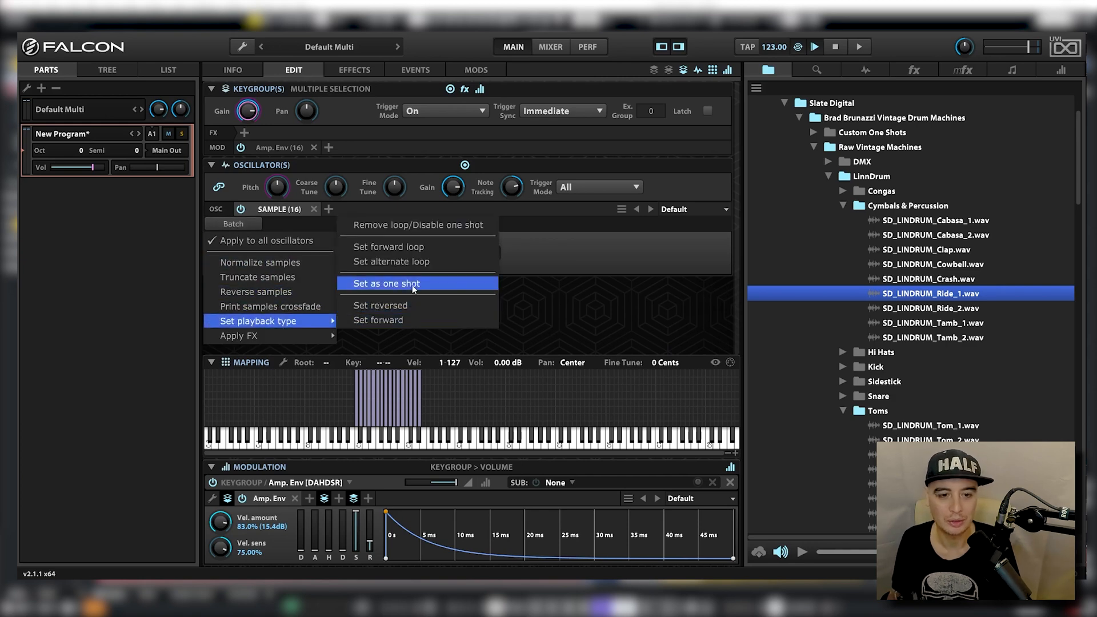
left_click(384, 283)
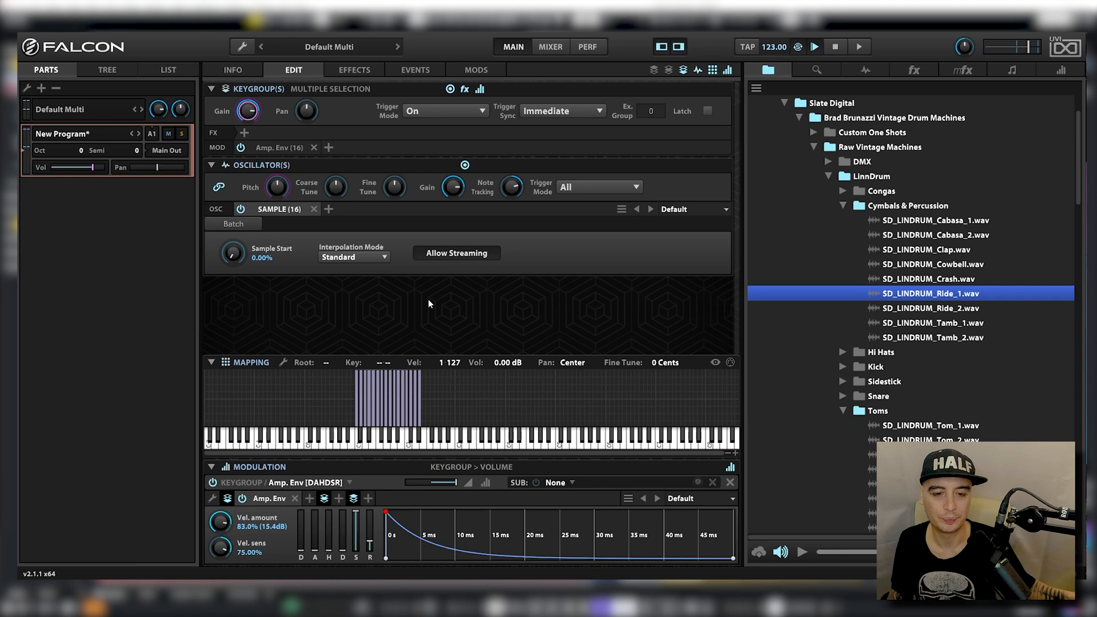
mouse_move(852, 506)
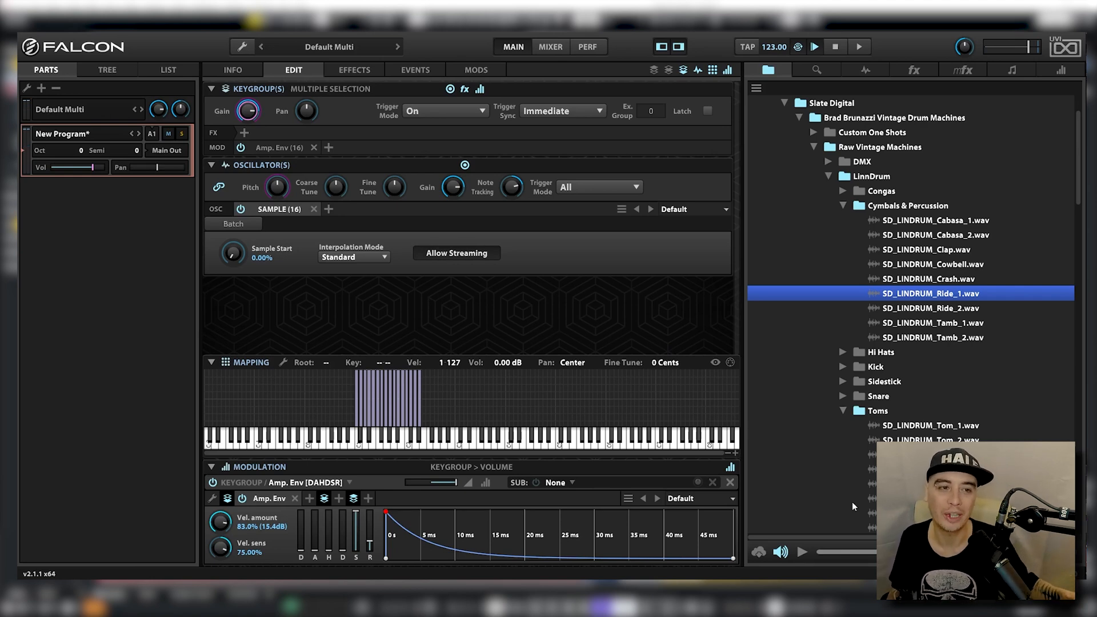
mouse_move(167, 69)
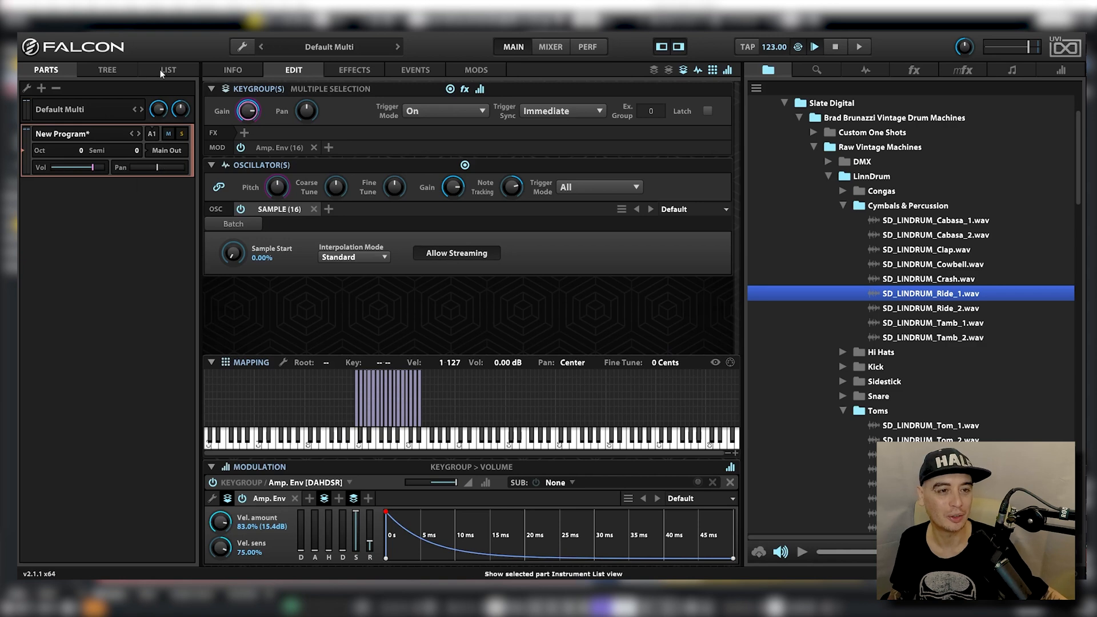
Switch to the LIST view, add the sample name column and select the short hi-hat keygroup
left_click(168, 69)
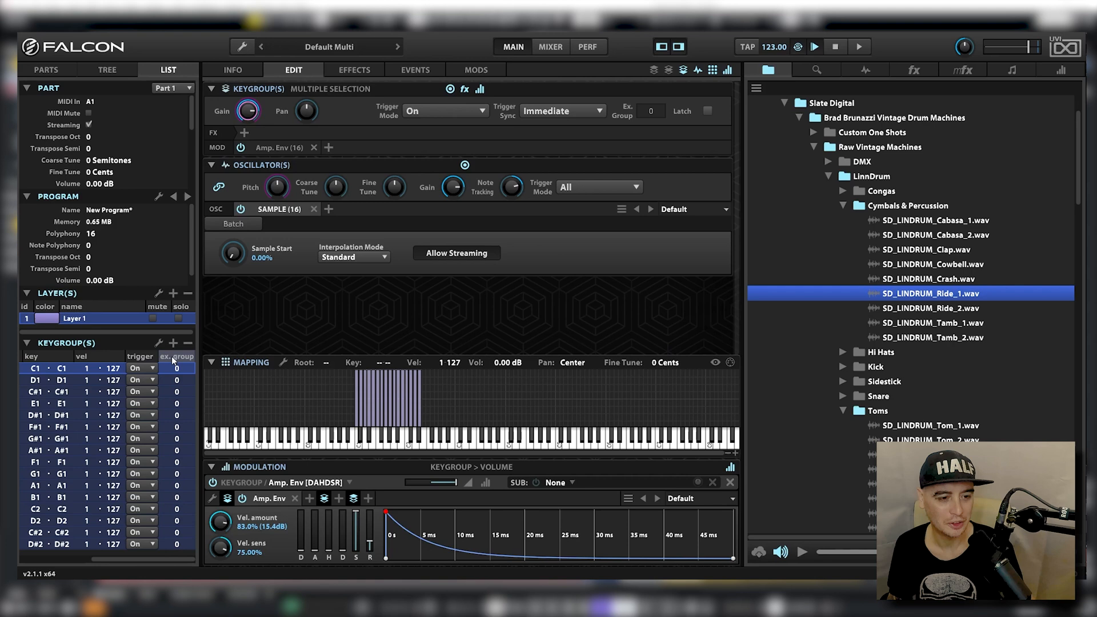
right_click(176, 356)
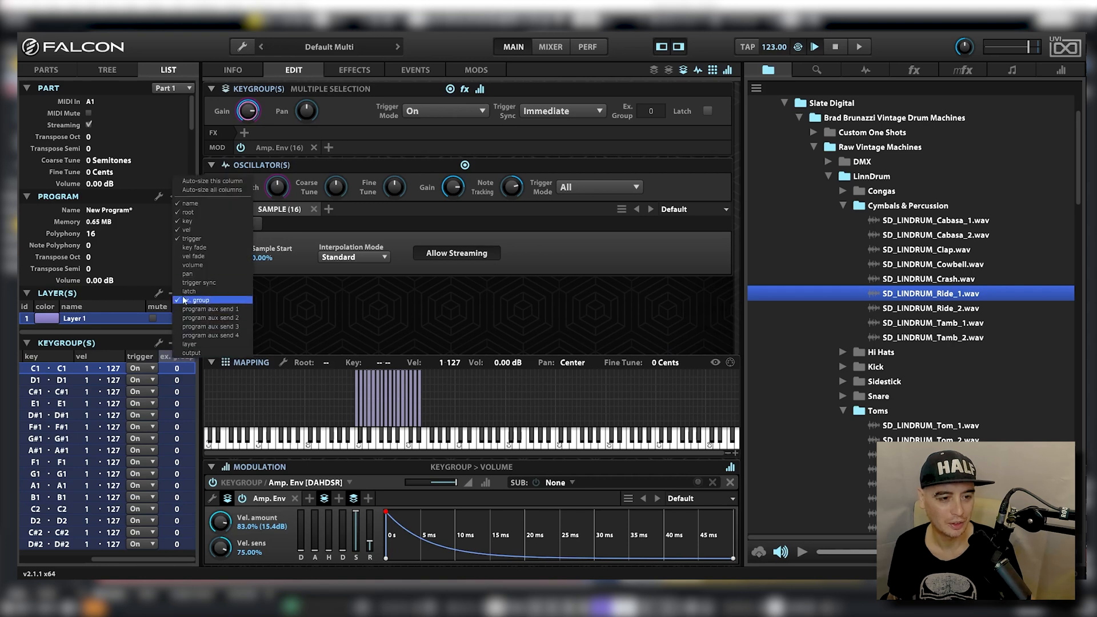
mouse_move(212, 308)
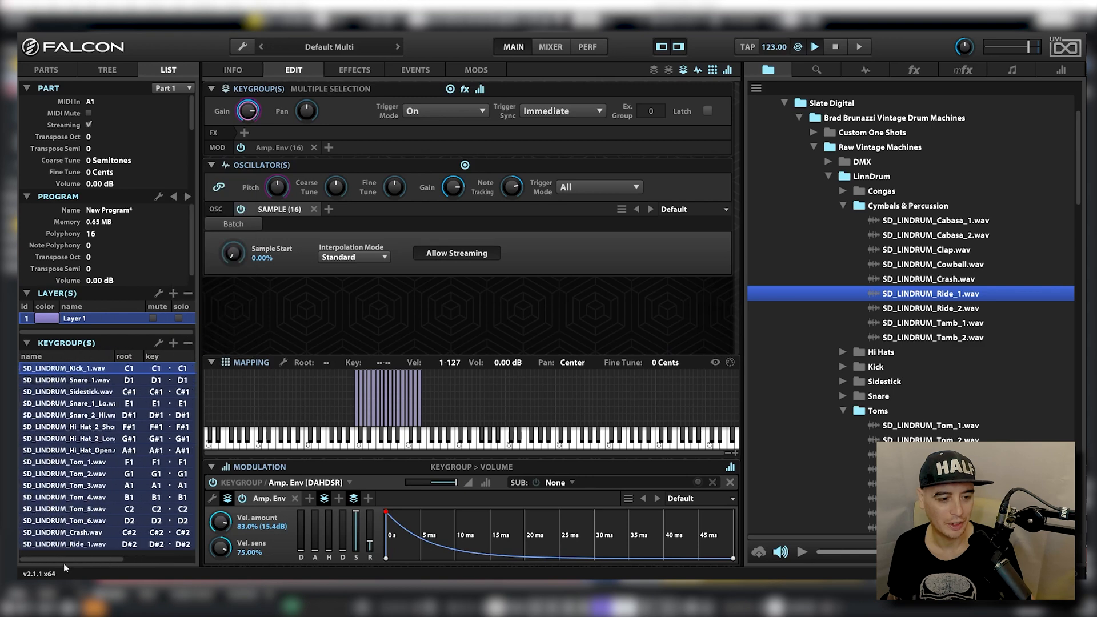
left_click(66, 426)
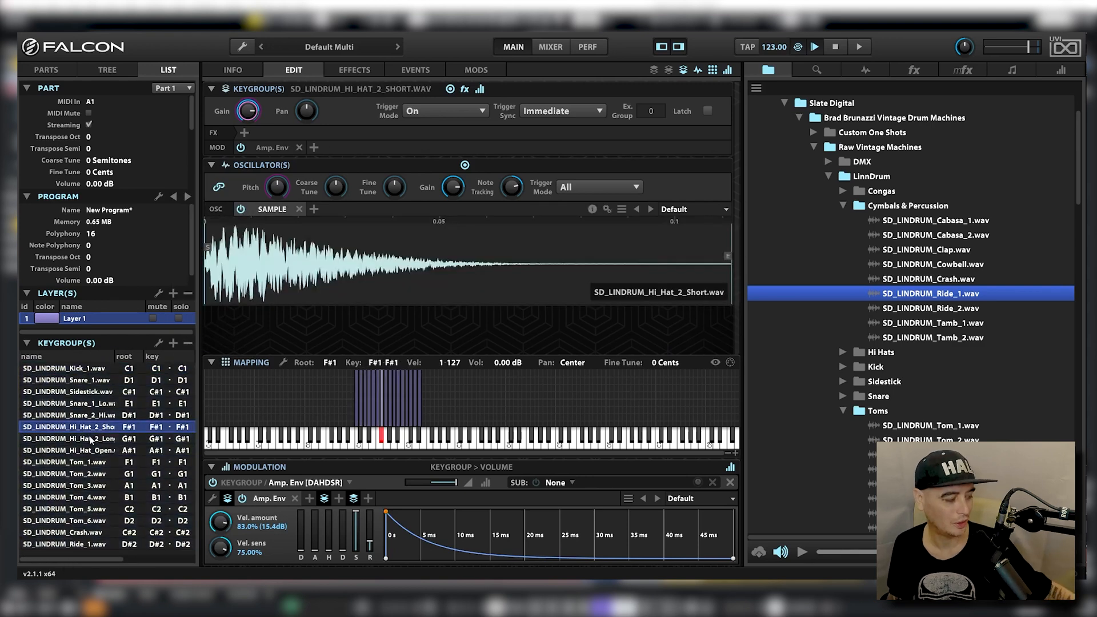
left_click(69, 450)
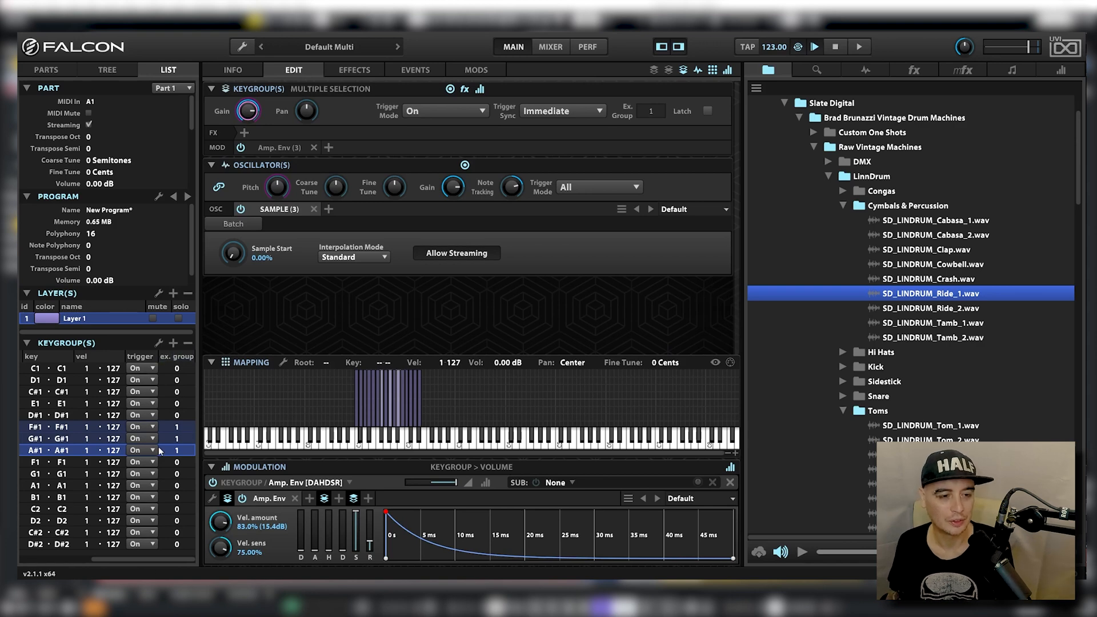
Add the output column and route the keygroups to Out 2 through Out 16, hi-hats sharing Out 8
right_click(165, 356)
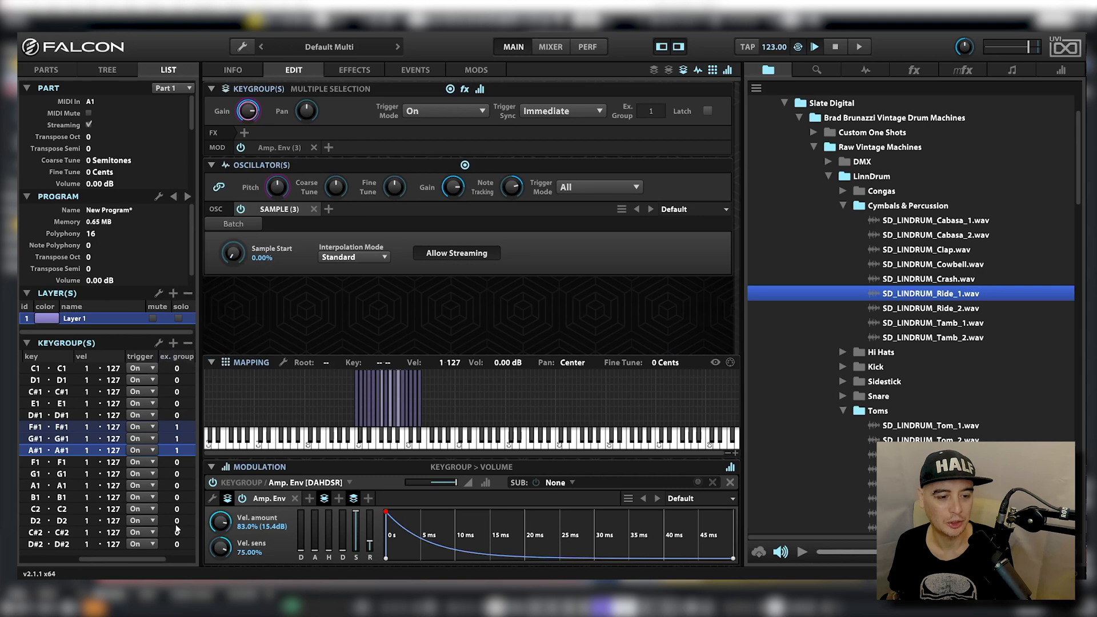
scroll("right", 3)
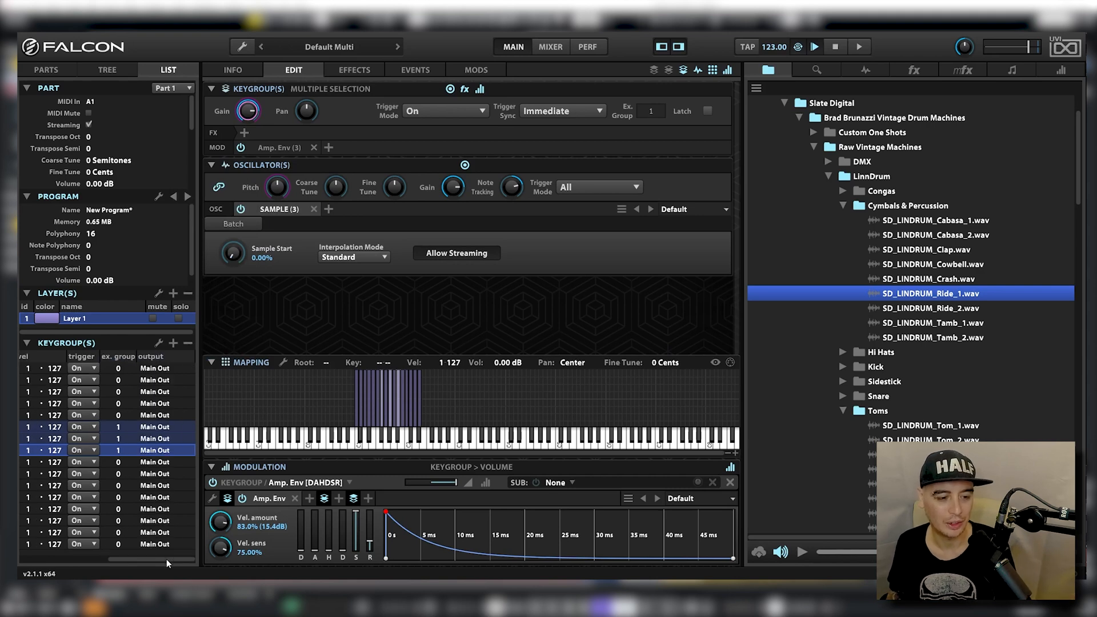
left_click(151, 369)
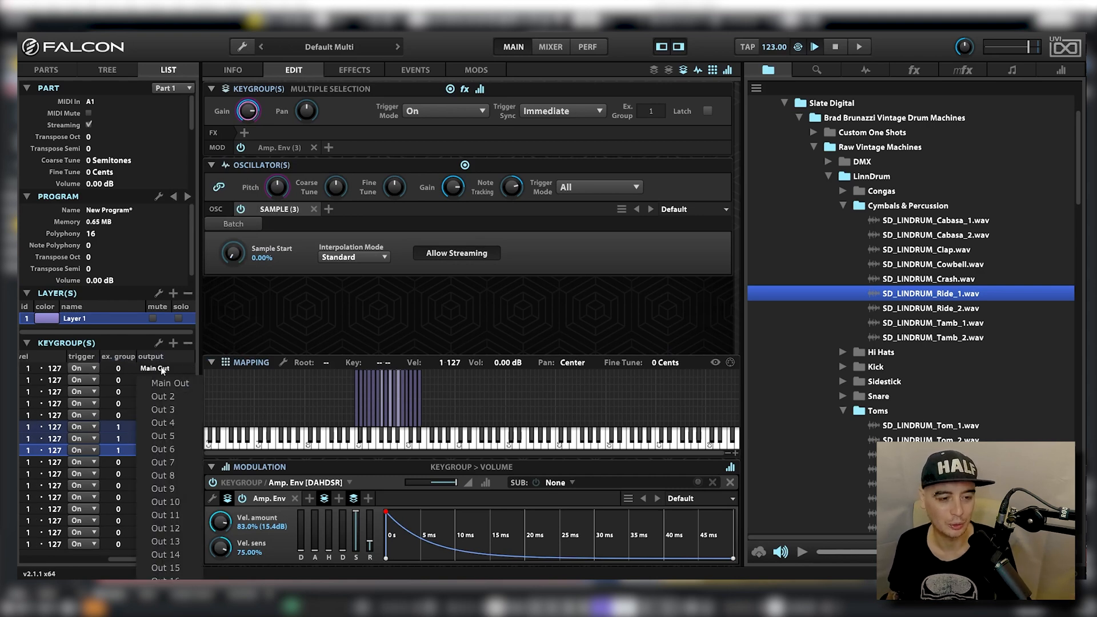
left_click(169, 382)
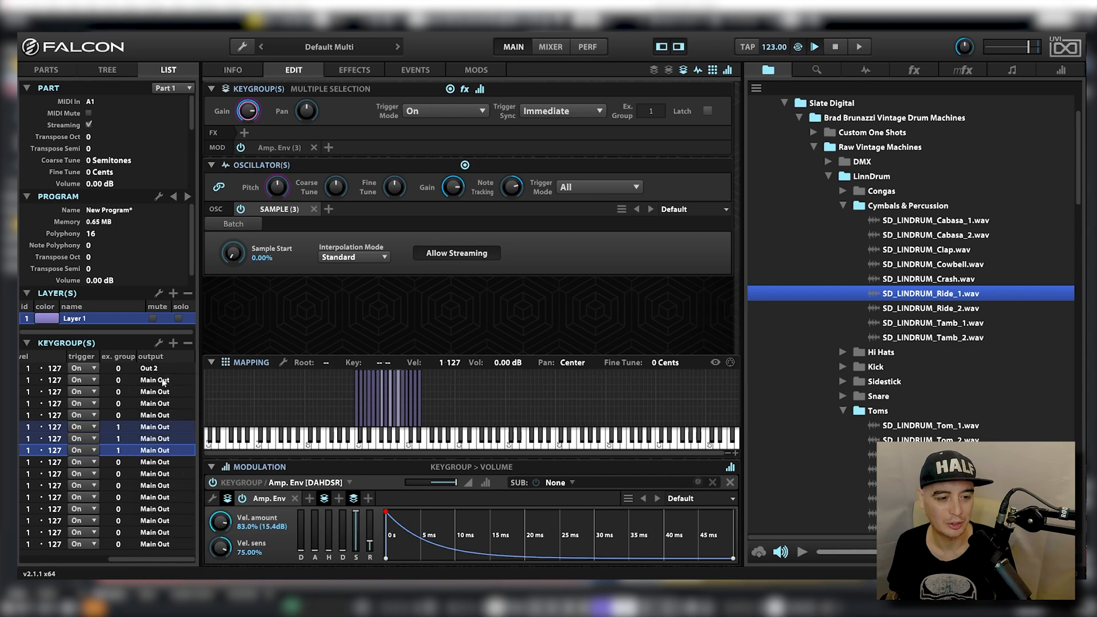
left_click(155, 379)
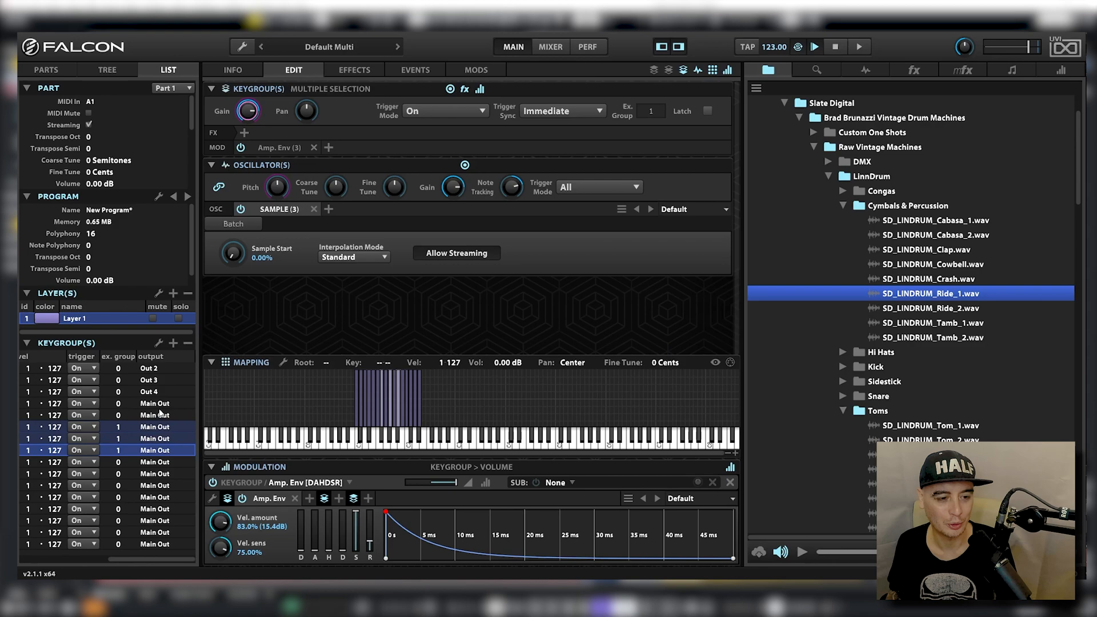
left_click(154, 414)
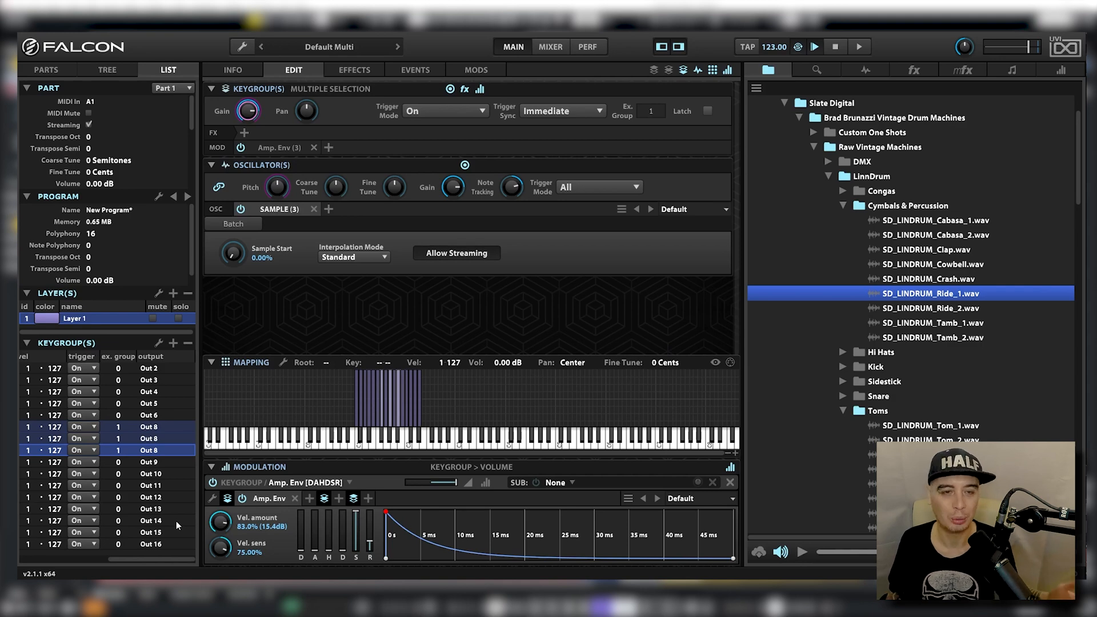
mouse_move(580, 321)
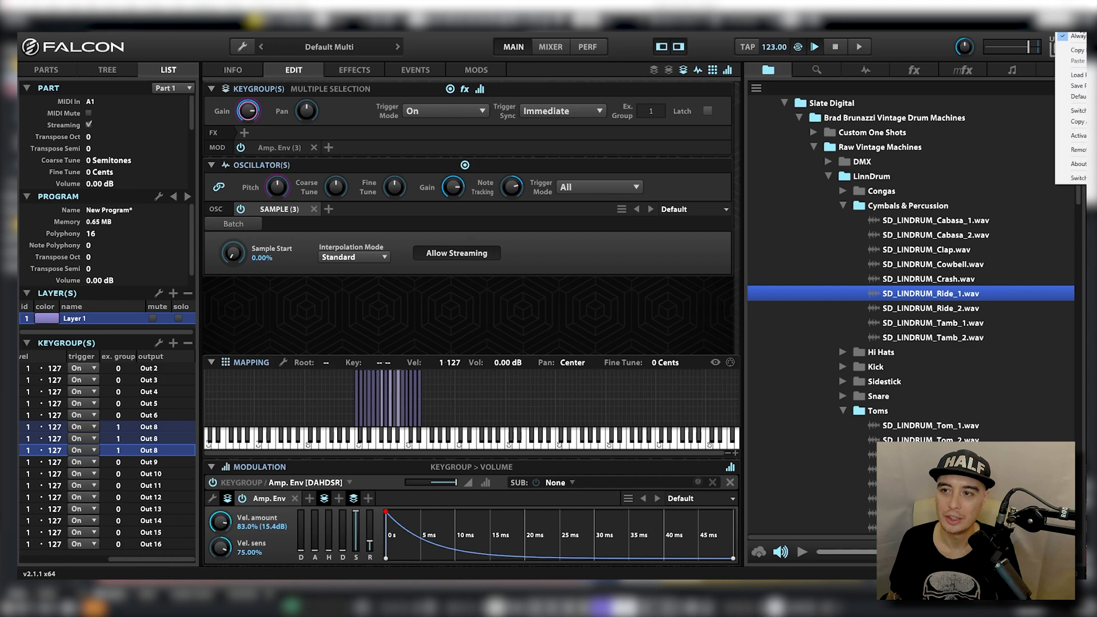
Activate all extra host outputs Falcon 2 through Falcon 17 via Activate All Outputs
left_click(1077, 135)
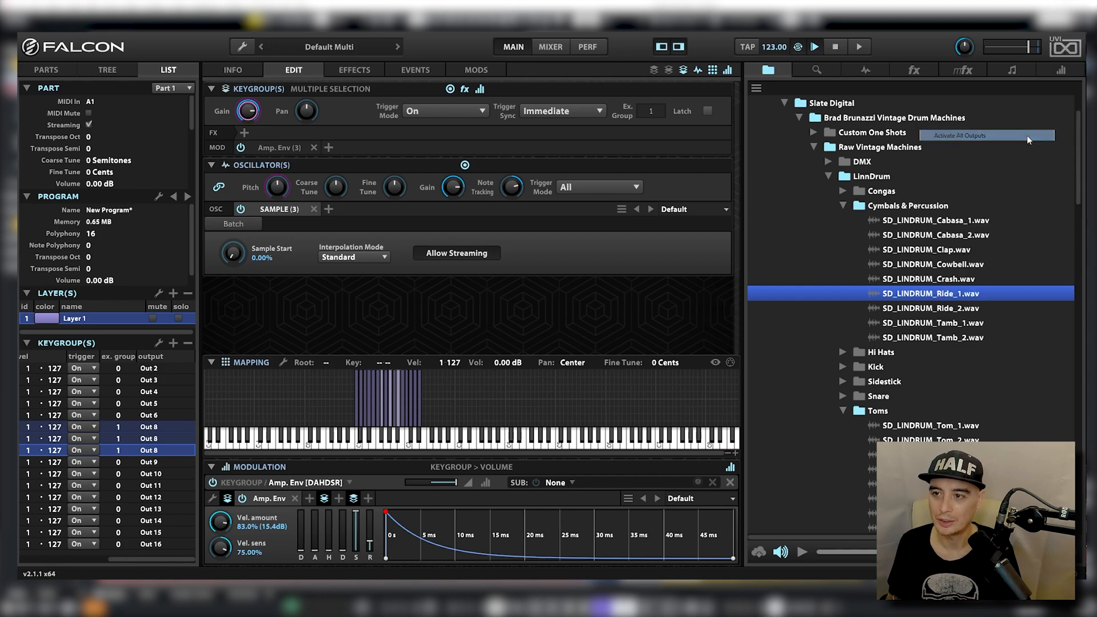
left_click(956, 135)
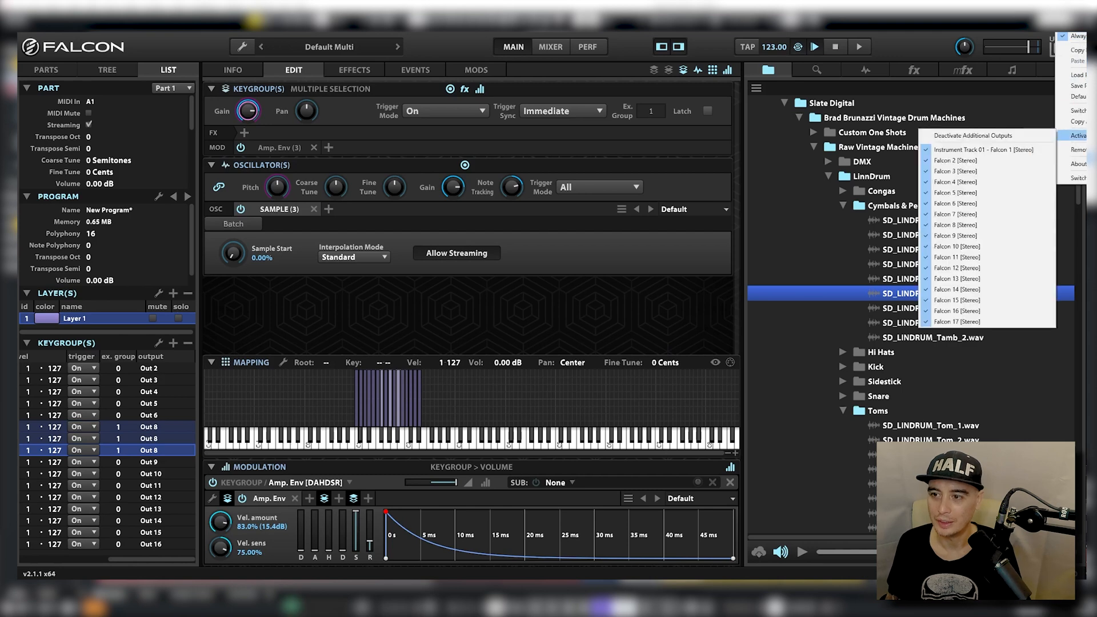
mouse_move(957, 321)
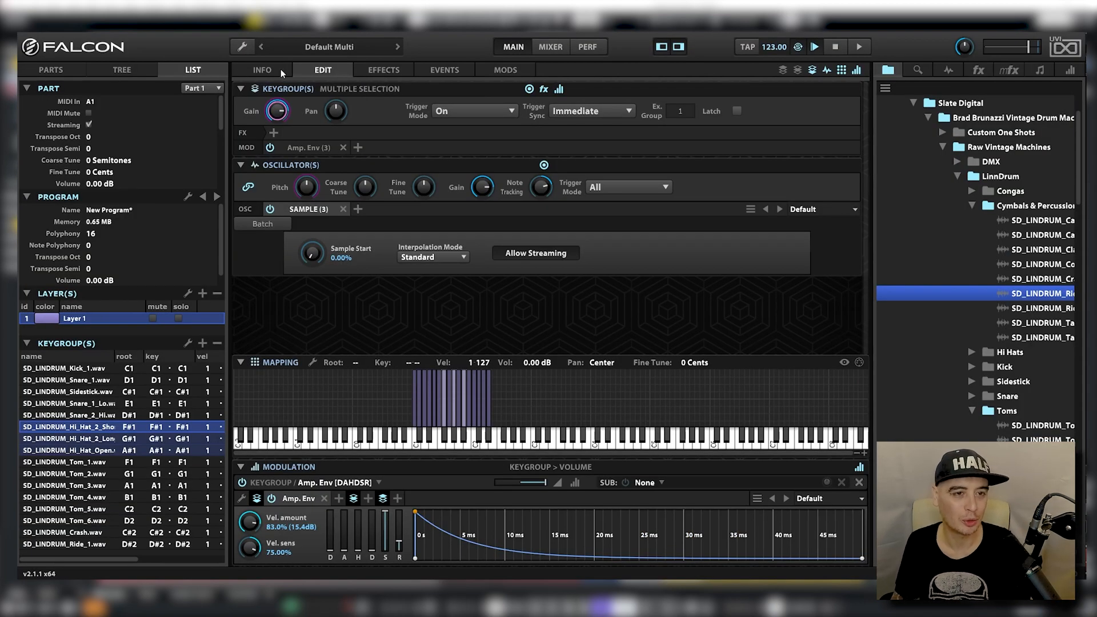
Show the INFO page with the LinnDrum artwork and bring up the wrench file menu
left_click(261, 70)
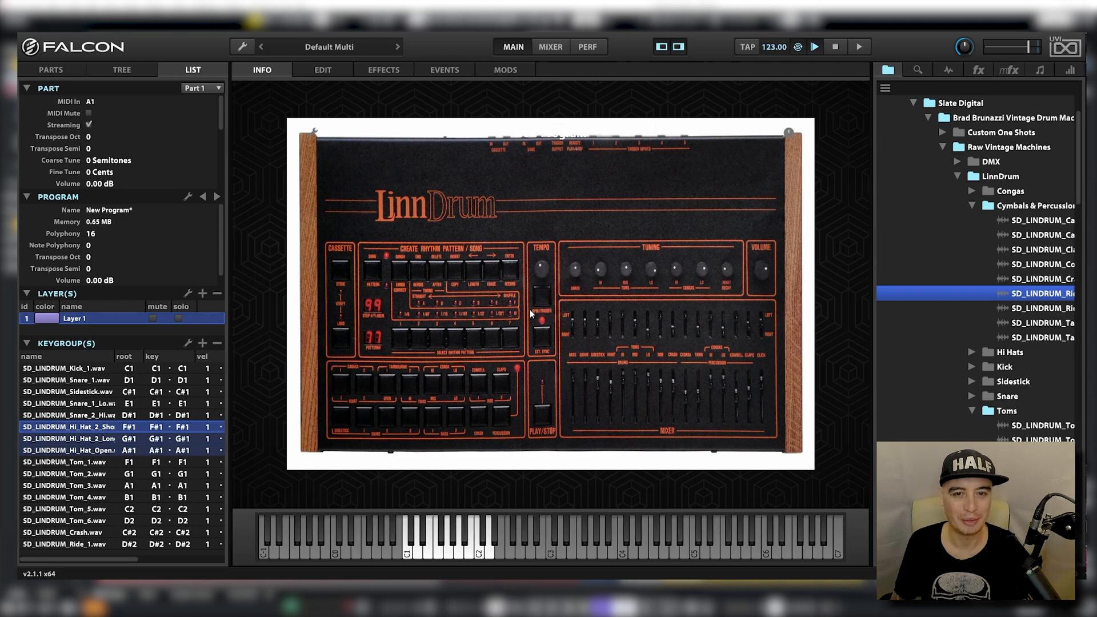
mouse_move(275, 85)
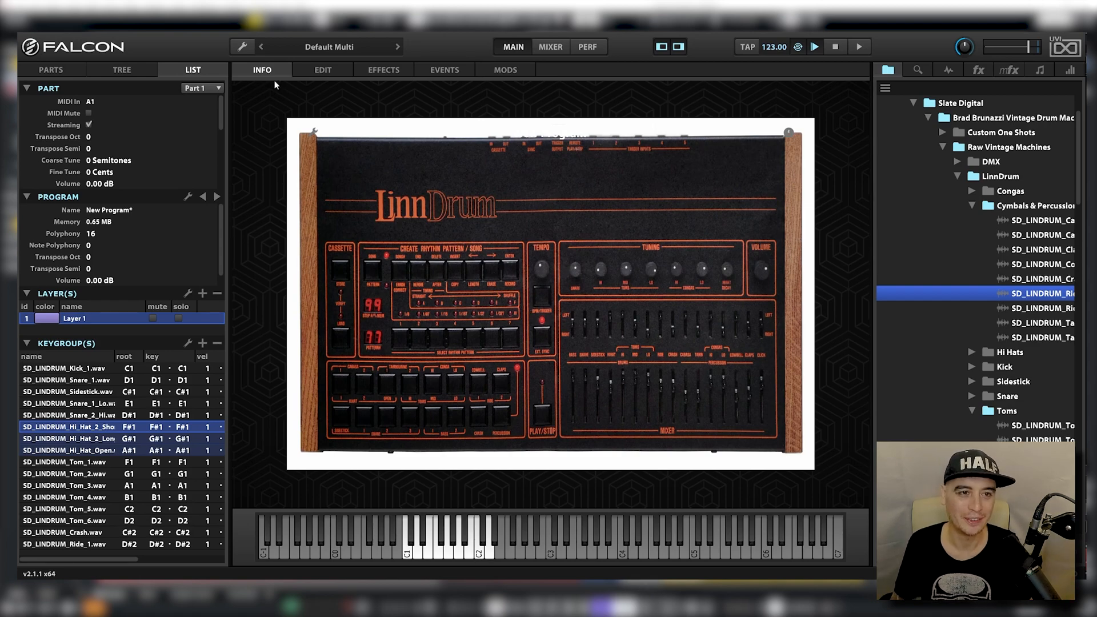
left_click(241, 46)
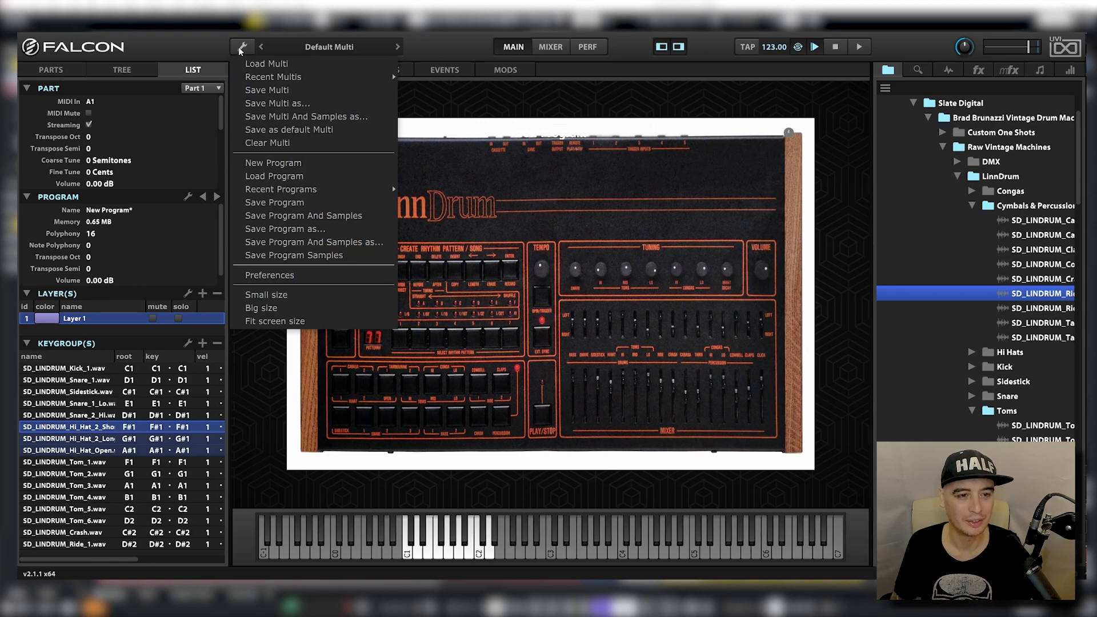
mouse_move(303, 216)
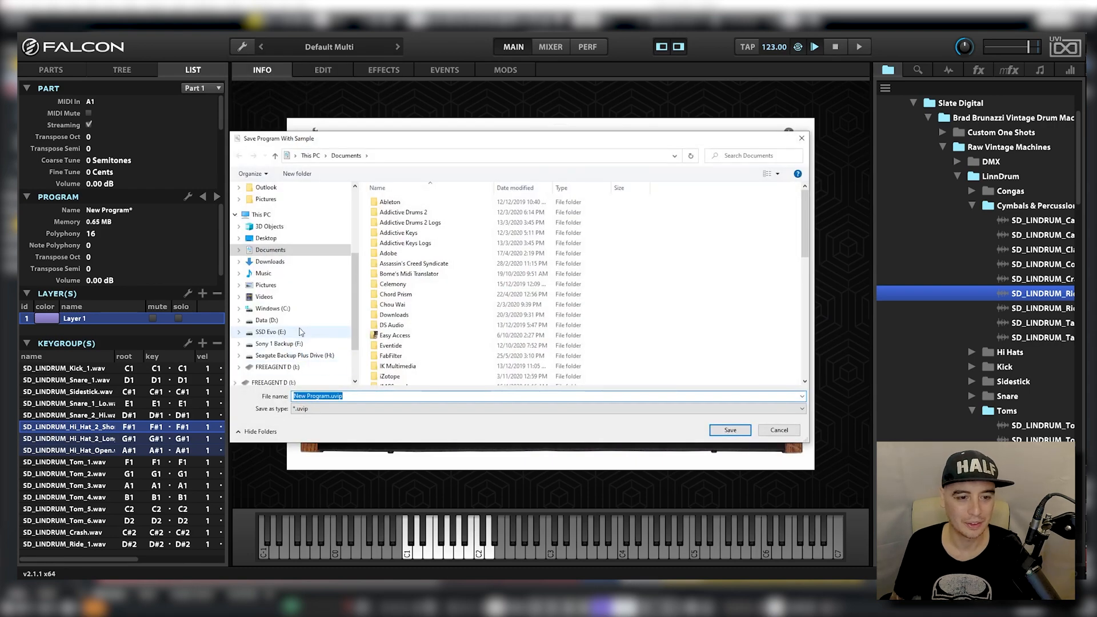
Save the program and samples as 'Linn Drum' in SSD Evo (E:) > UVI > My Presets
left_click(266, 320)
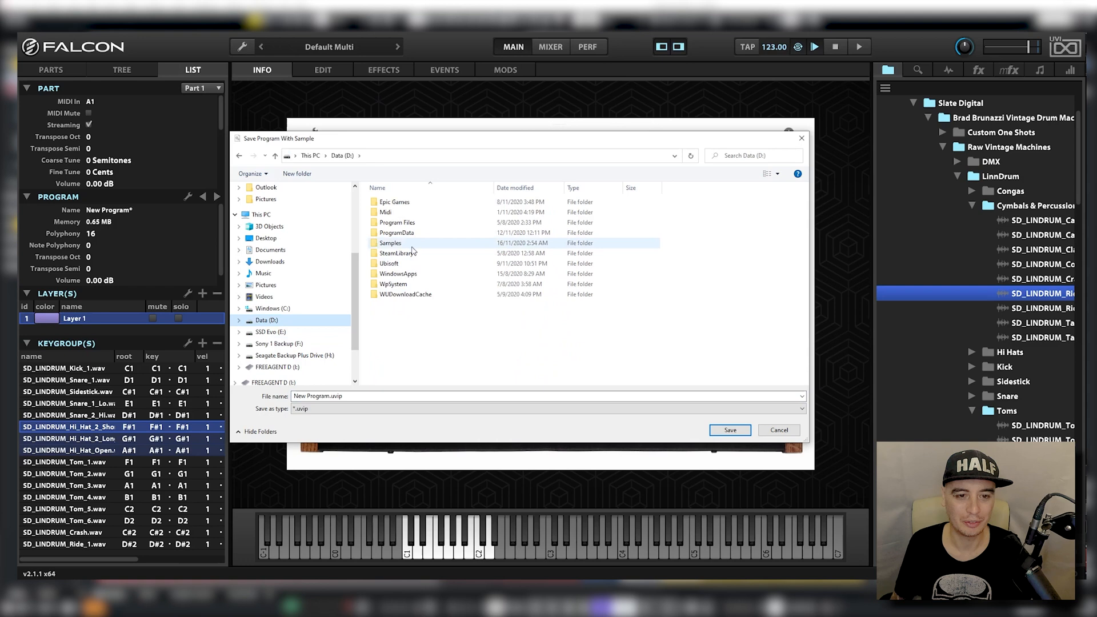
left_click(264, 331)
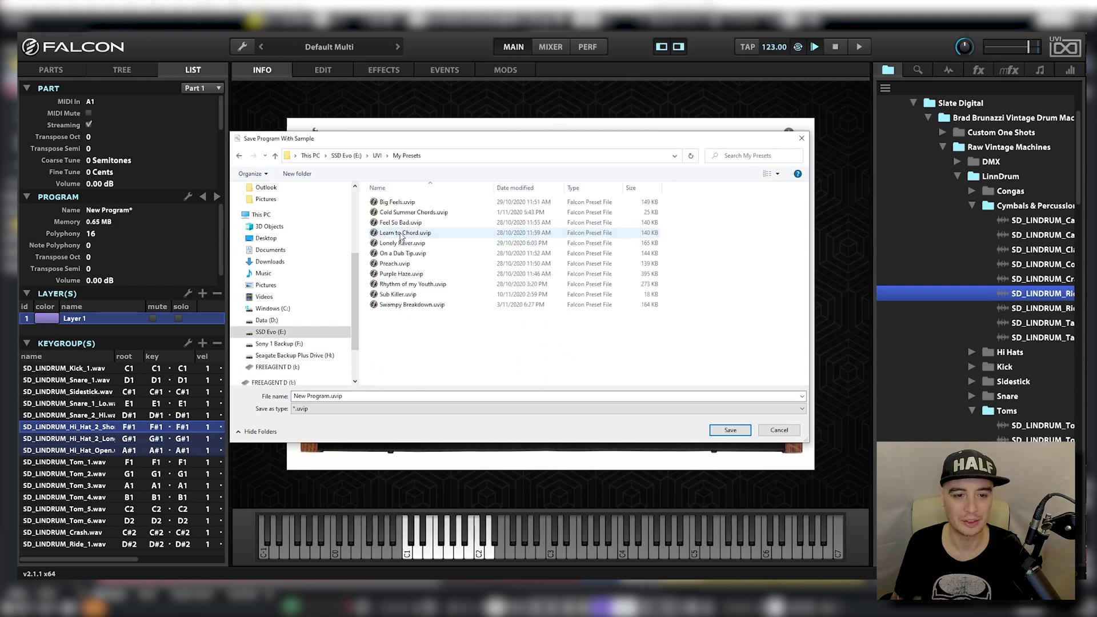
type("Linn Drum")
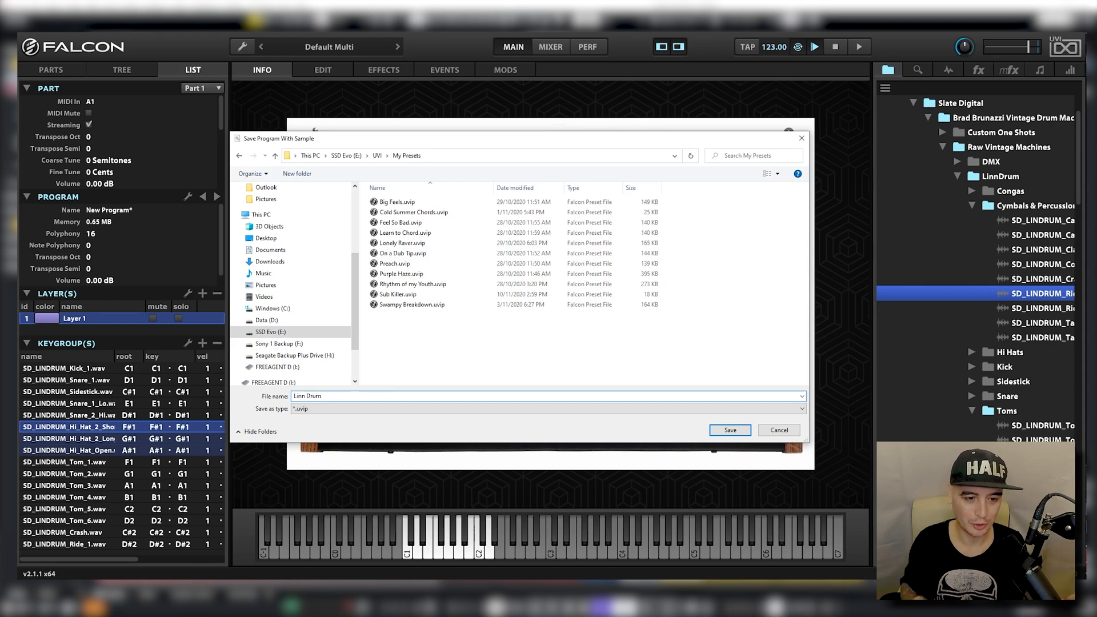
left_click(729, 429)
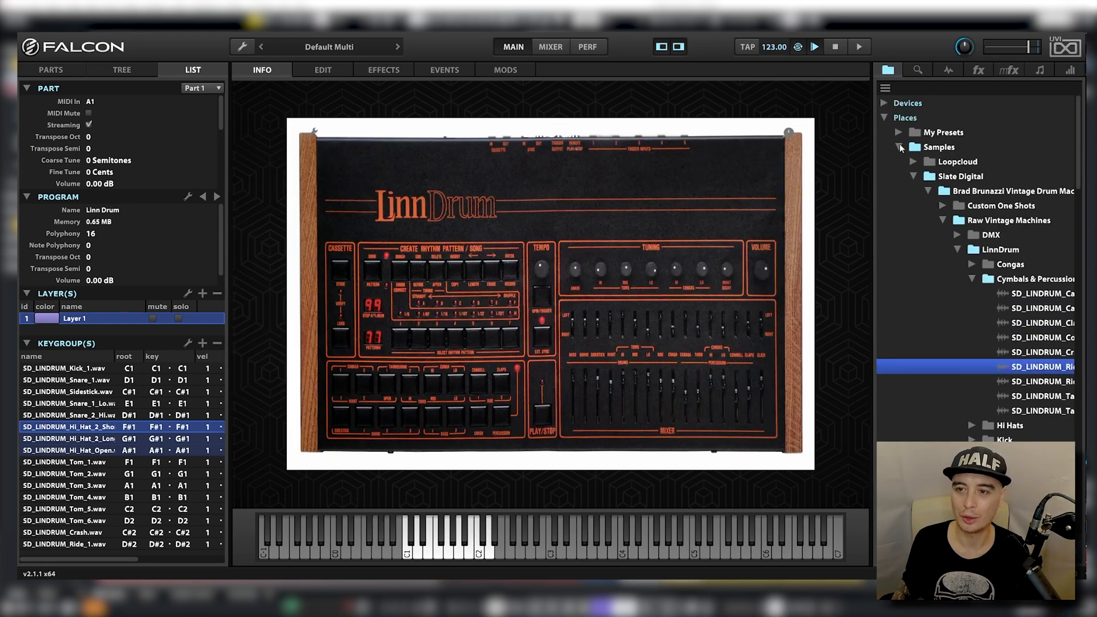
Load the Big Feels and Linn Drum presets to check them, then clear the part and list the HipHop 808 samples
left_click(899, 133)
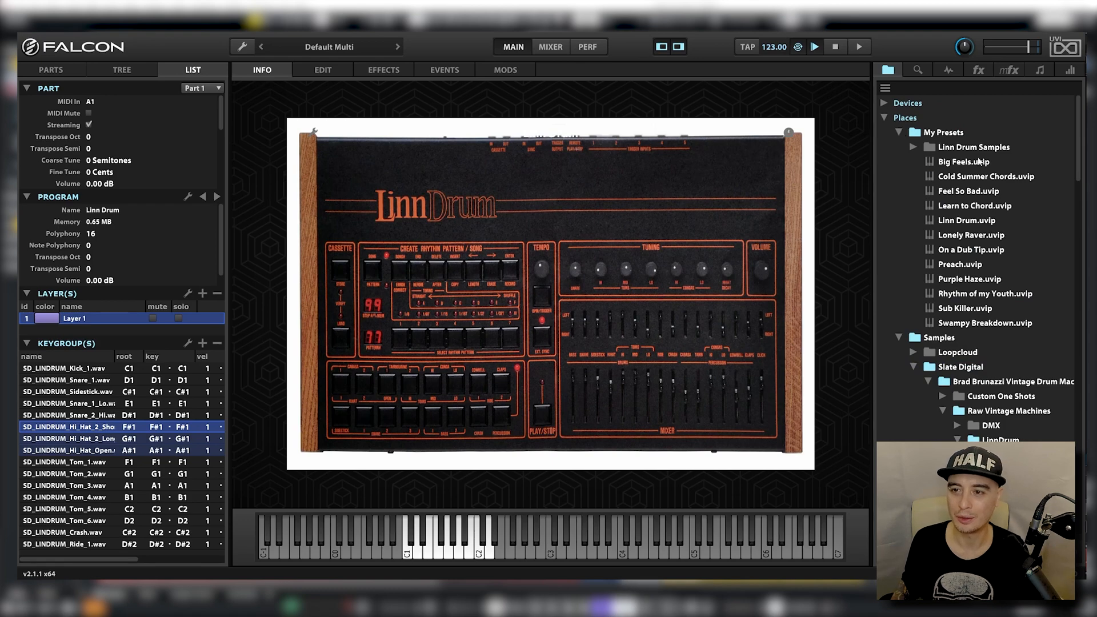
double_click(961, 161)
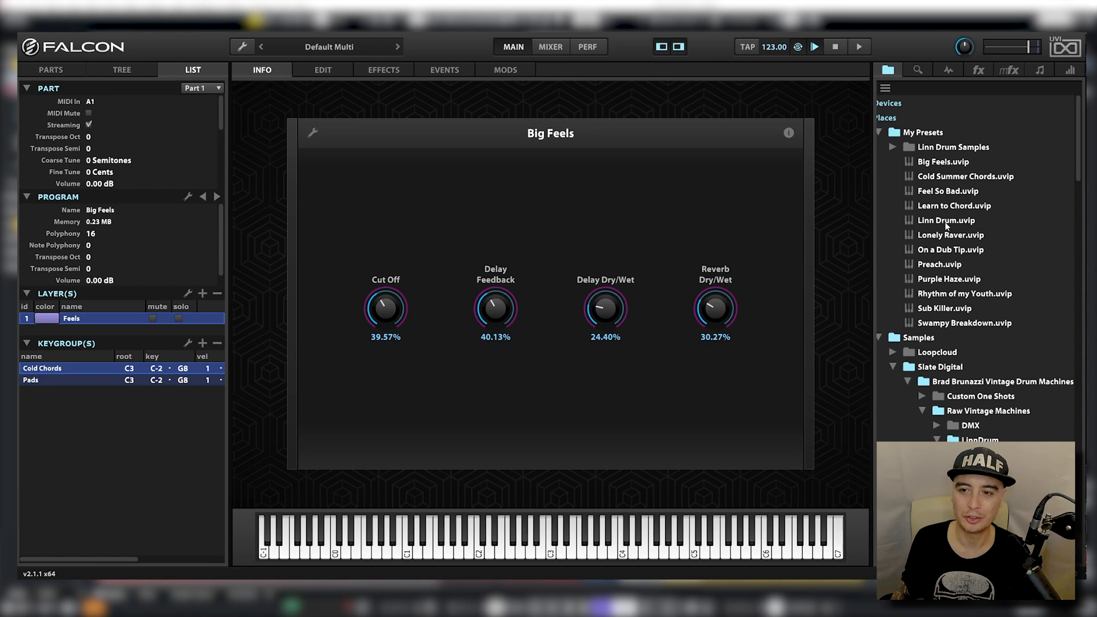
double_click(944, 220)
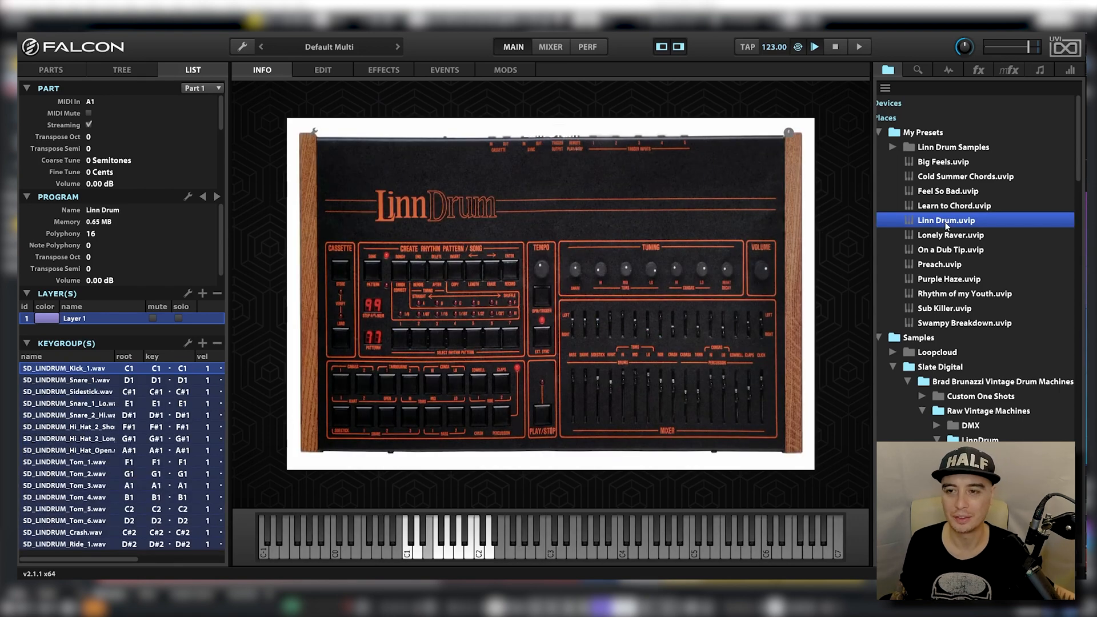
left_click(893, 148)
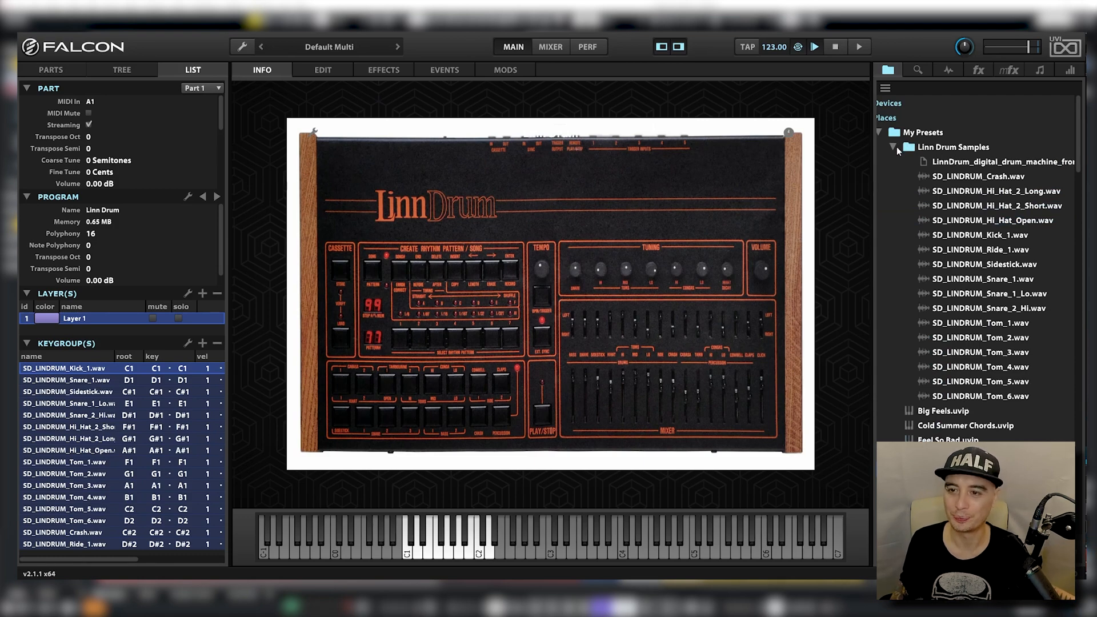
left_click(322, 69)
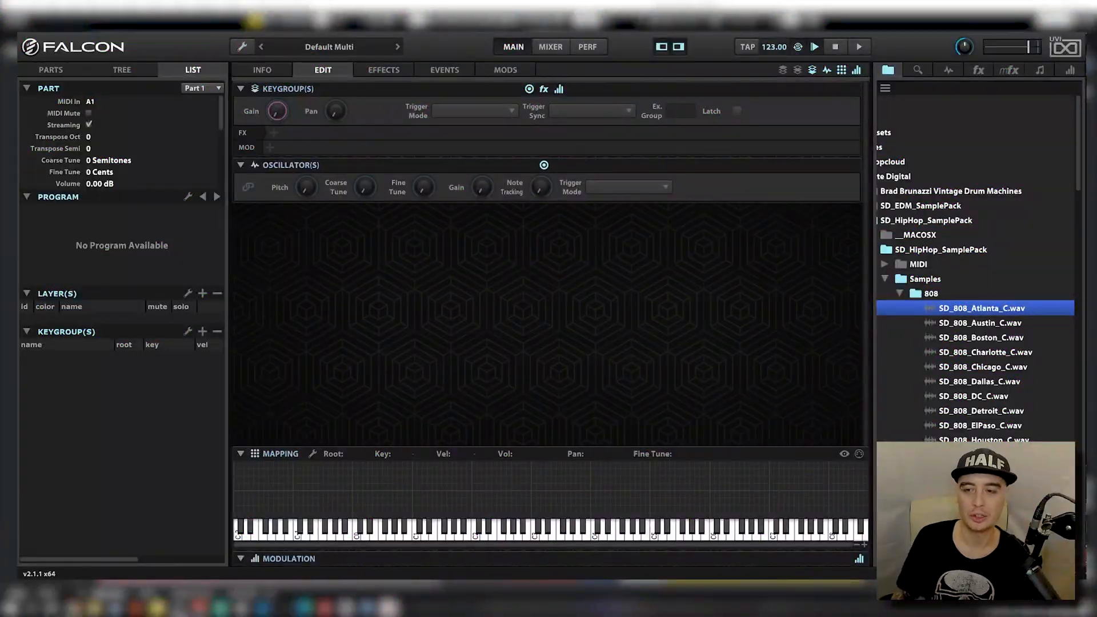
mouse_move(777, 399)
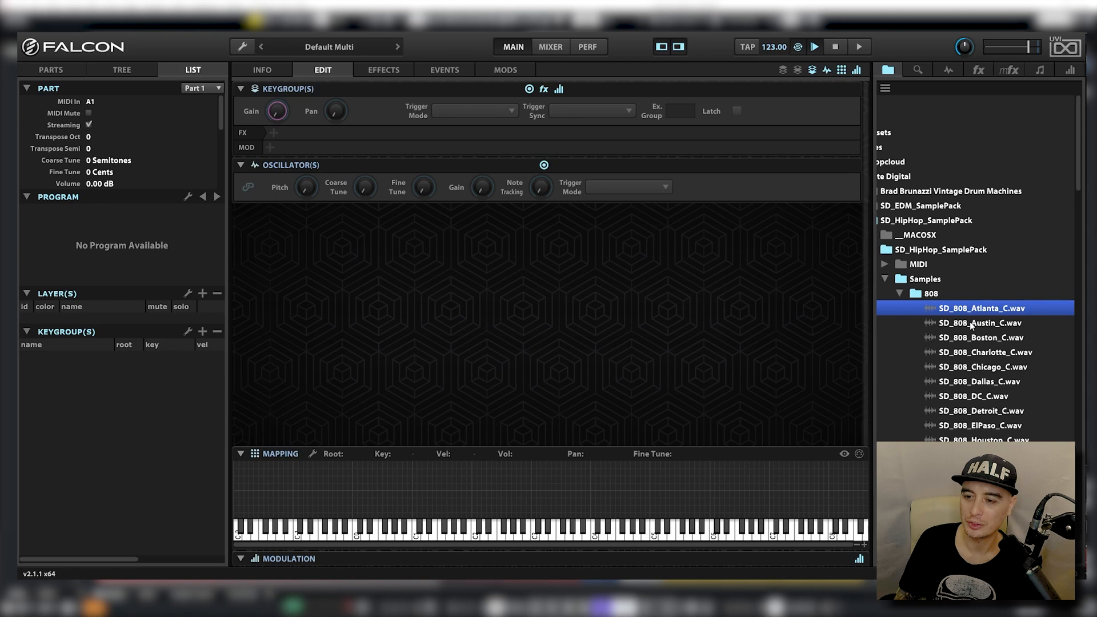
Preview the 808 samples and pick SD_808_Atlanta_C.wav for the new program's layer
left_click(986, 367)
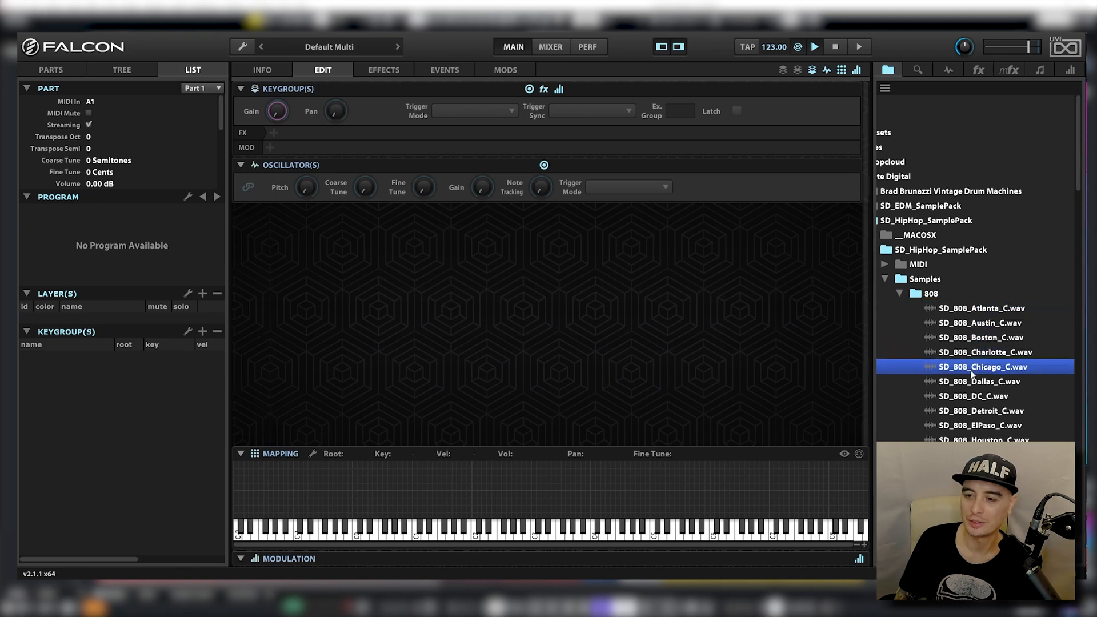
left_click(979, 425)
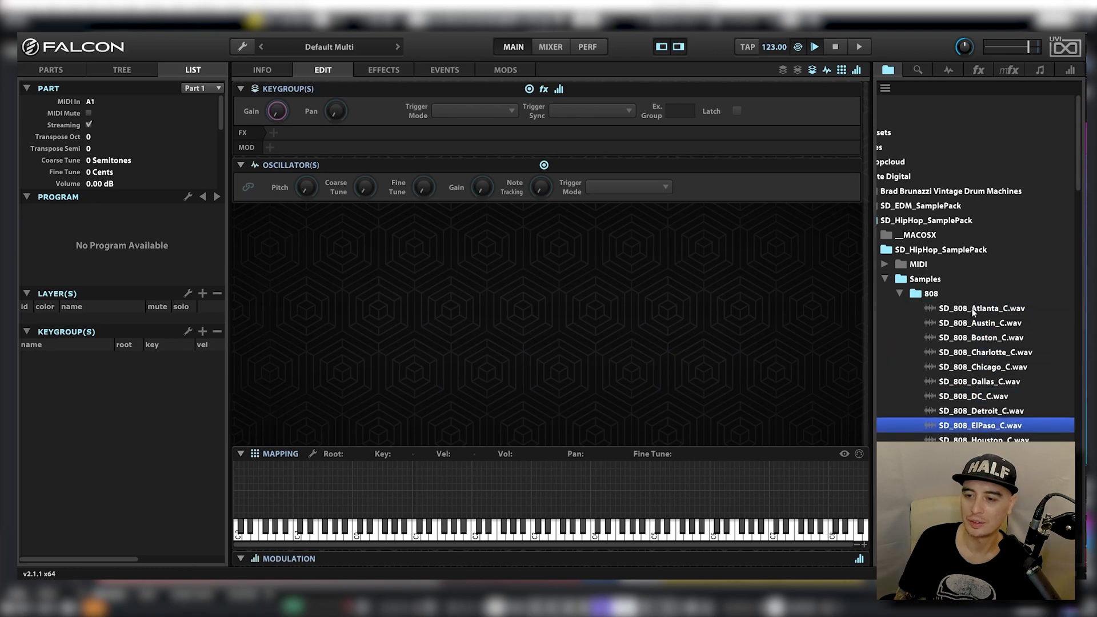
left_click(979, 307)
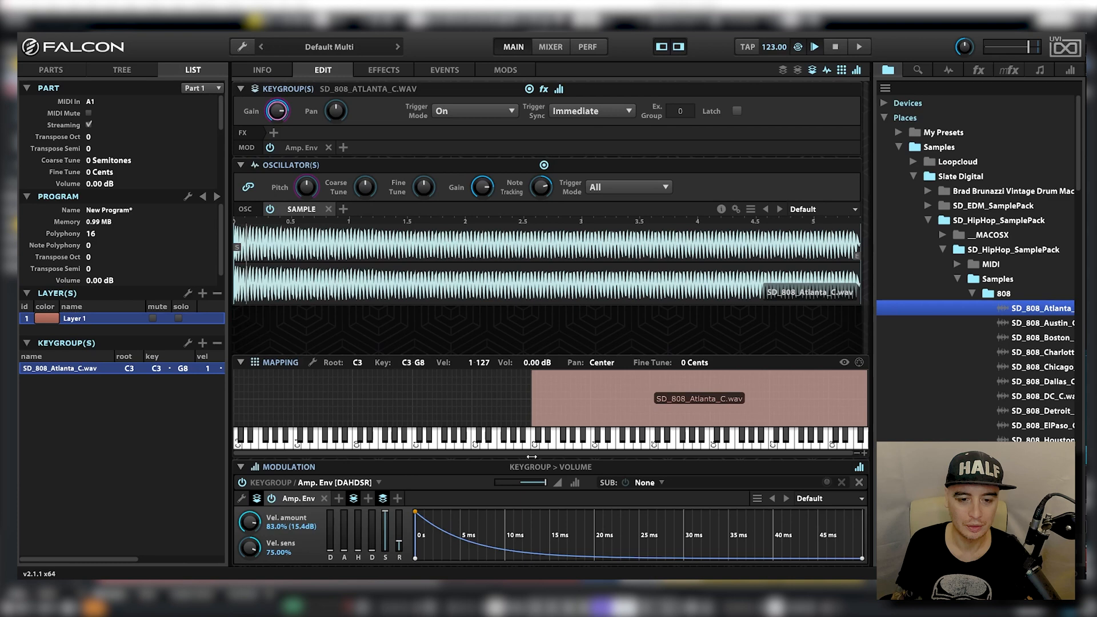
mouse_move(867, 407)
type("Atlanta")
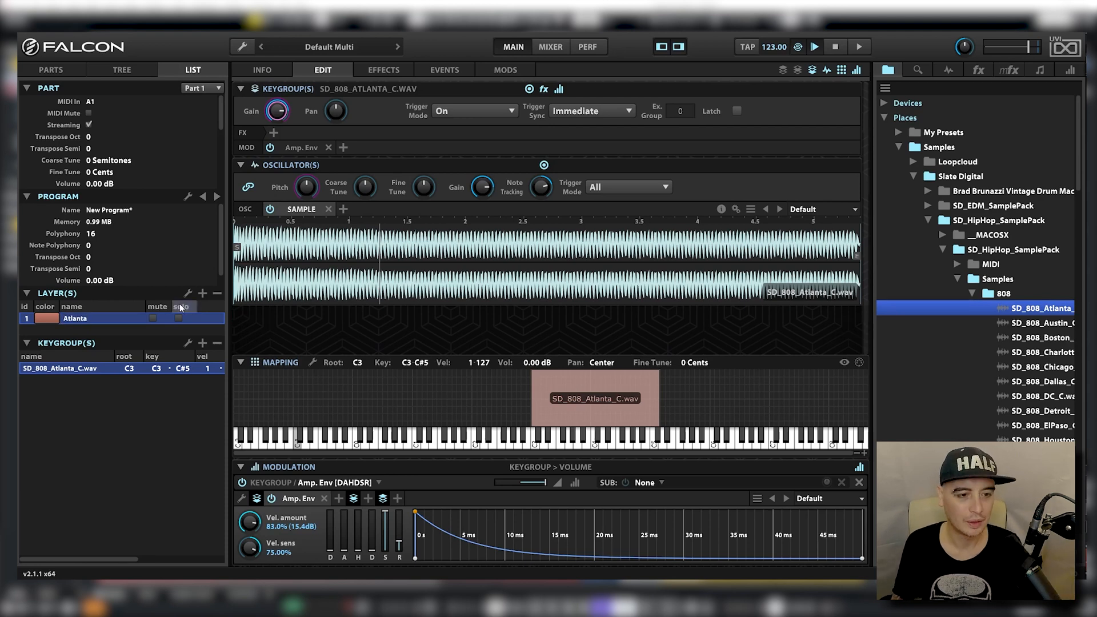
Add and rename further layers for the Austin, Boston, Charlotte and Chicago 808 samples
left_click(202, 293)
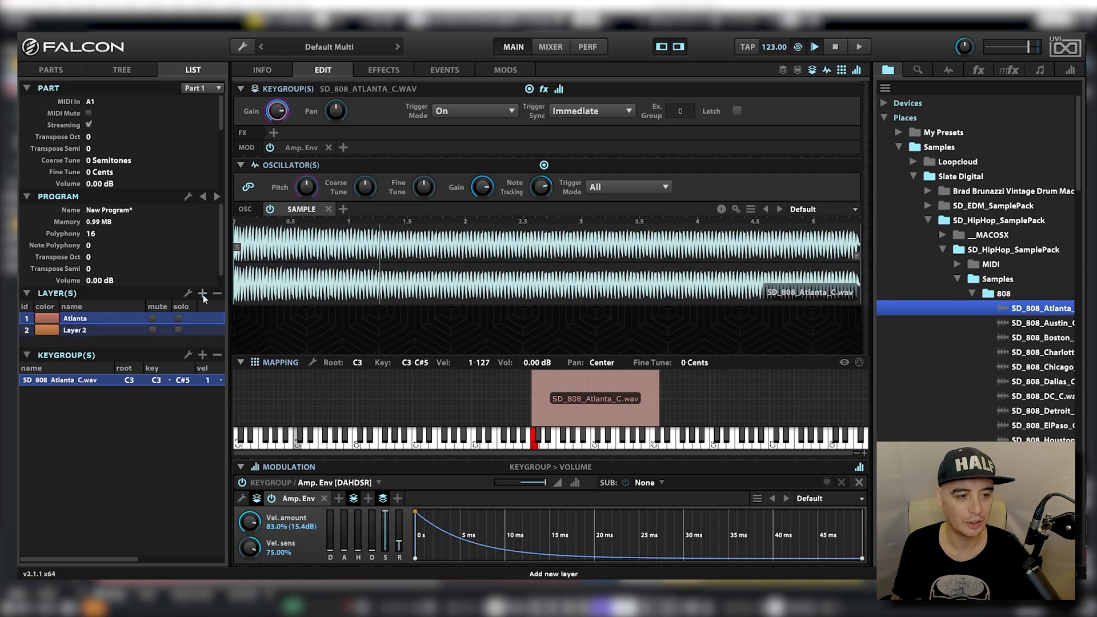
left_click(75, 329)
type("Austin")
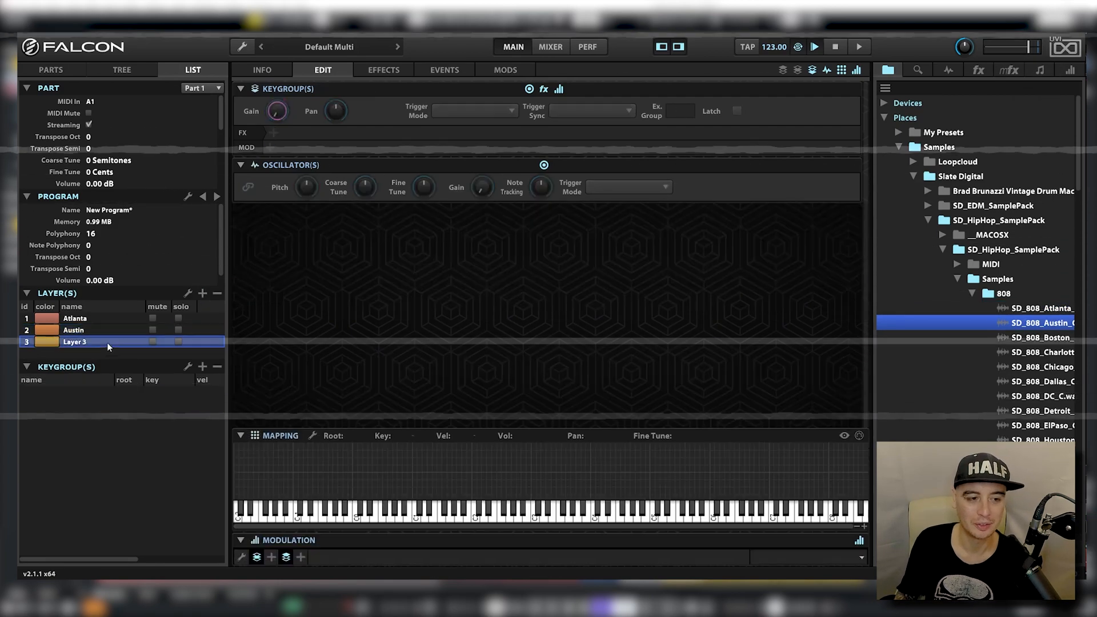
double_click(1042, 337)
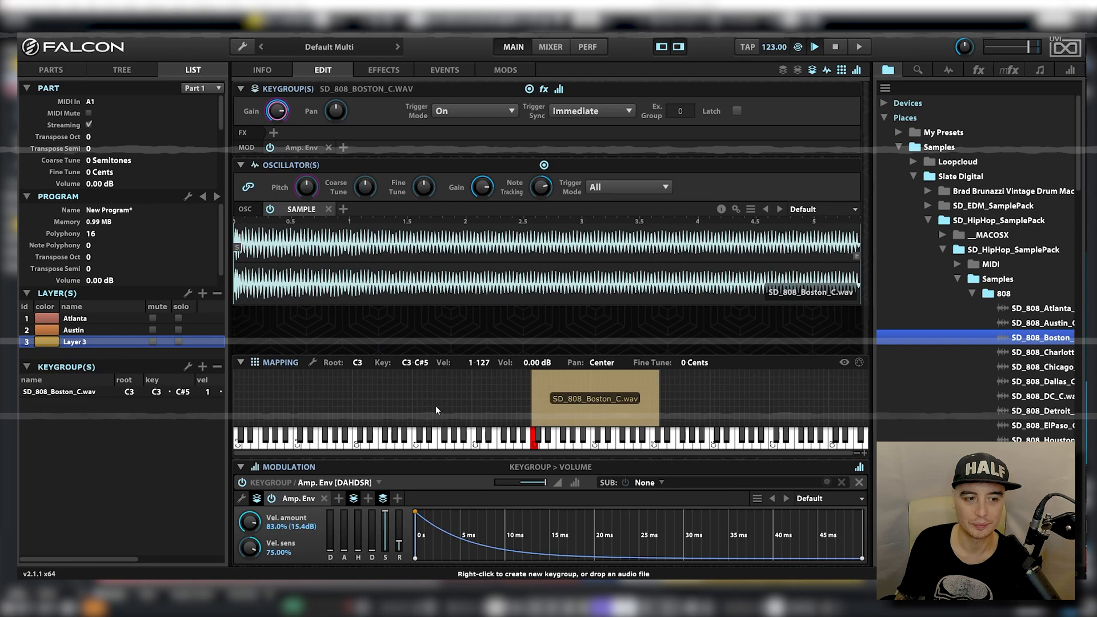
left_click(204, 292)
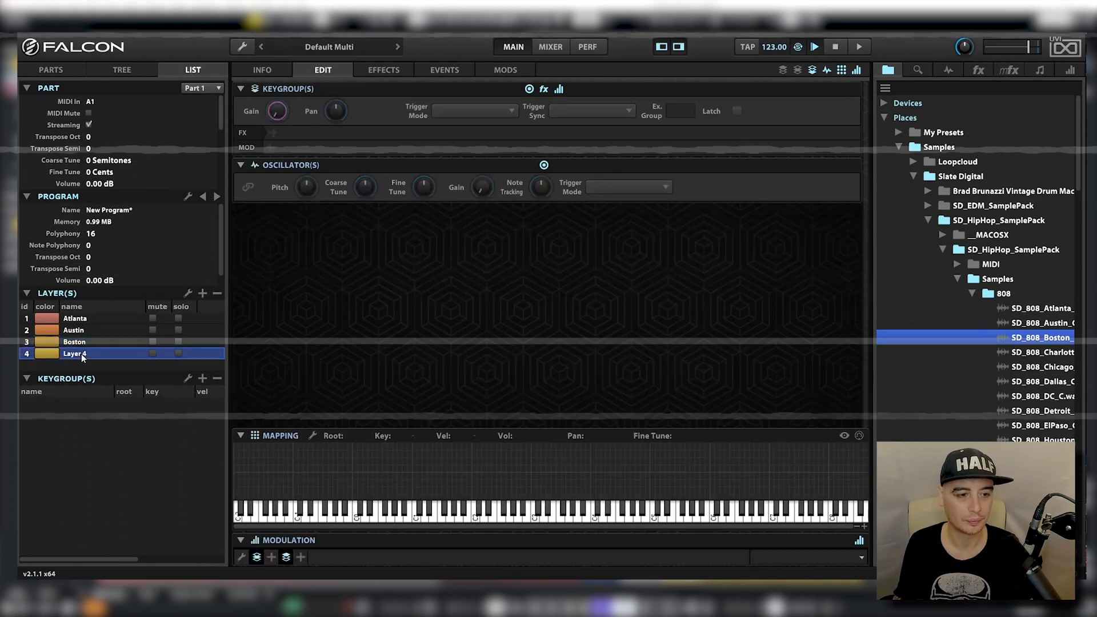
left_click(1035, 352)
type("Chicago")
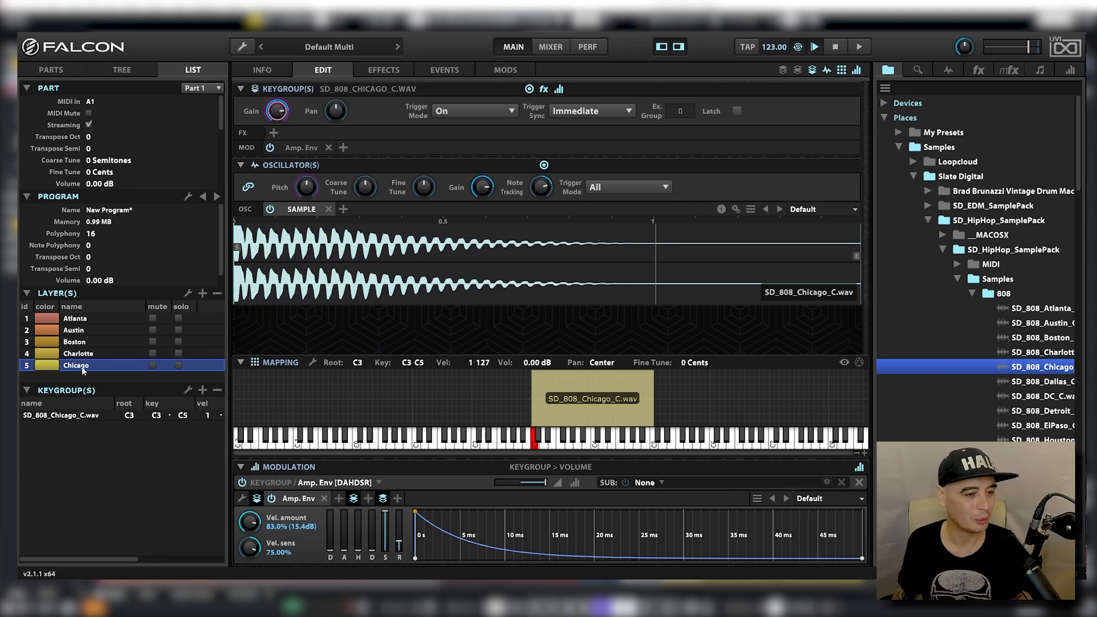
mouse_move(117, 313)
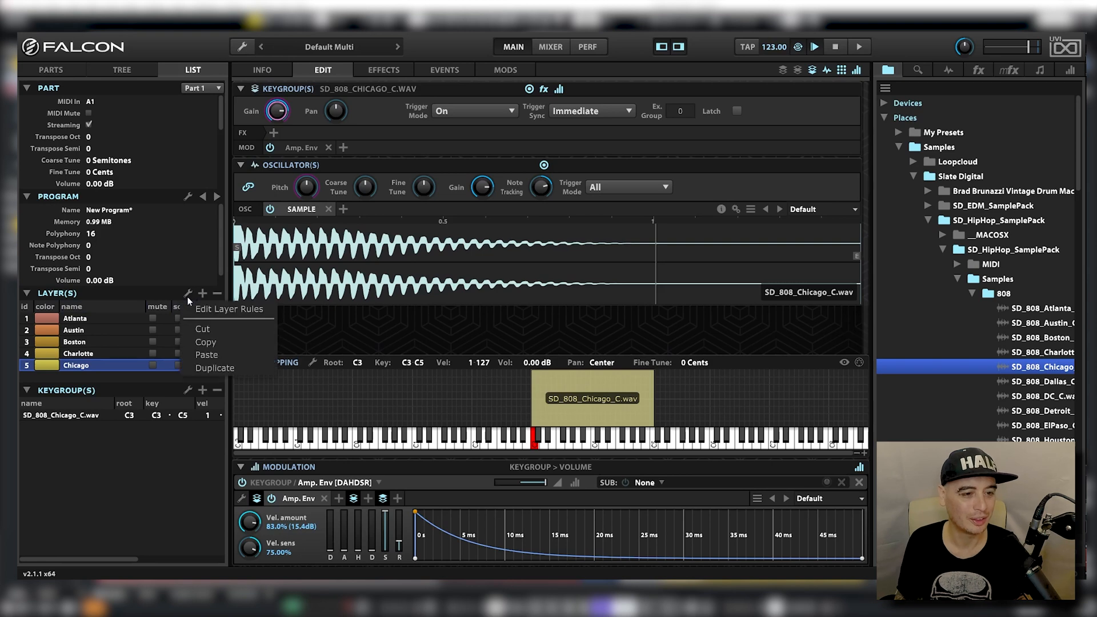
mouse_move(230, 308)
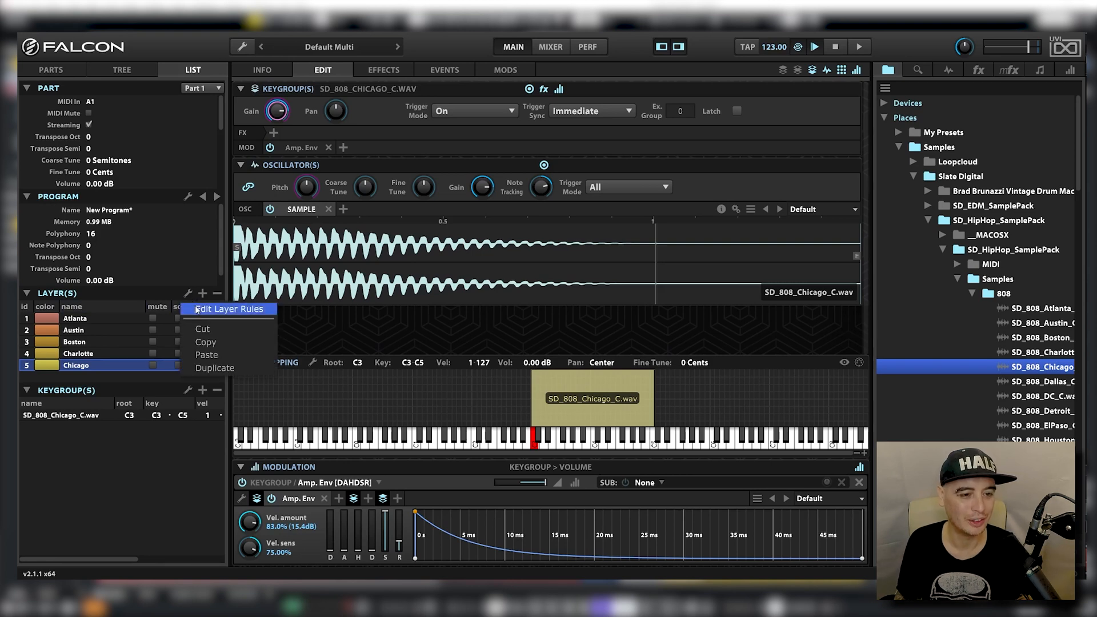
Add a root rule in the Layer Rules Editor
left_click(227, 308)
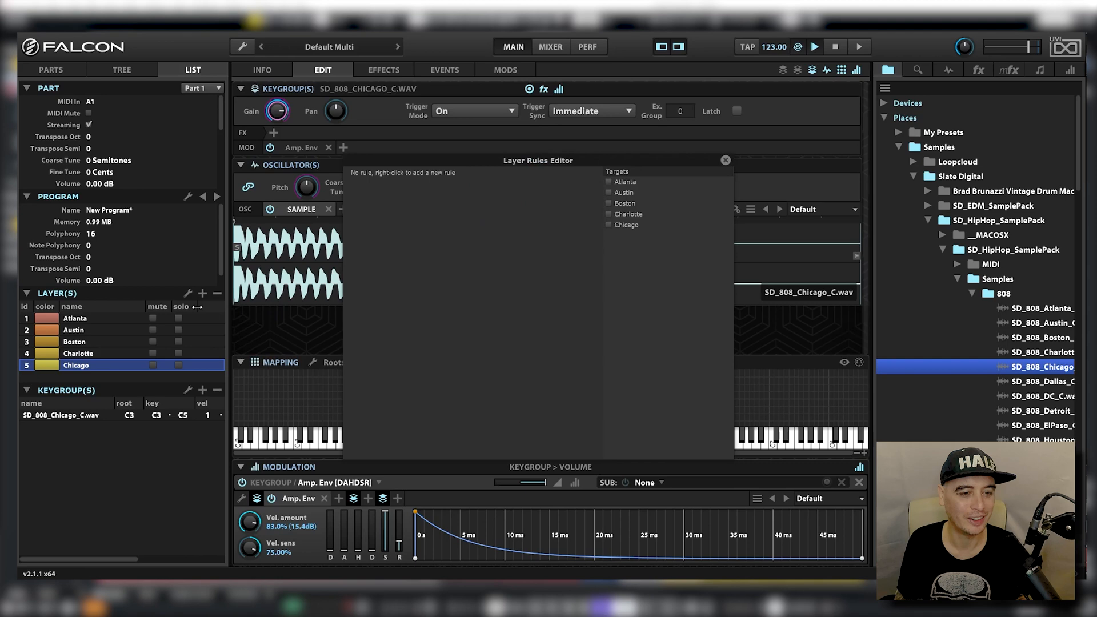
mouse_move(334, 204)
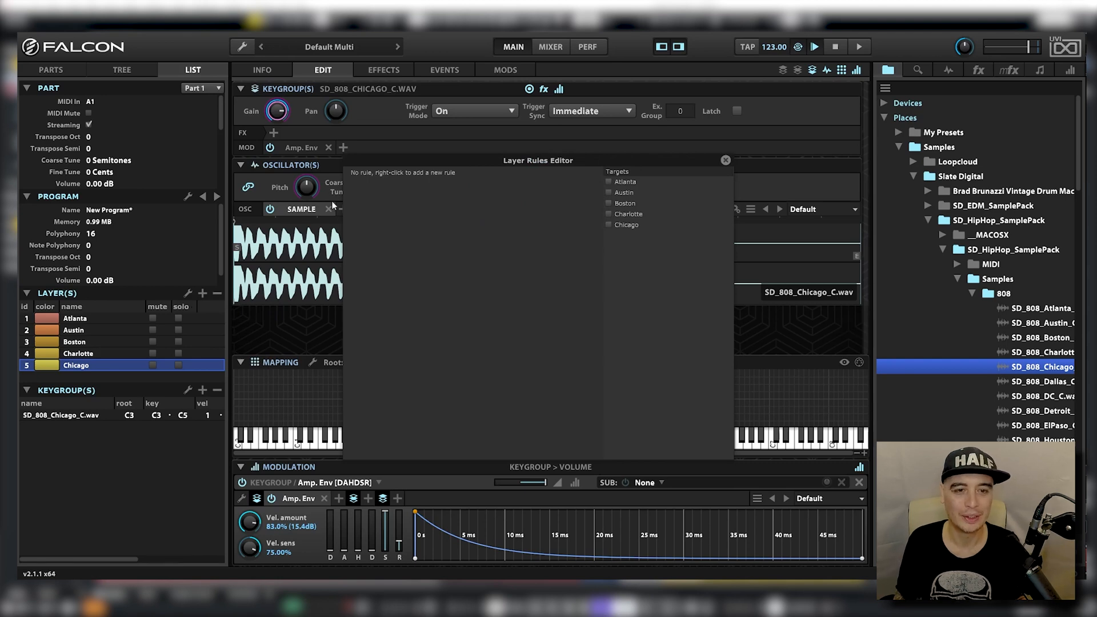
mouse_move(375, 179)
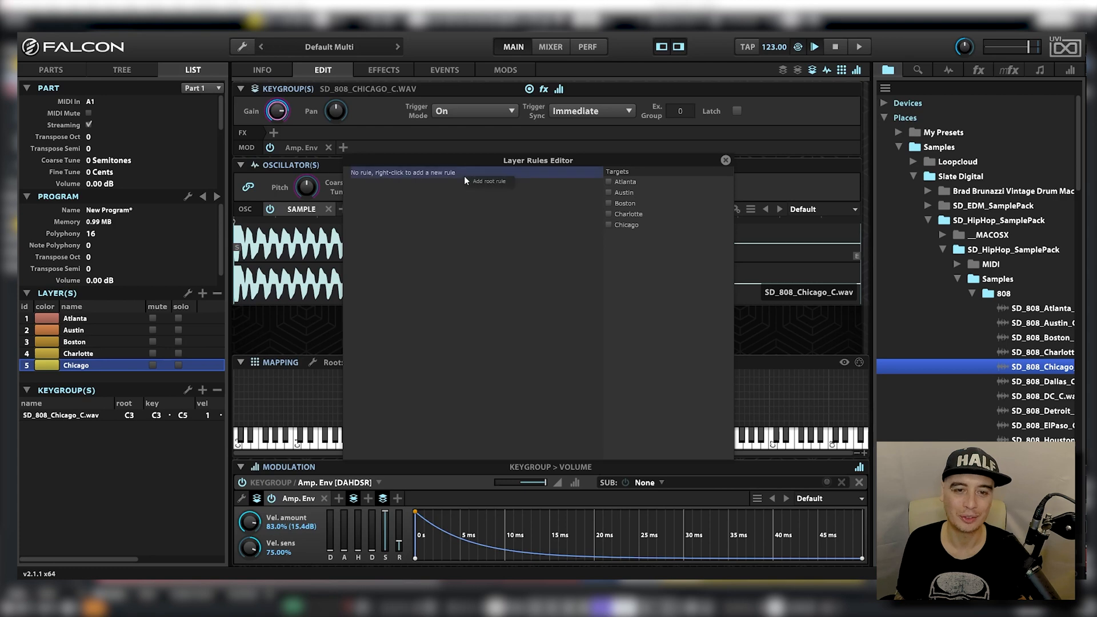
left_click(488, 181)
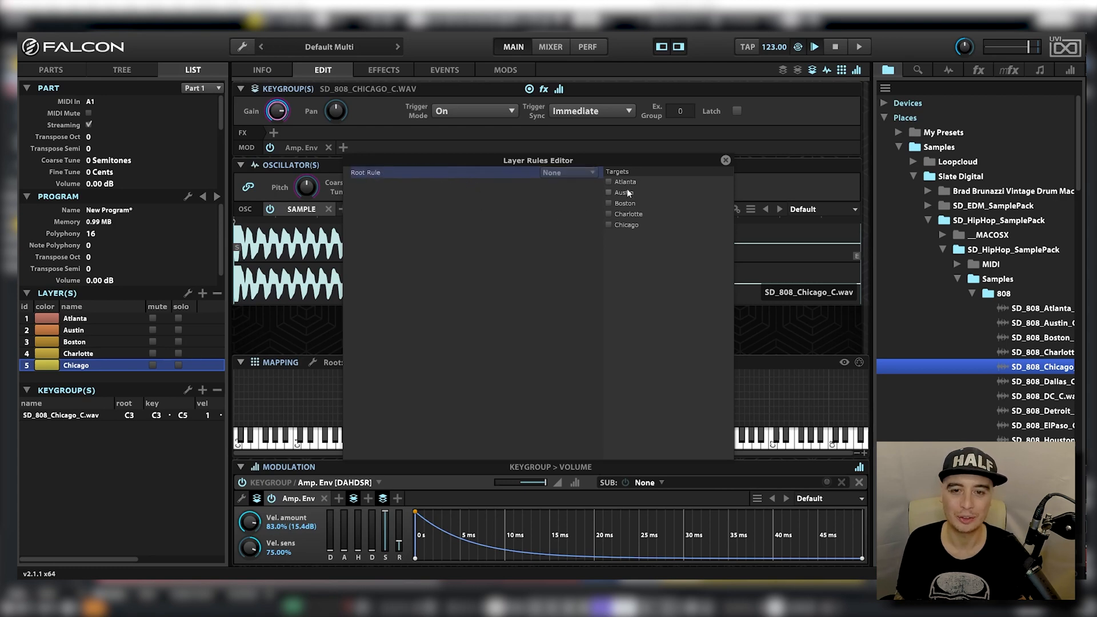
mouse_move(423, 176)
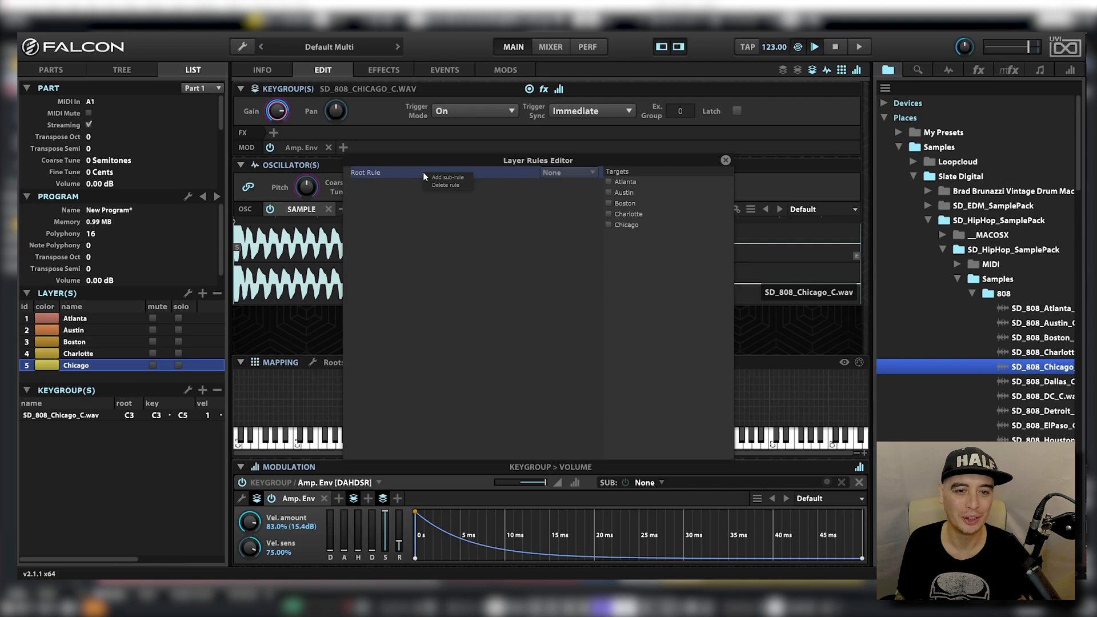
Add sub-rules under the root rule for the city layers
left_click(447, 176)
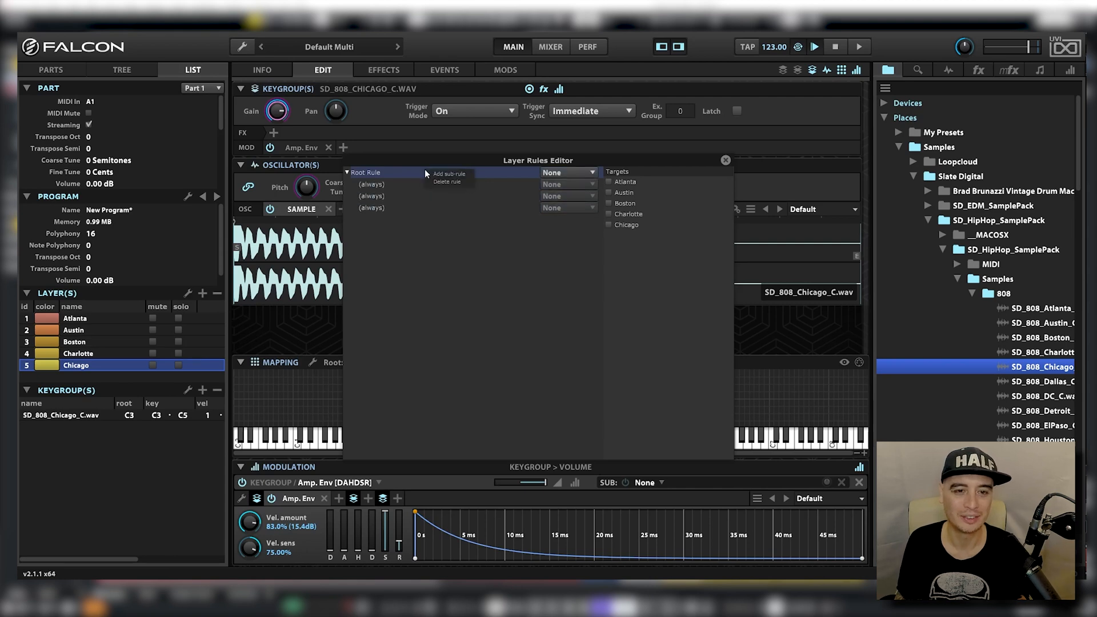
left_click(448, 173)
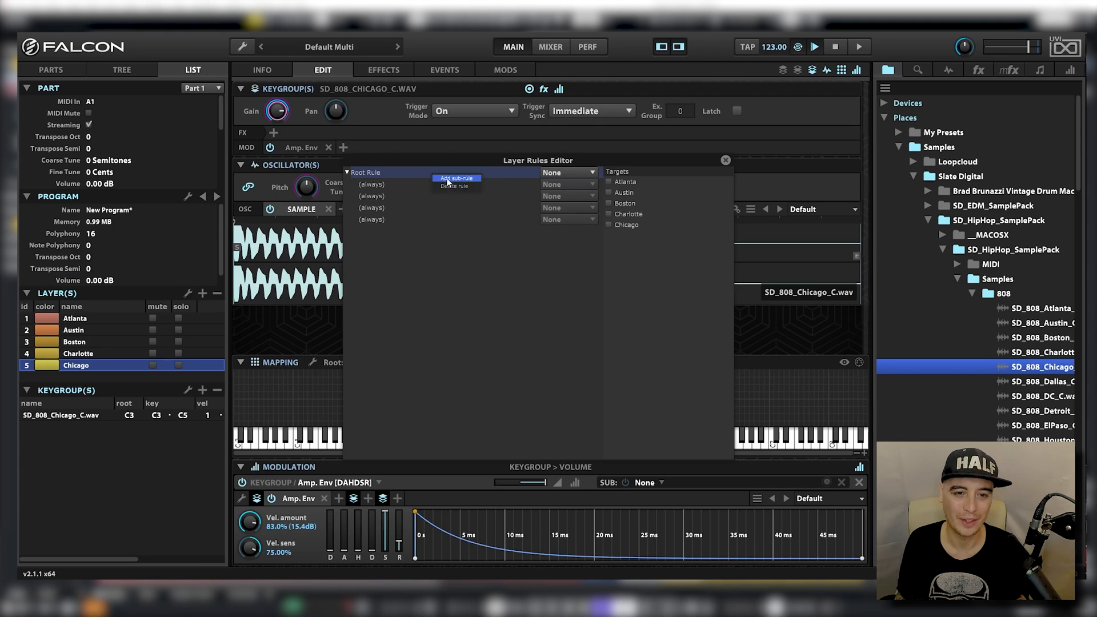
left_click(455, 179)
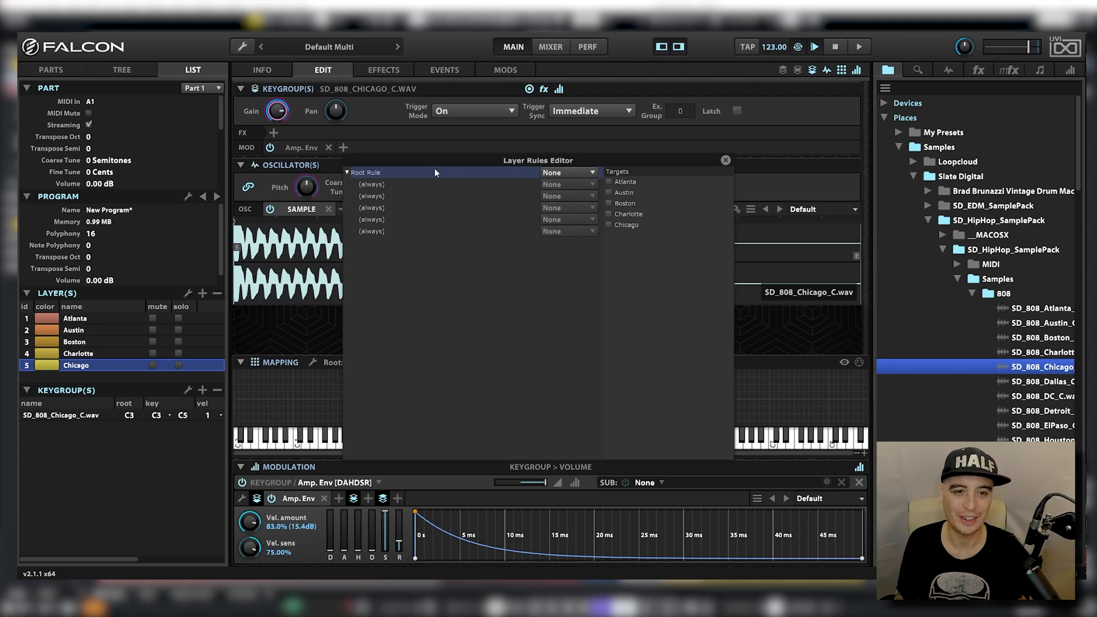
left_click(567, 172)
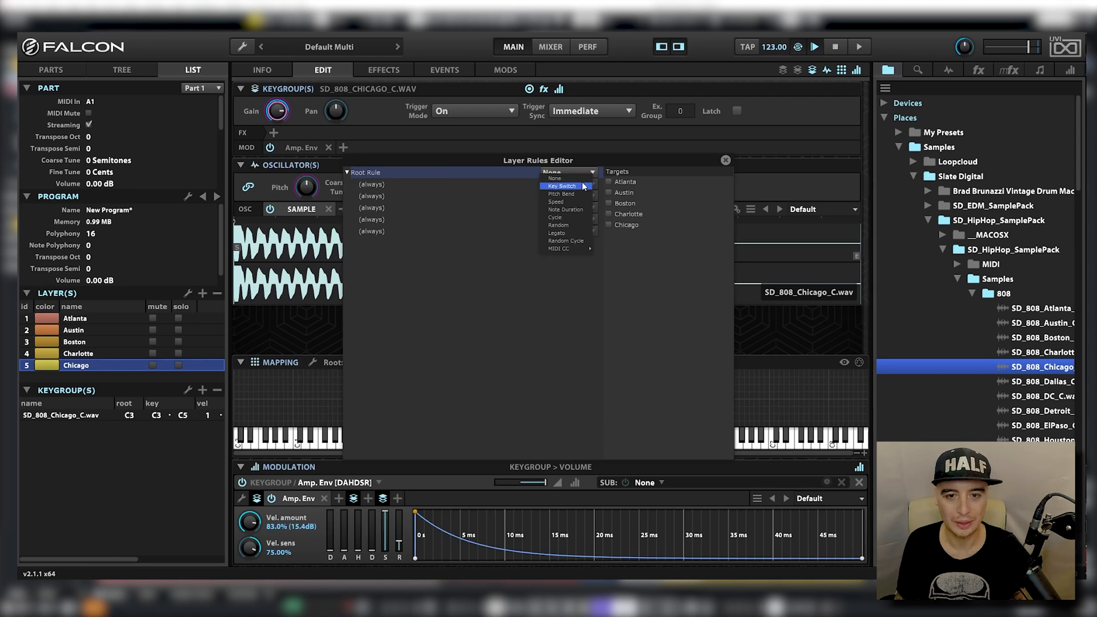
Make the root rule a key switch and set the first sub-rules' notes from C1 upward
left_click(562, 185)
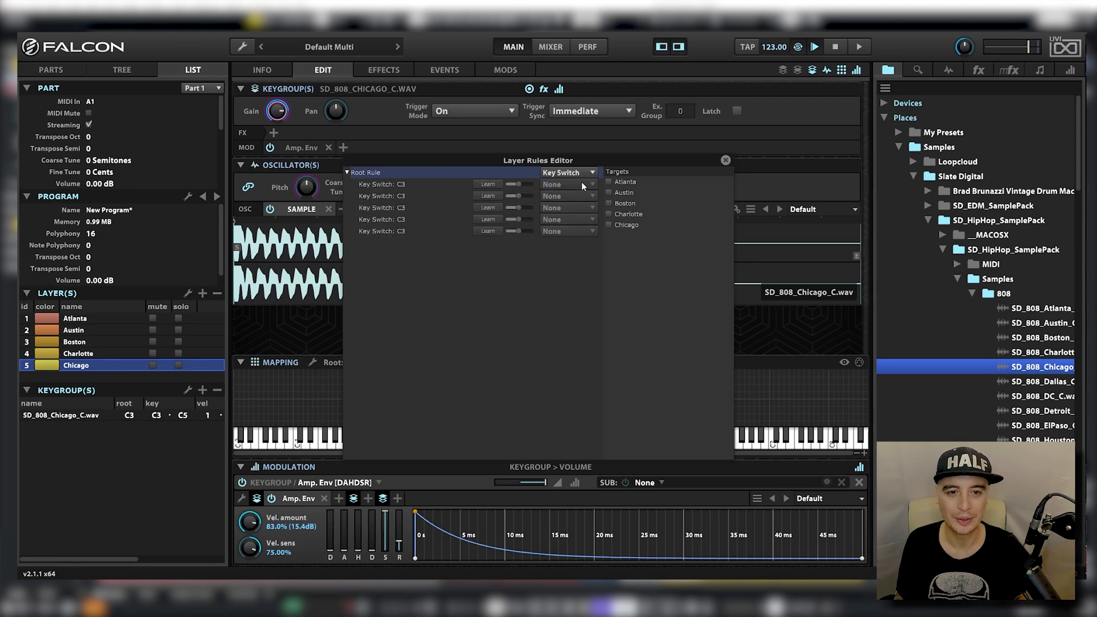
left_click(385, 184)
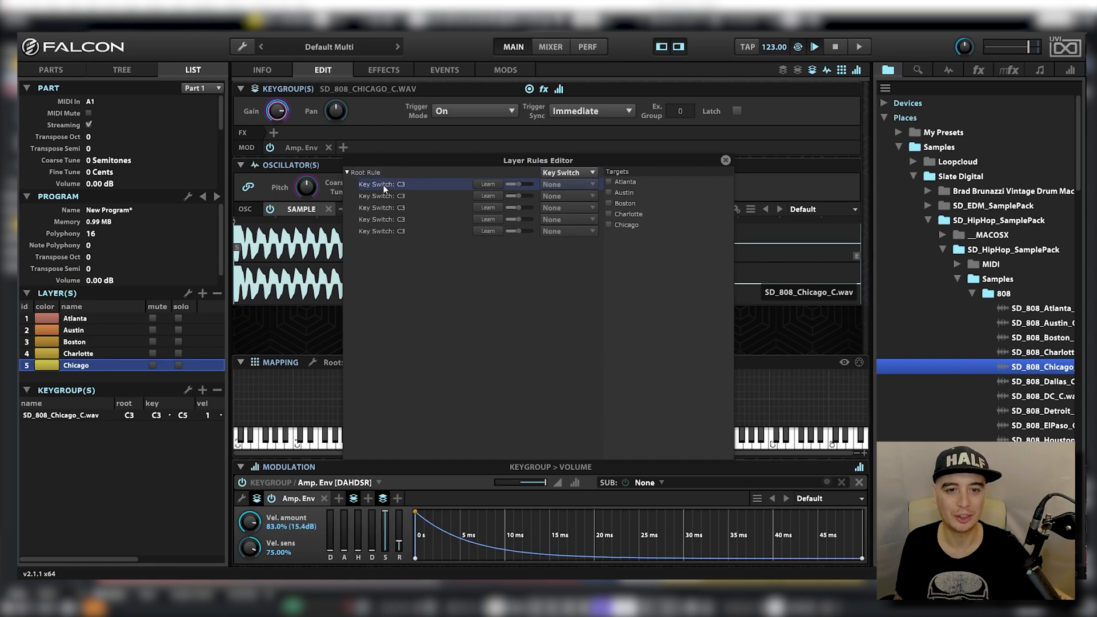
left_click(487, 184)
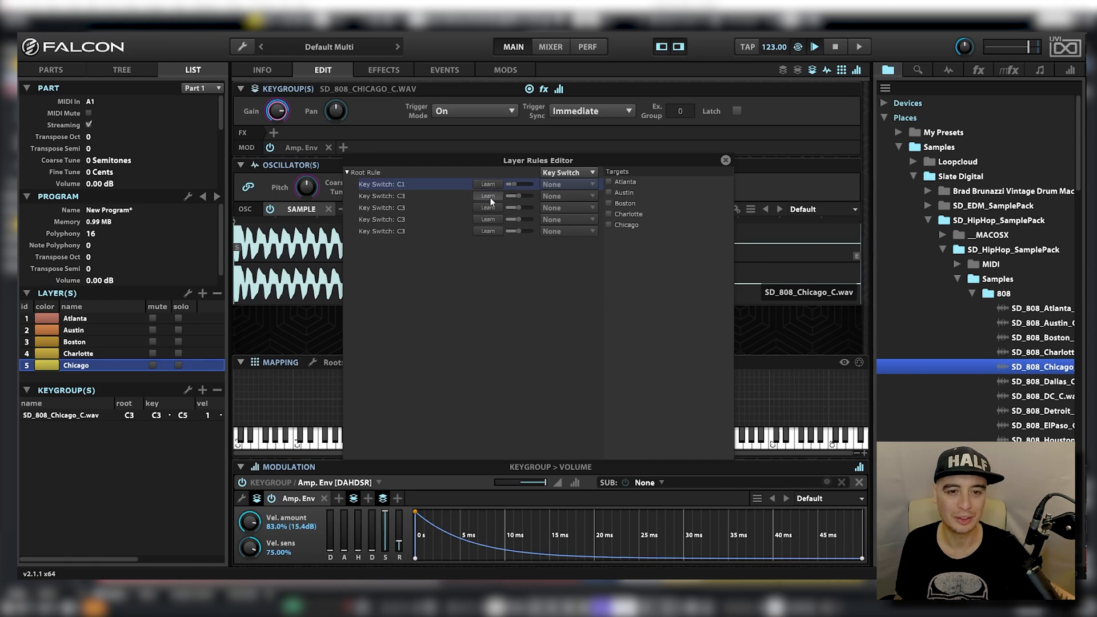
left_click(487, 183)
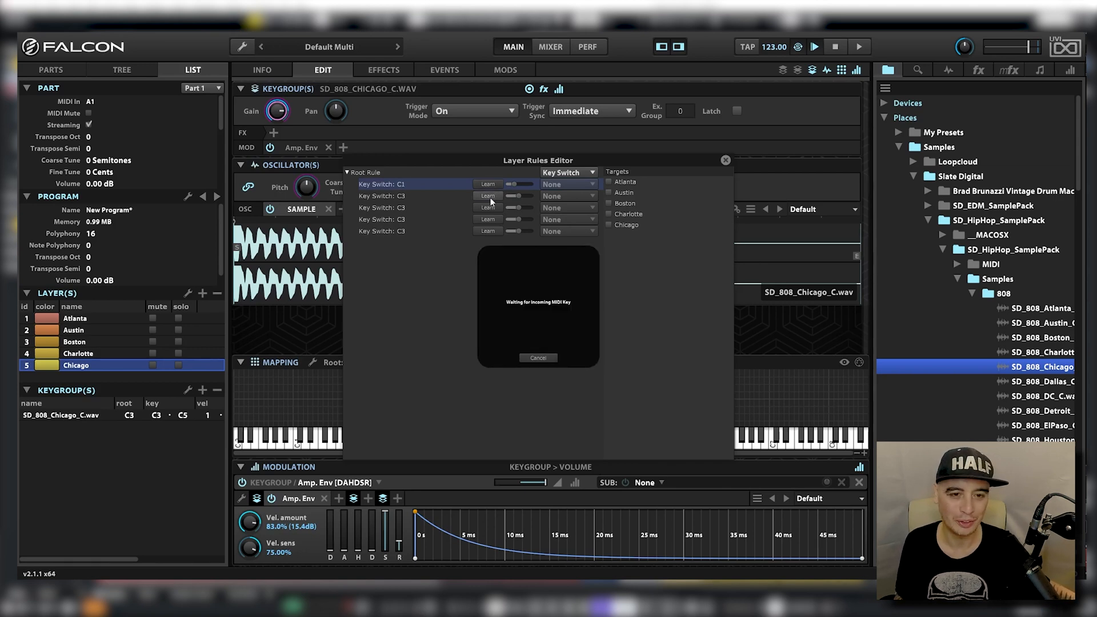
left_click(487, 196)
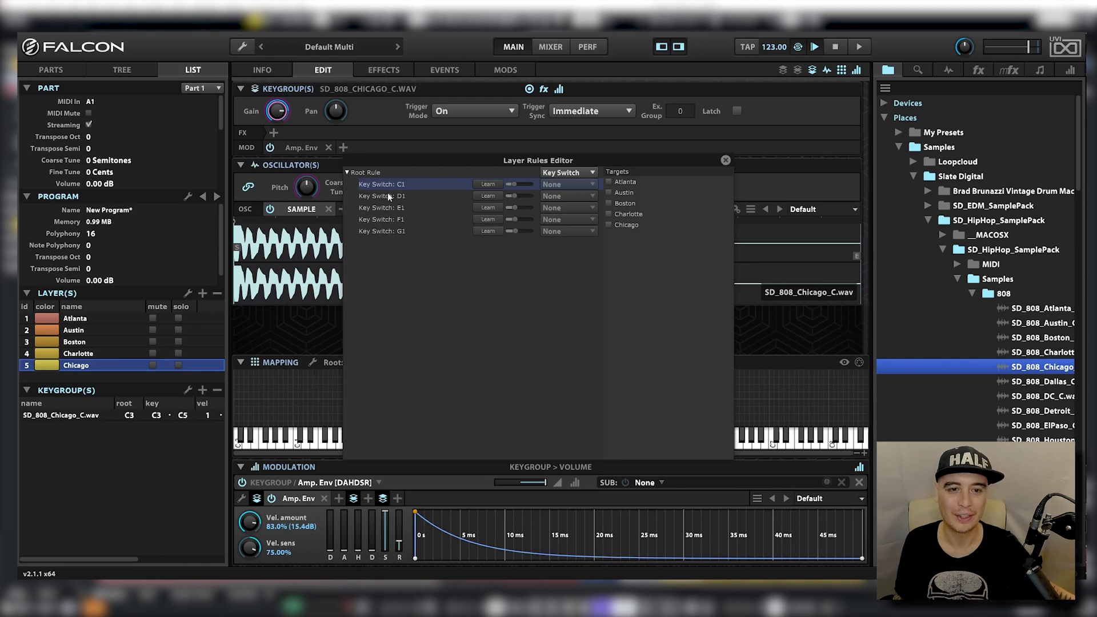
mouse_move(608, 188)
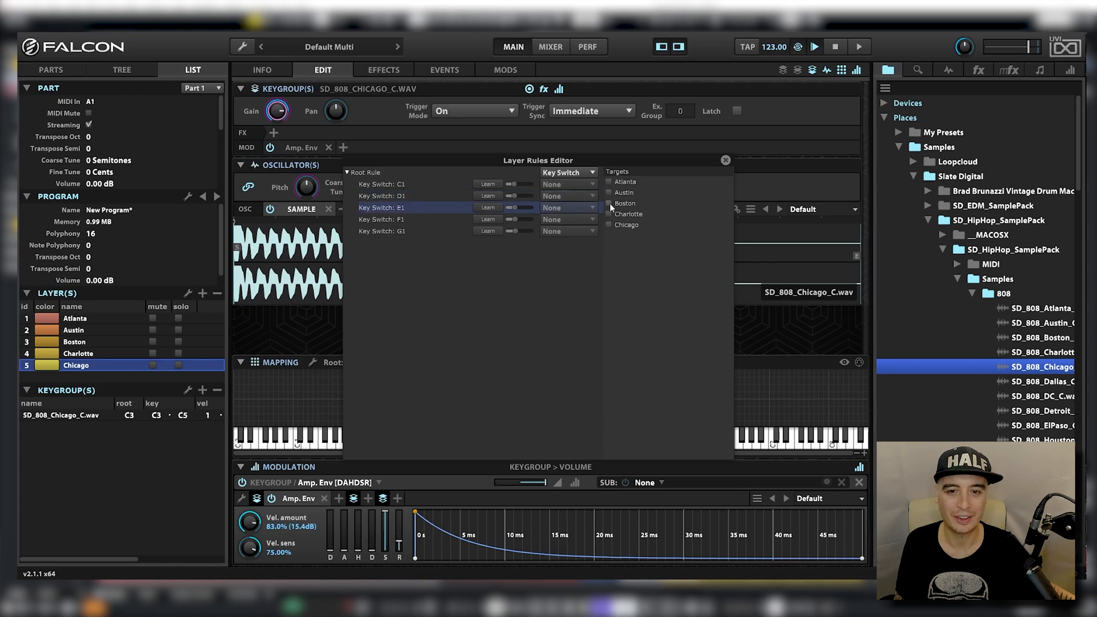
Target Boston, Charlotte and Chicago layers from key switches E1, F1 and G1, then close the editor
left_click(412, 219)
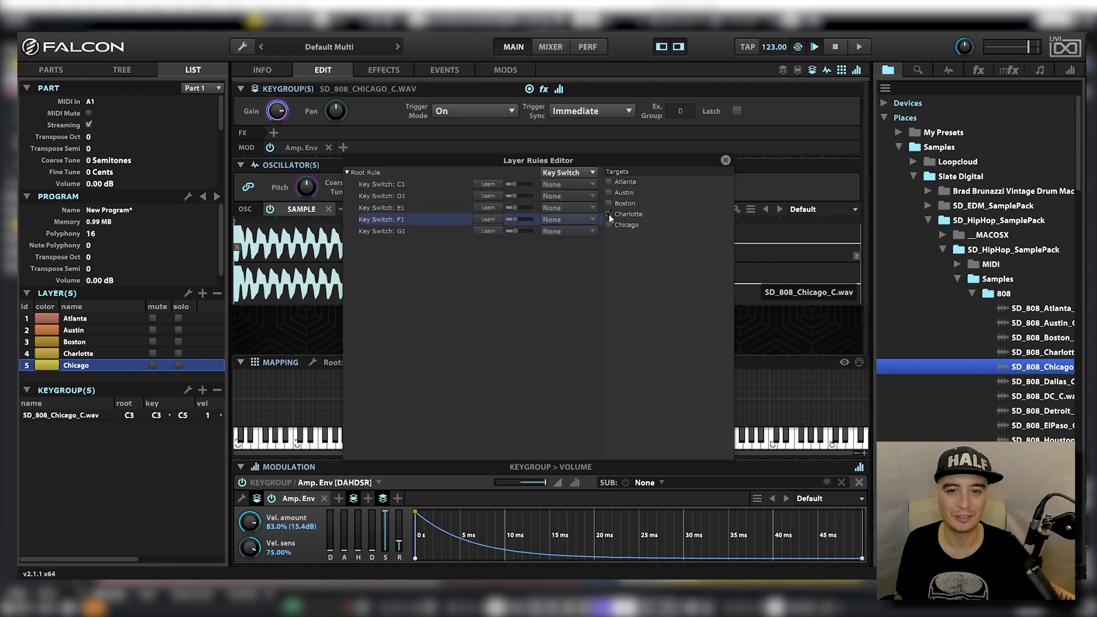
left_click(381, 231)
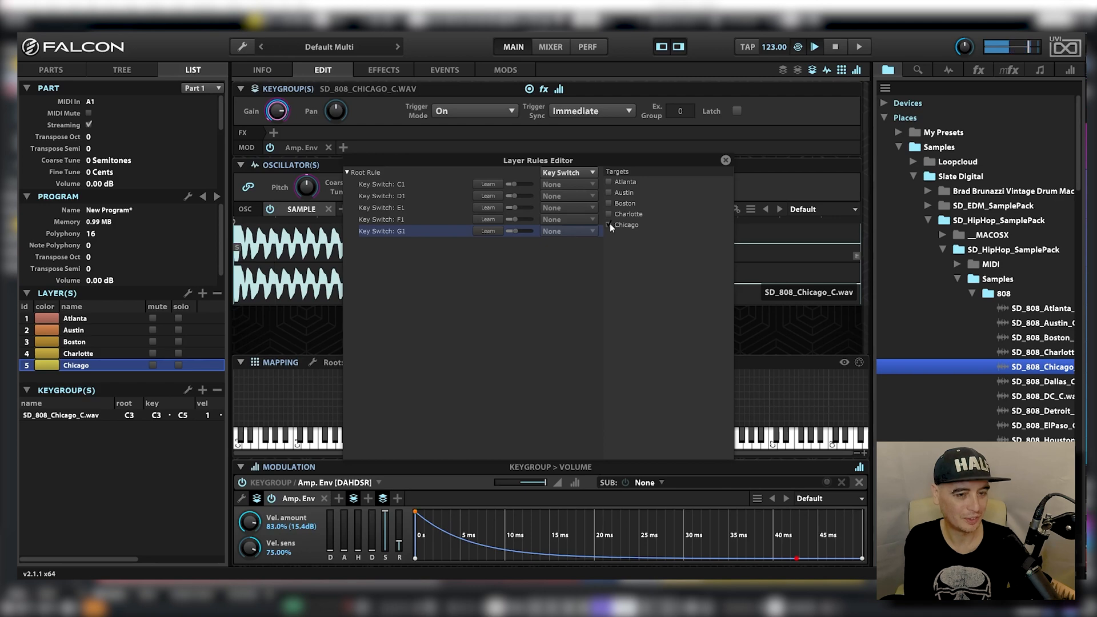
left_click(726, 160)
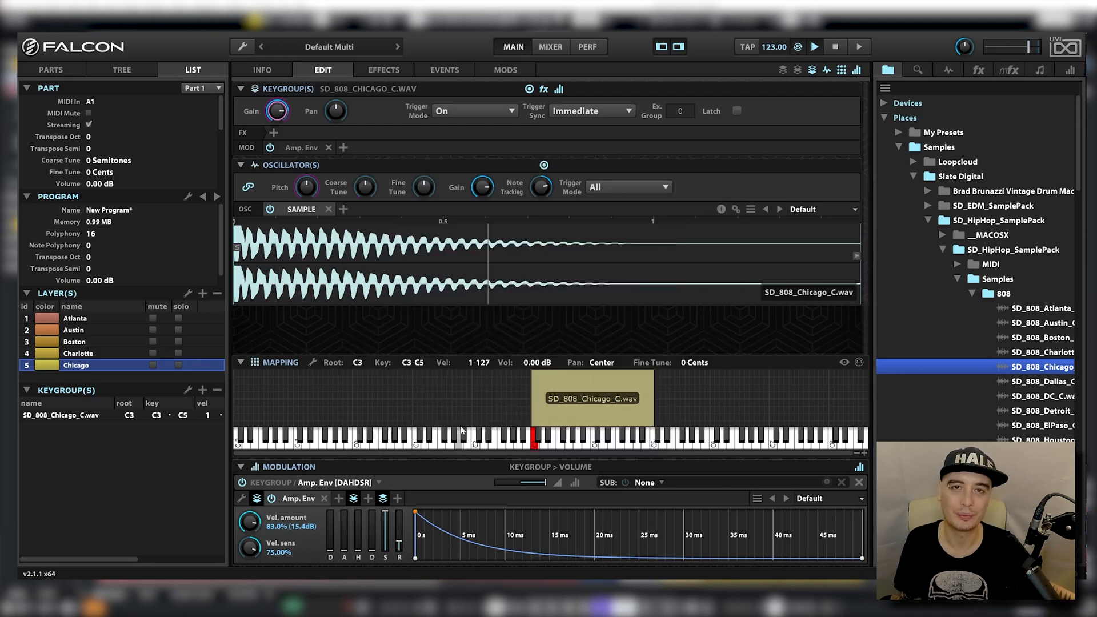
mouse_move(415, 440)
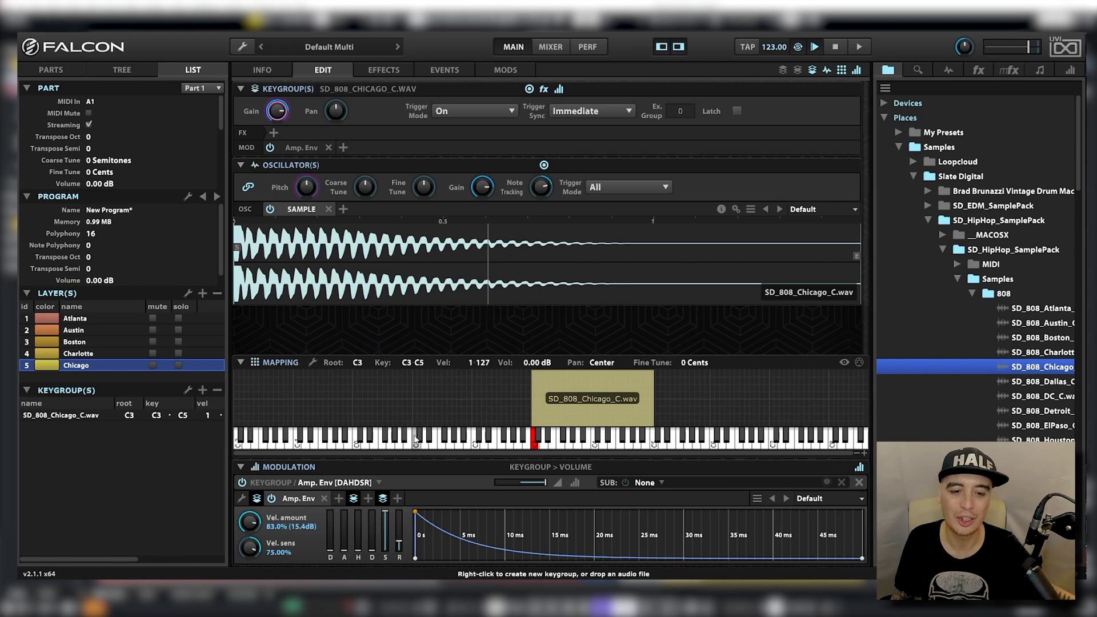
mouse_move(452, 454)
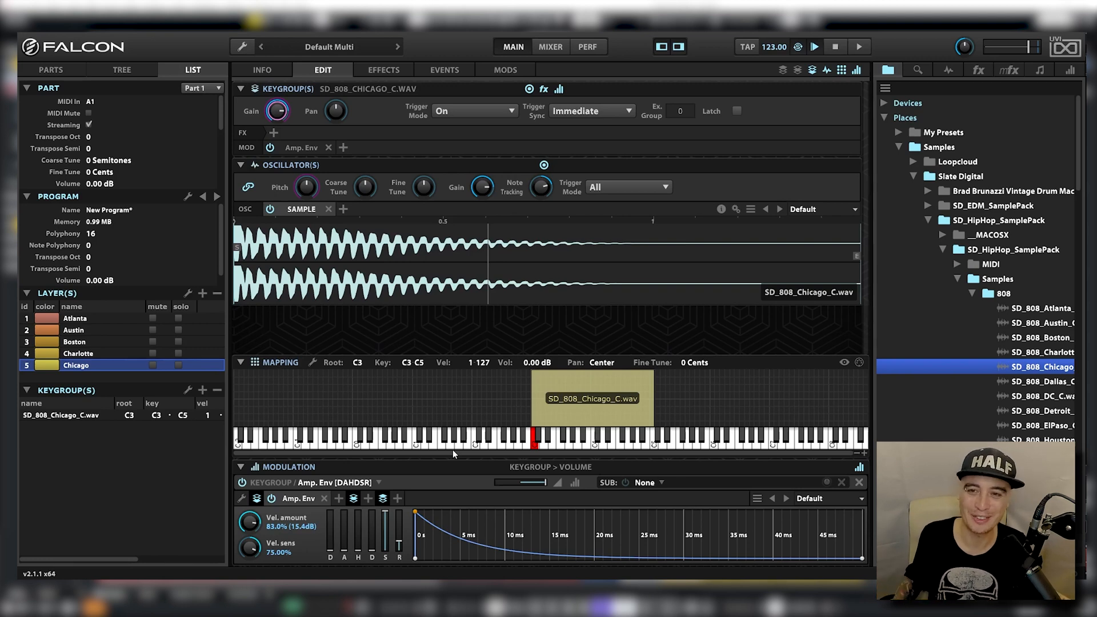
mouse_move(434, 435)
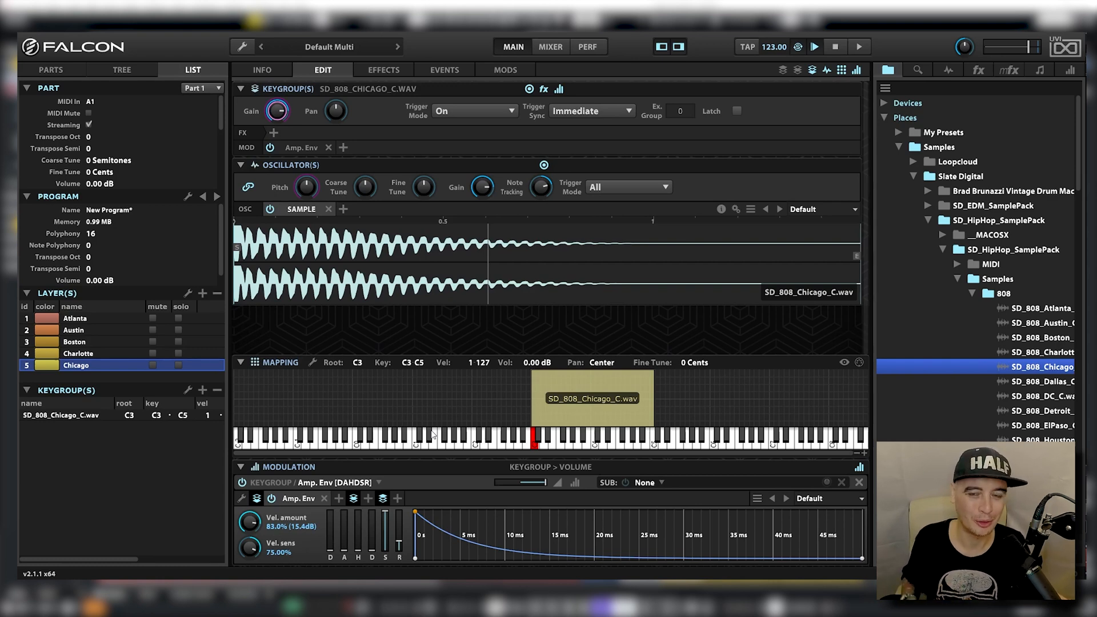
mouse_move(605, 221)
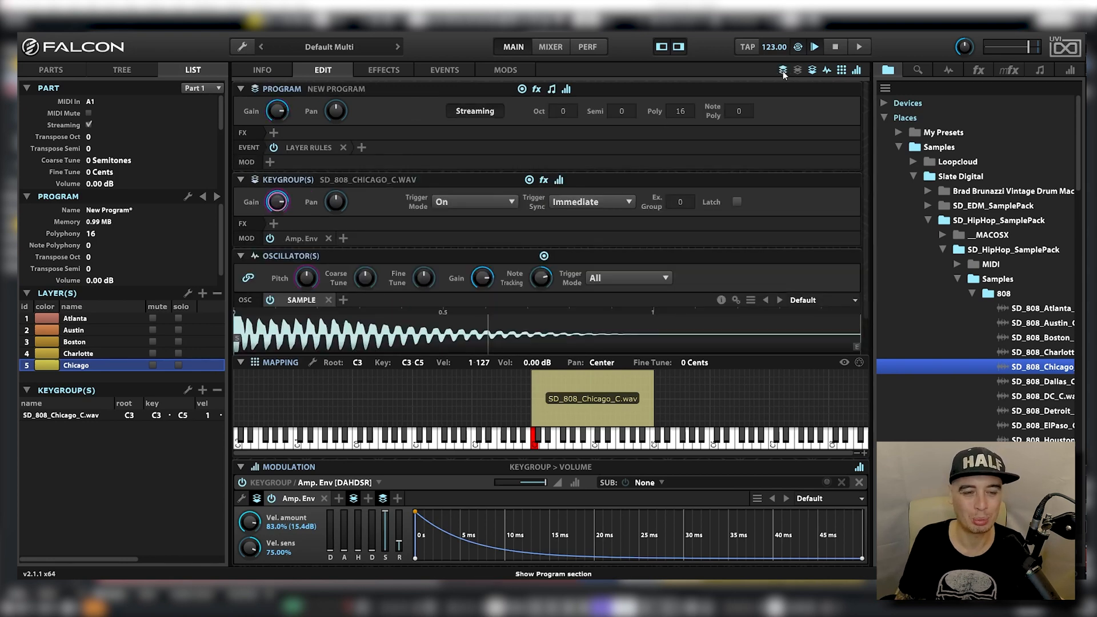
mouse_move(409, 155)
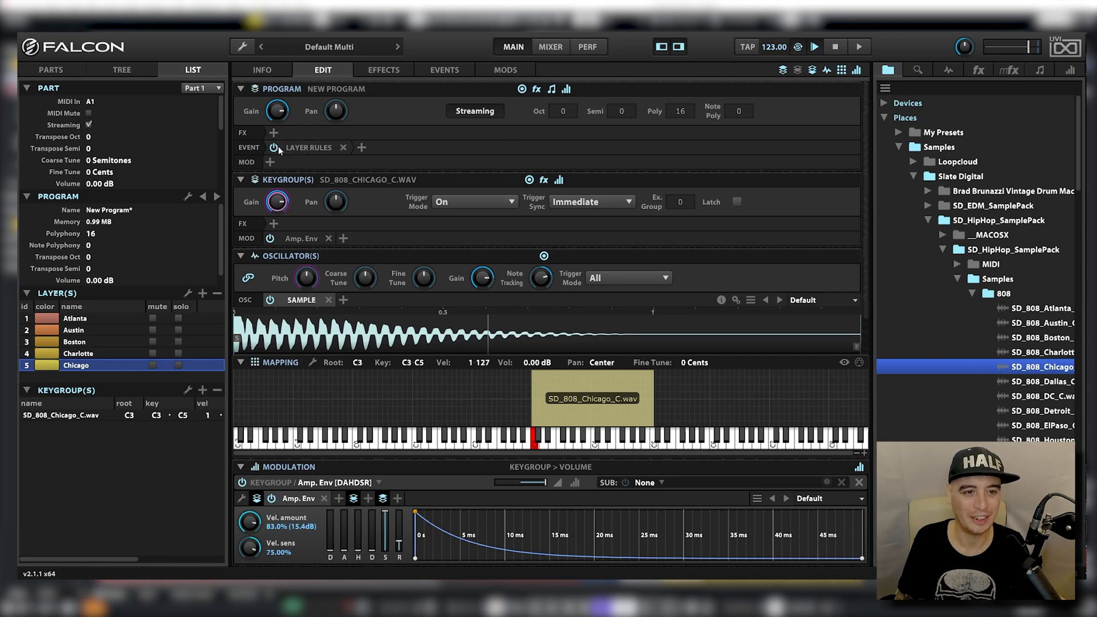
mouse_move(362, 147)
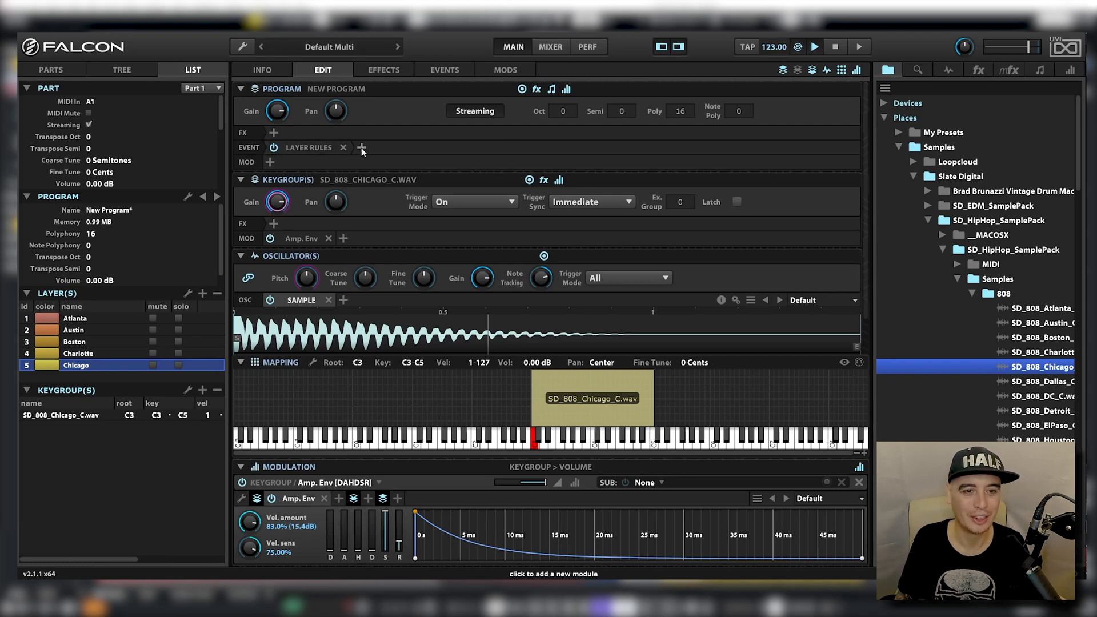
Add a Factory Default Script Processor to program events, then remove it again
left_click(362, 147)
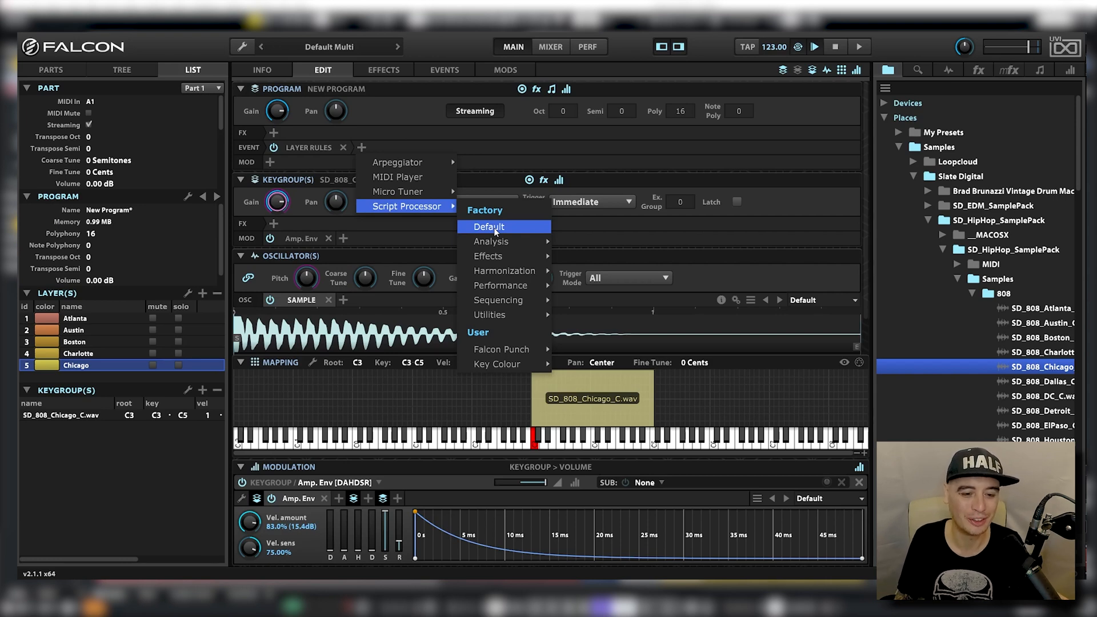
left_click(487, 226)
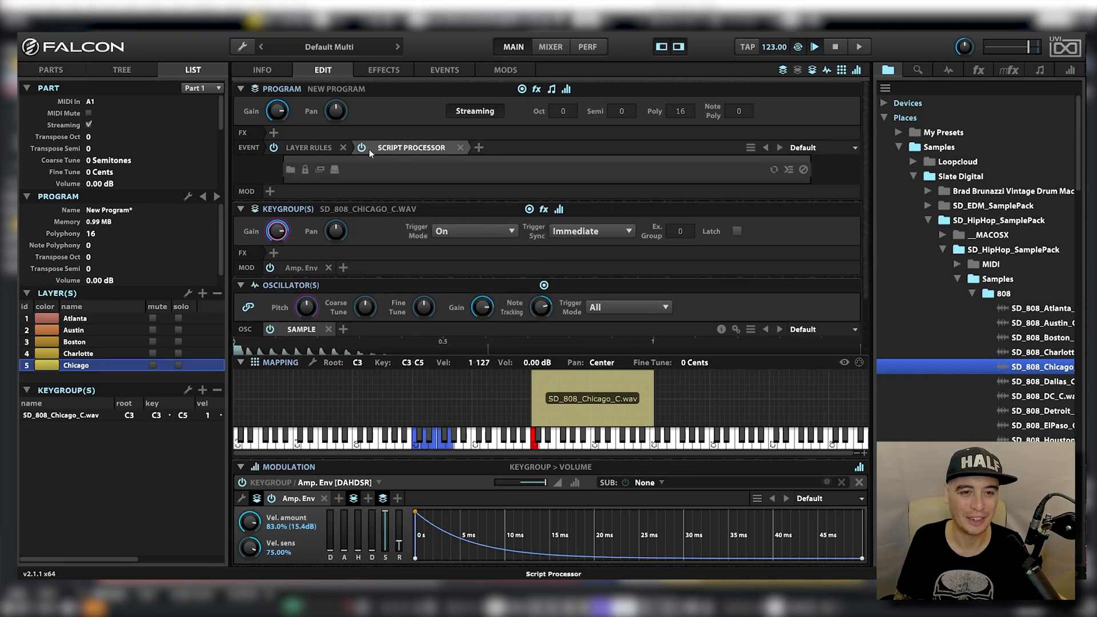
left_click(459, 148)
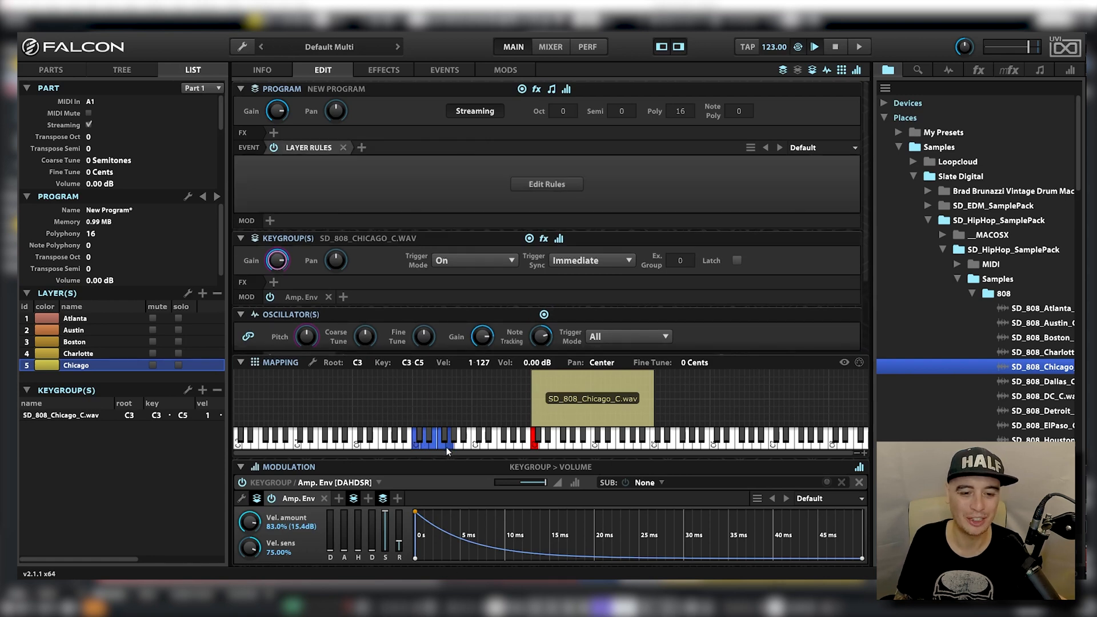
mouse_move(488, 391)
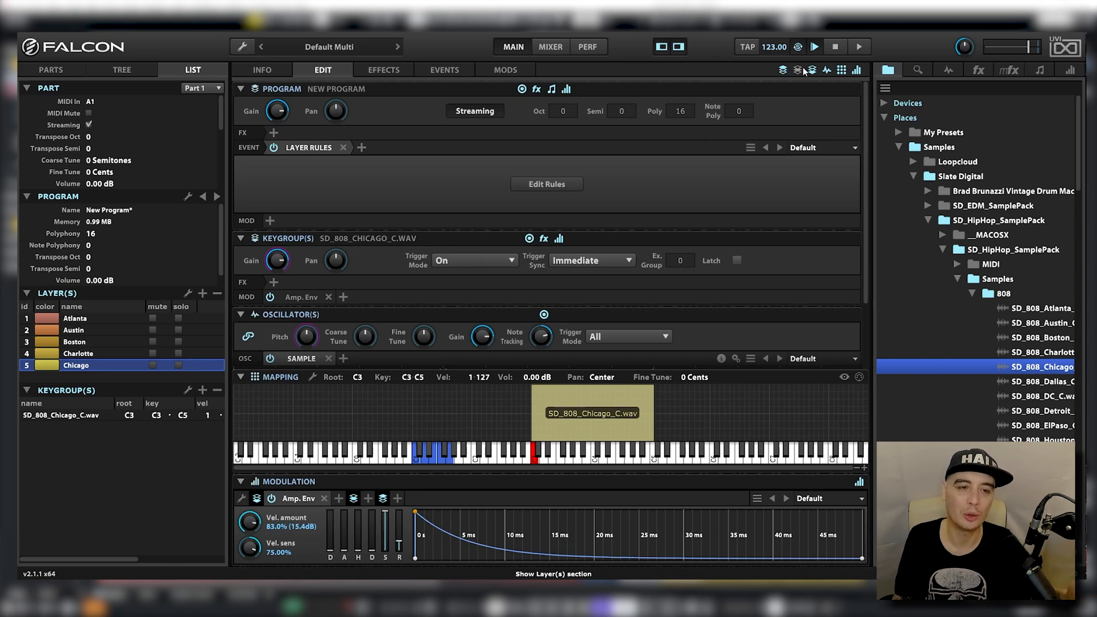
Set the program's Drive effect to 2x oversampling
left_click(273, 133)
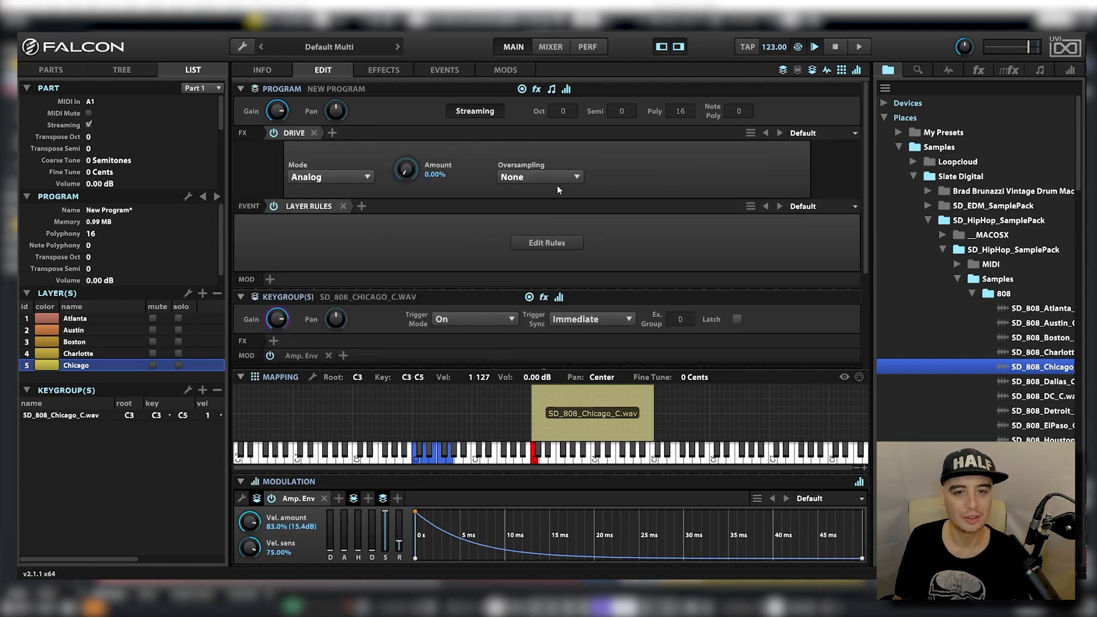
left_click(538, 176)
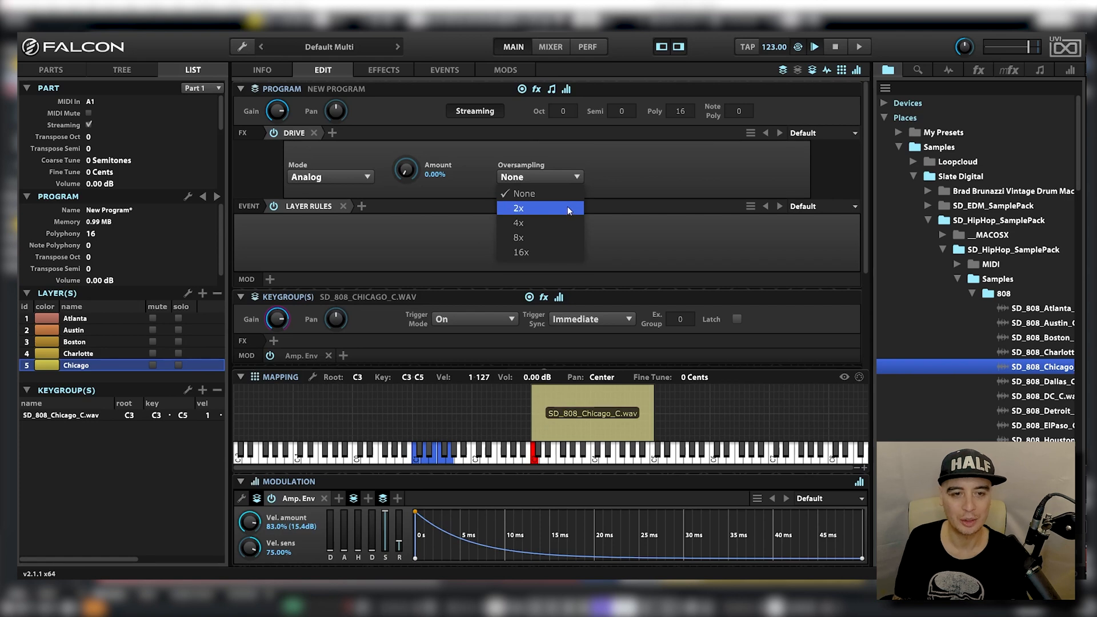
left_click(516, 208)
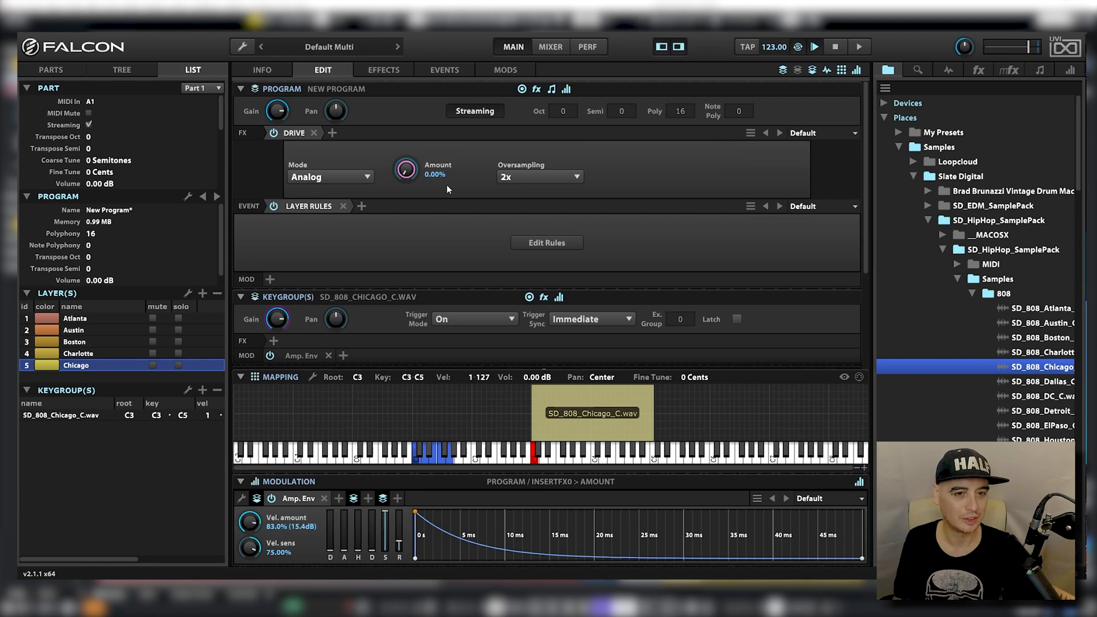
Assign the Drive Amount to a new macro named Drive Amount
left_click_drag(404, 169, 405, 139)
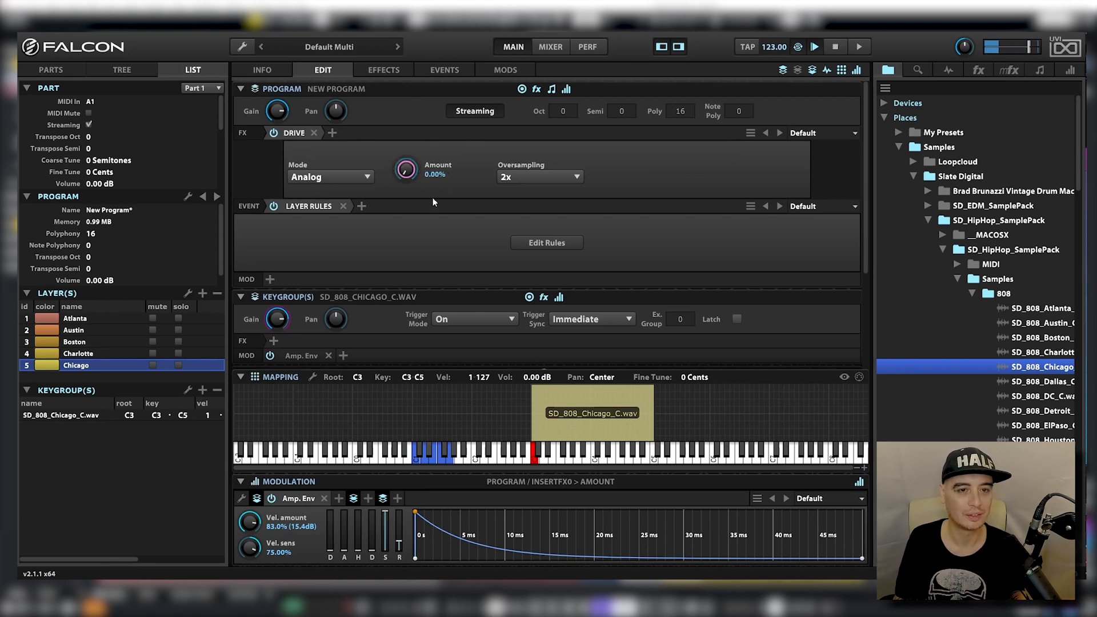
right_click(404, 169)
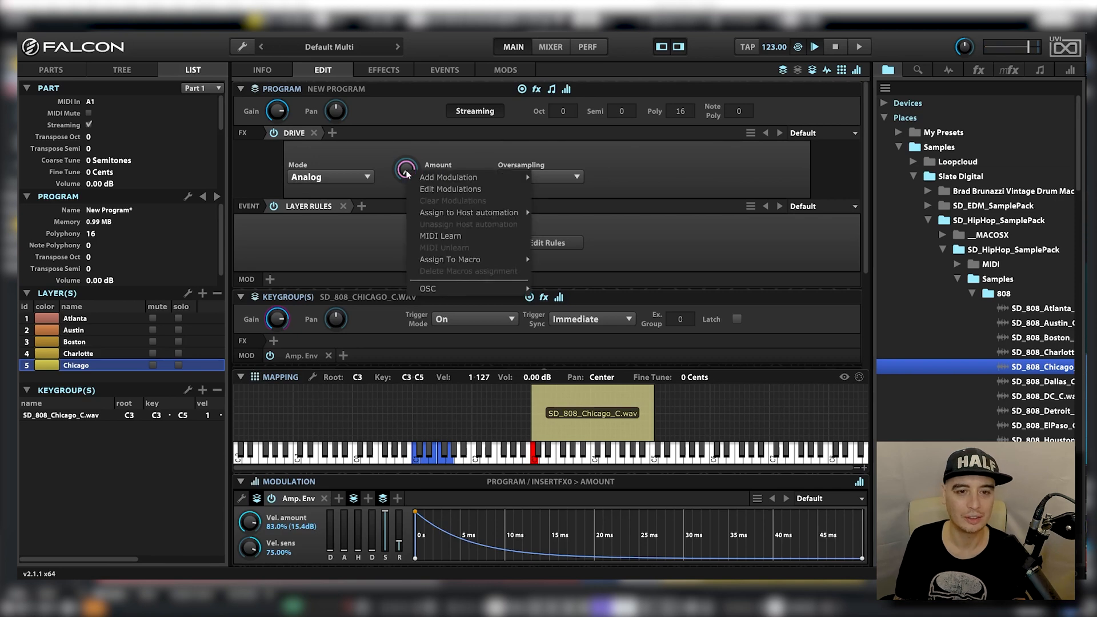
mouse_move(450, 189)
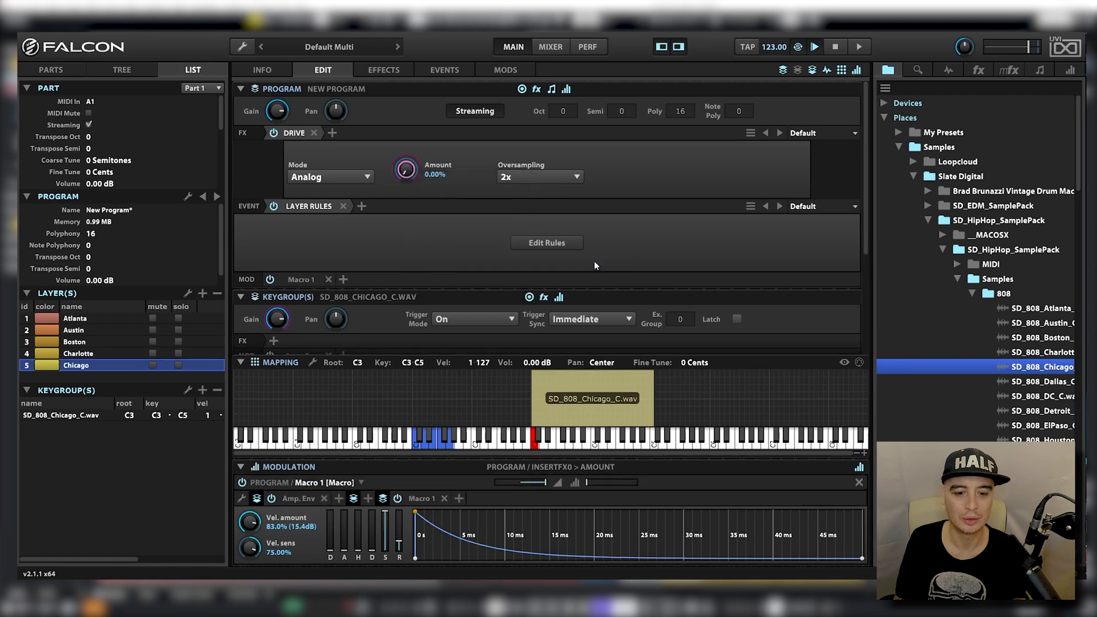
left_click(421, 498)
type("Drive Amount")
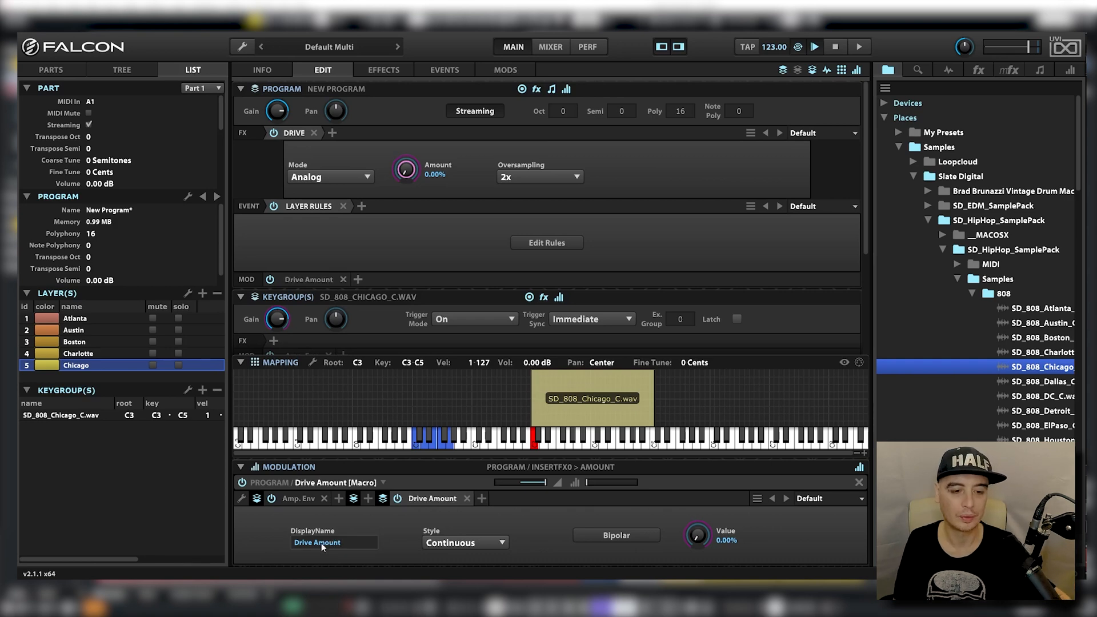
Add a Magnetic Bass Shaper from the Drive / Distortion effects
left_click(333, 132)
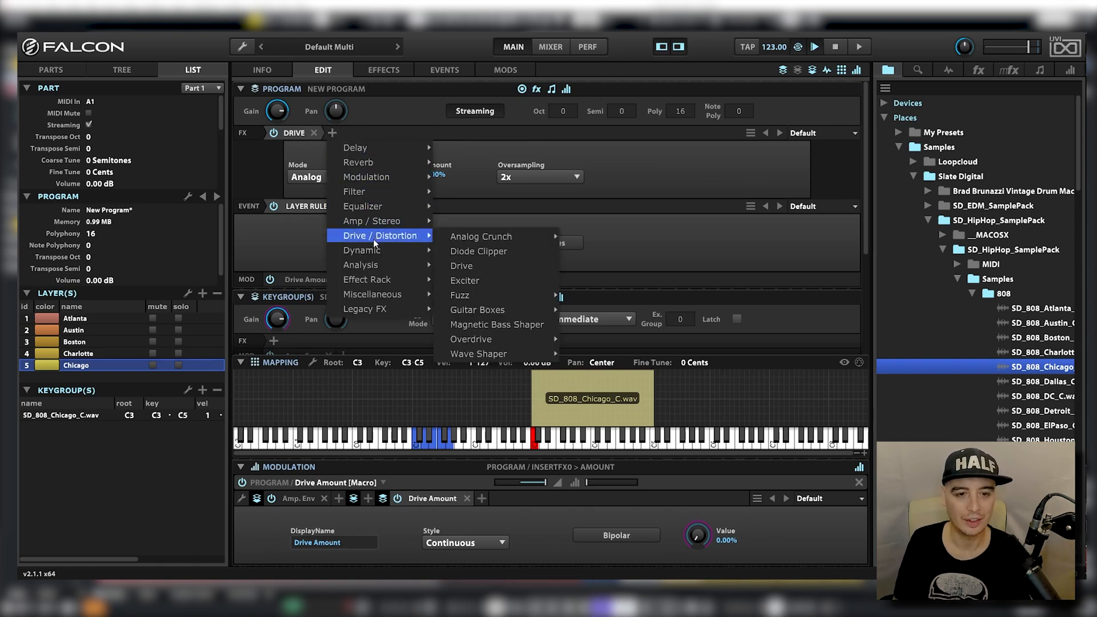
mouse_move(497, 323)
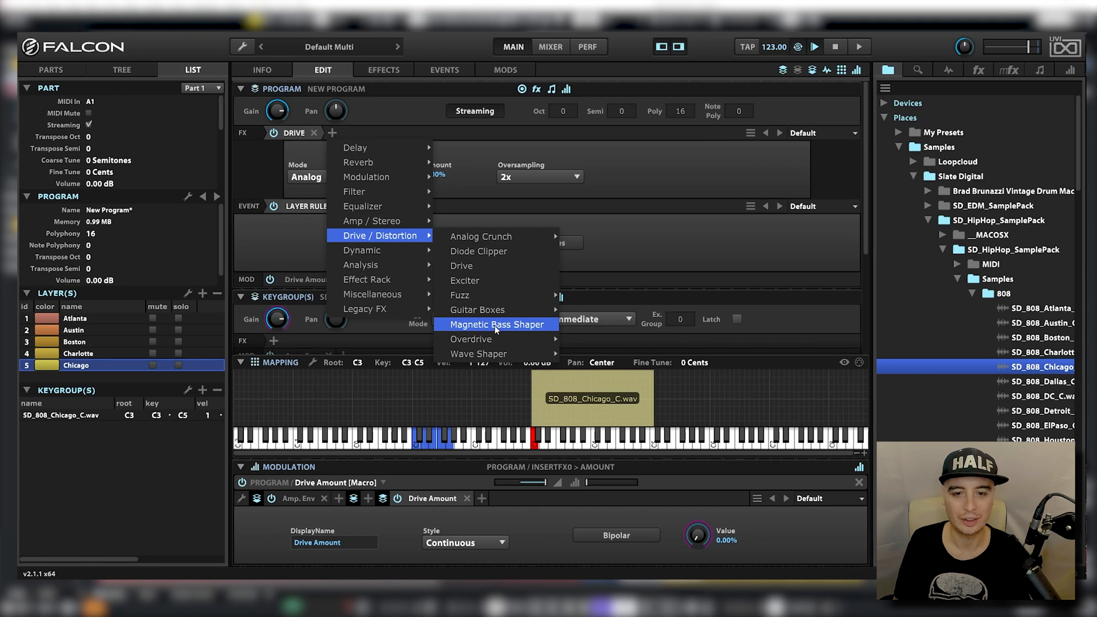
left_click(495, 324)
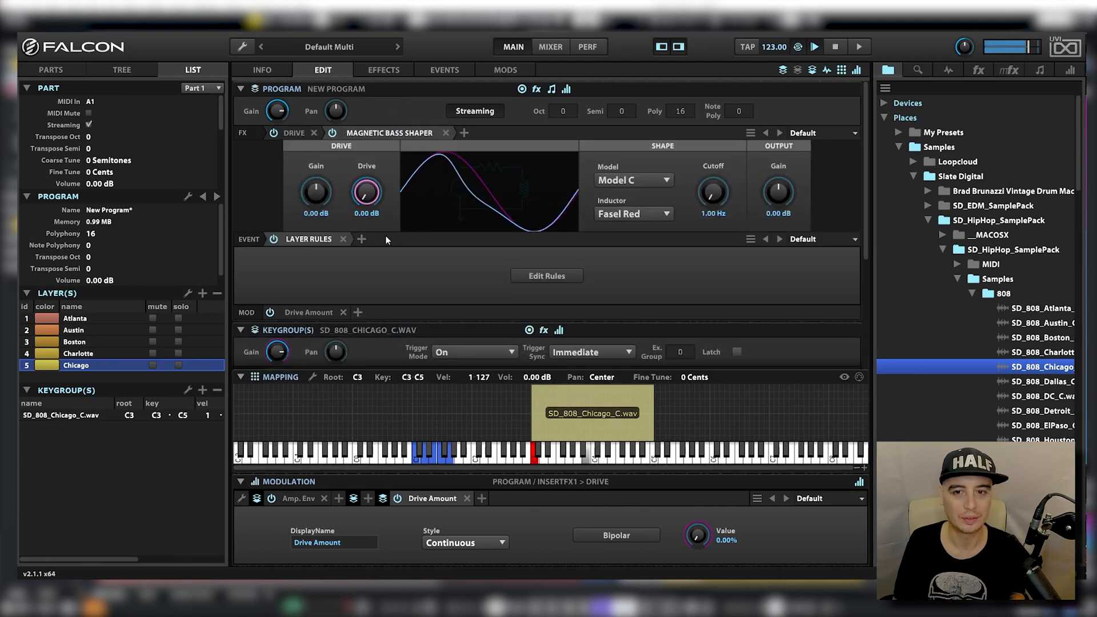
Assign the bass shaper's Drive and Cutoff to new macros Bass Shaper Drive and Bass Shaper Cutoff
right_click(365, 192)
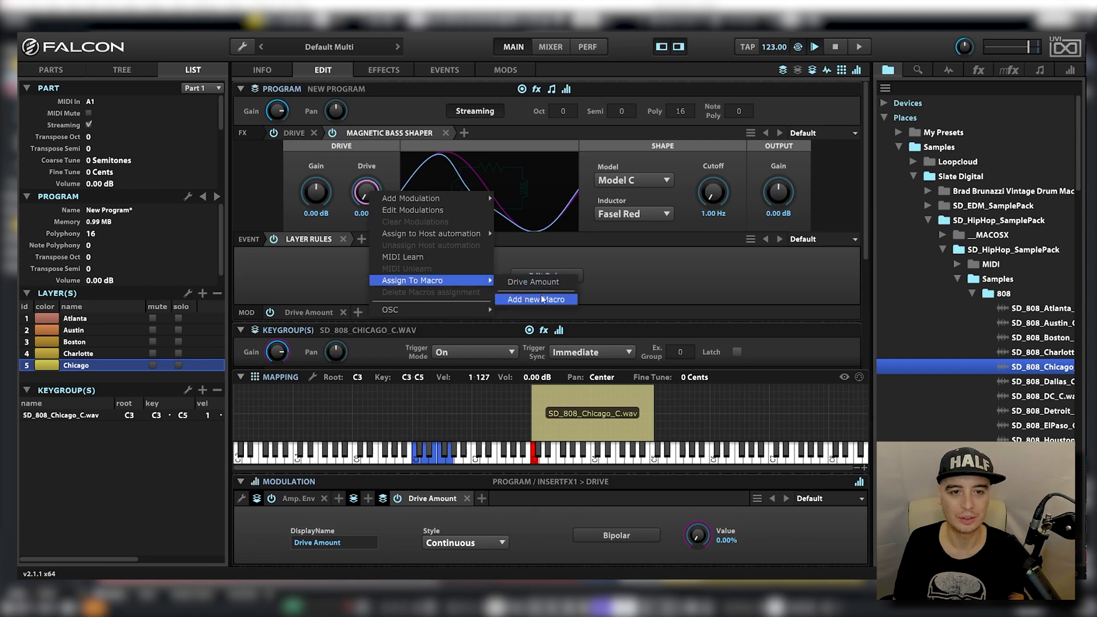
left_click(535, 298)
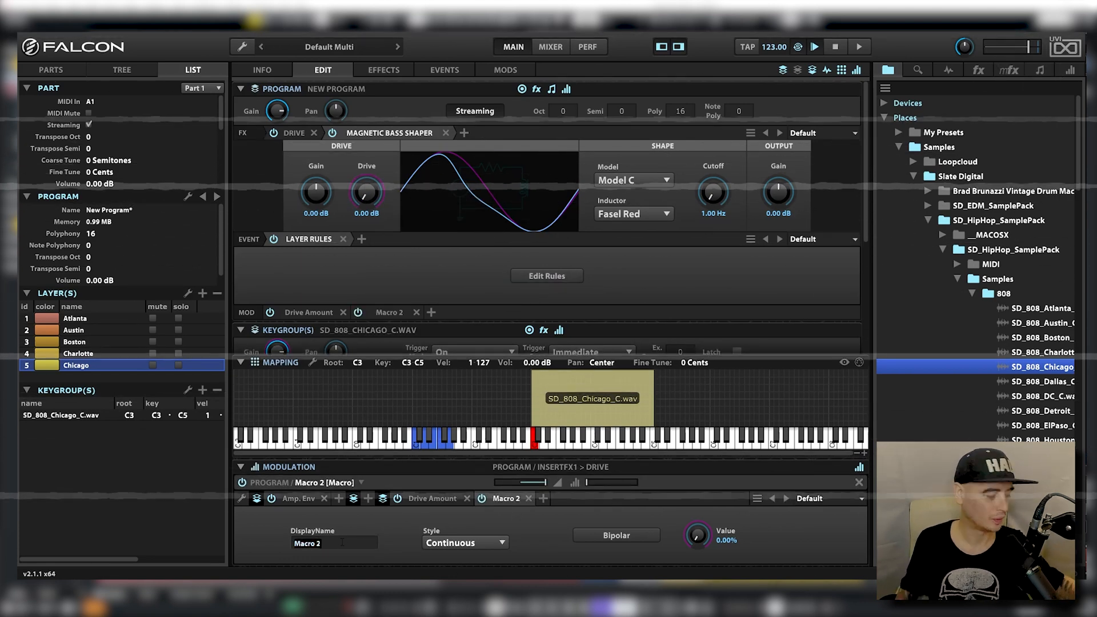
right_click(712, 190)
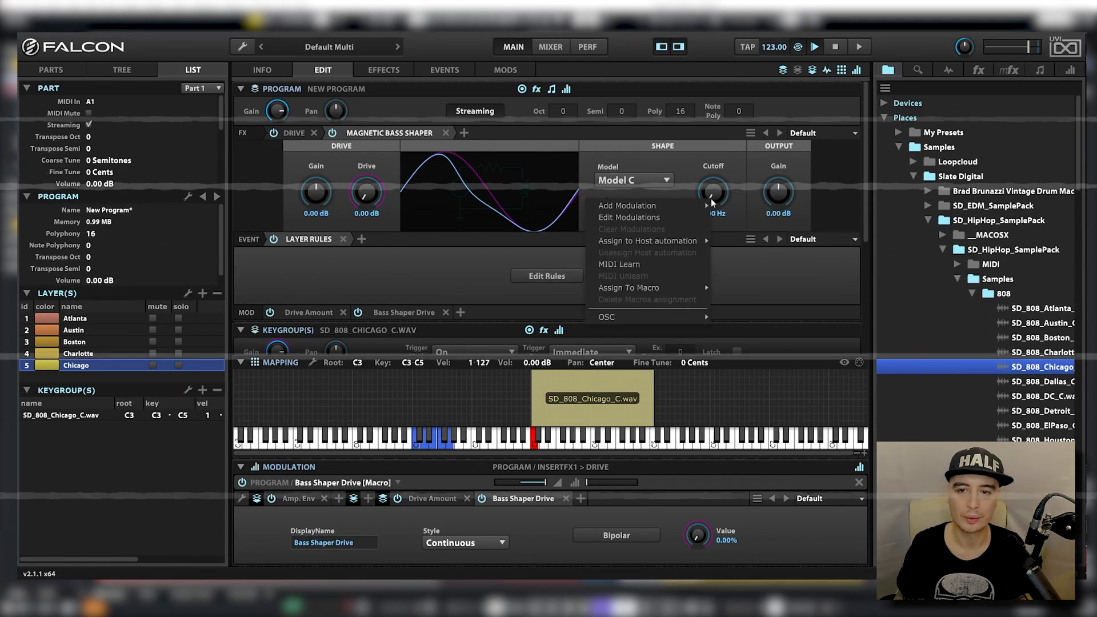
left_click(627, 288)
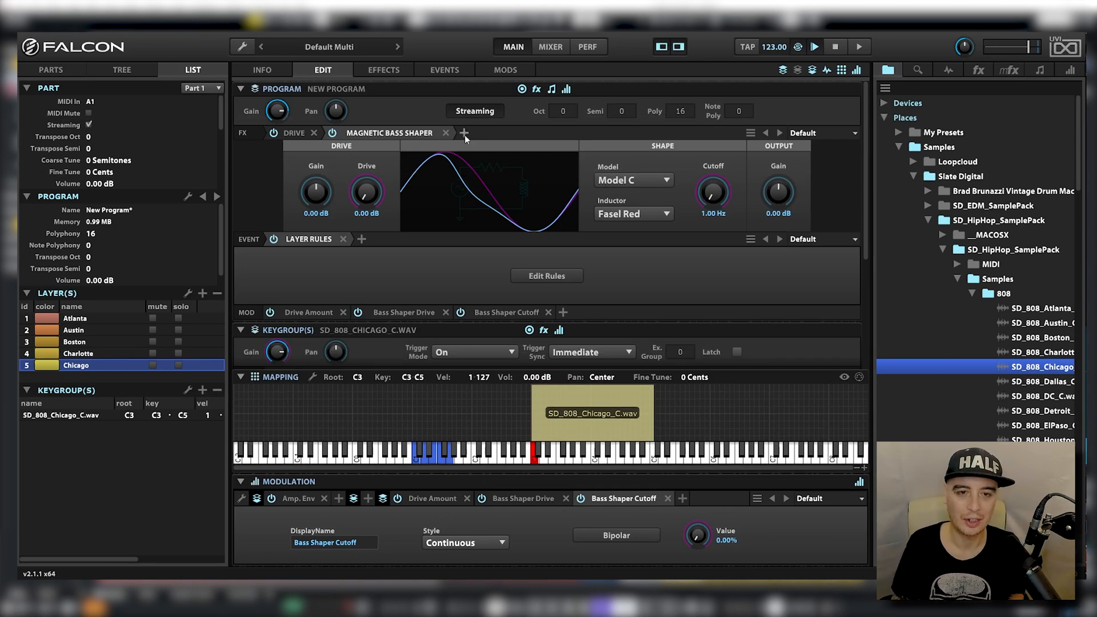
Add a 3 Band Compressor with the Bass and High preset
left_click(463, 133)
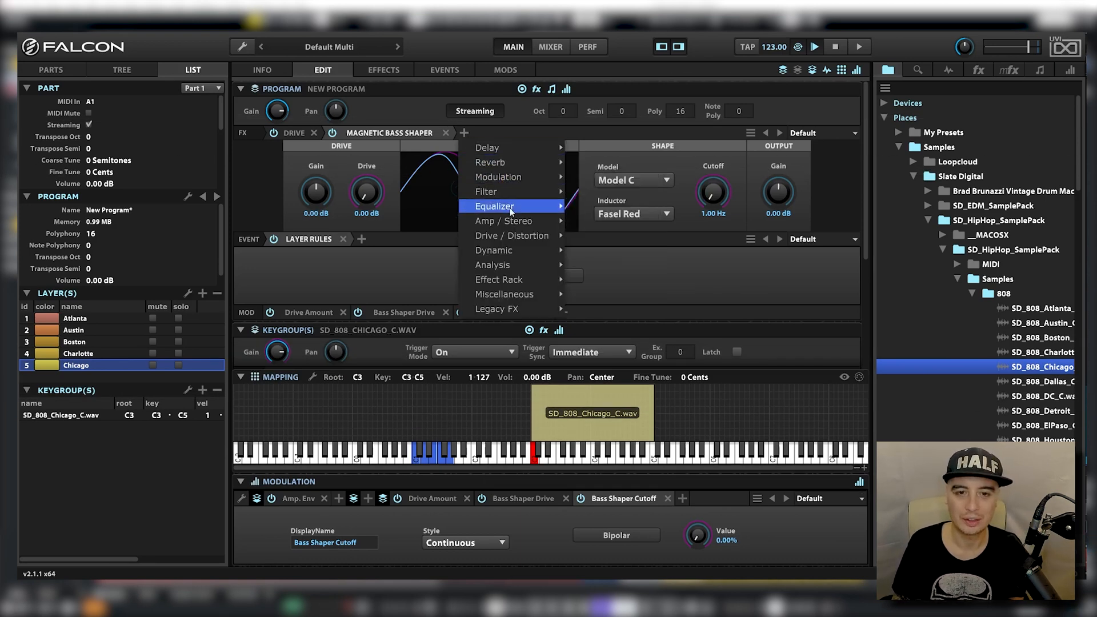
mouse_move(494, 250)
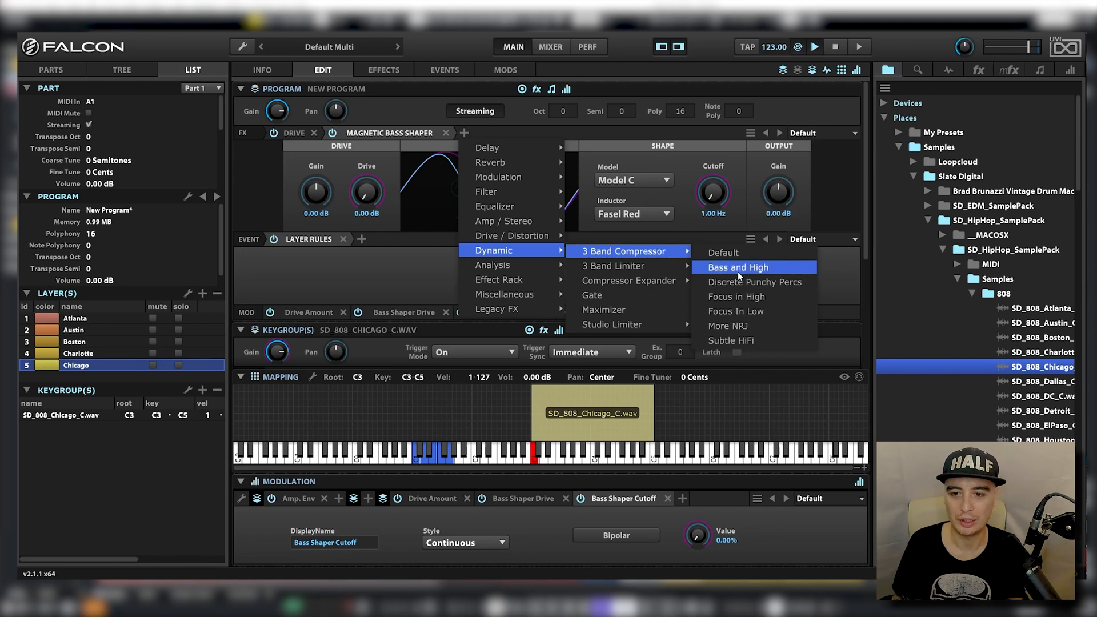
left_click(738, 267)
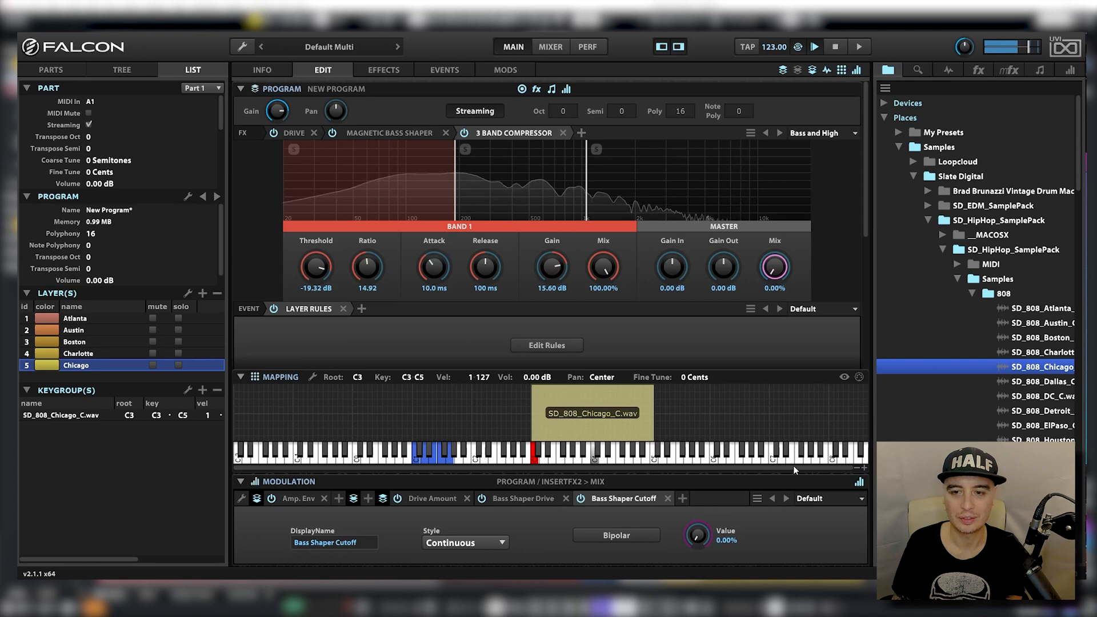
Assign the compressor's Mix to a new macro named Comp Dry/Wet
right_click(774, 267)
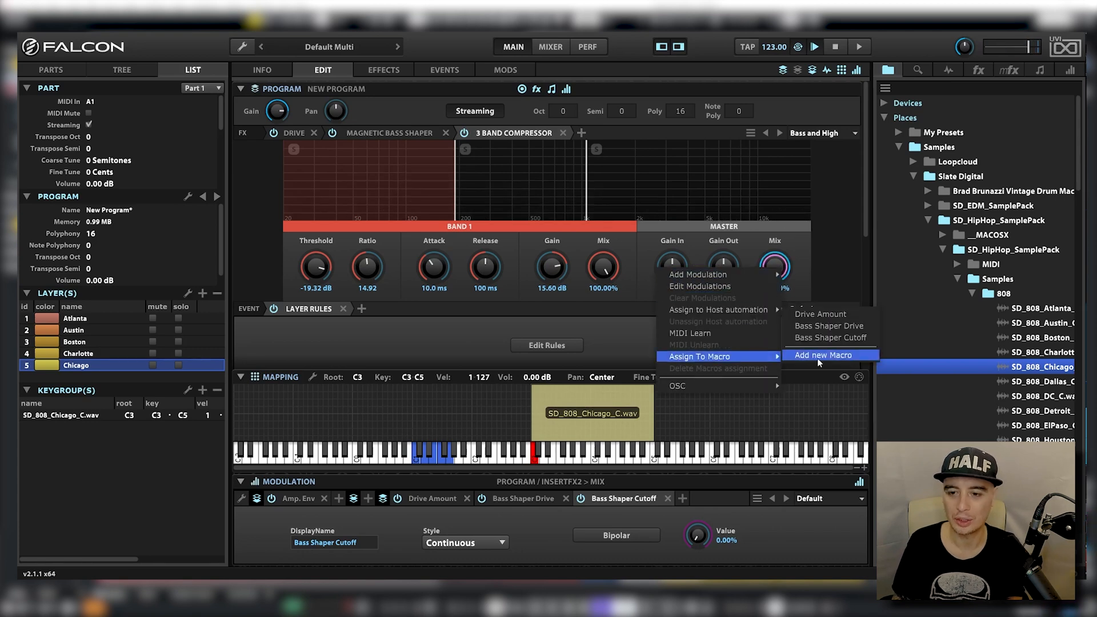
left_click(823, 354)
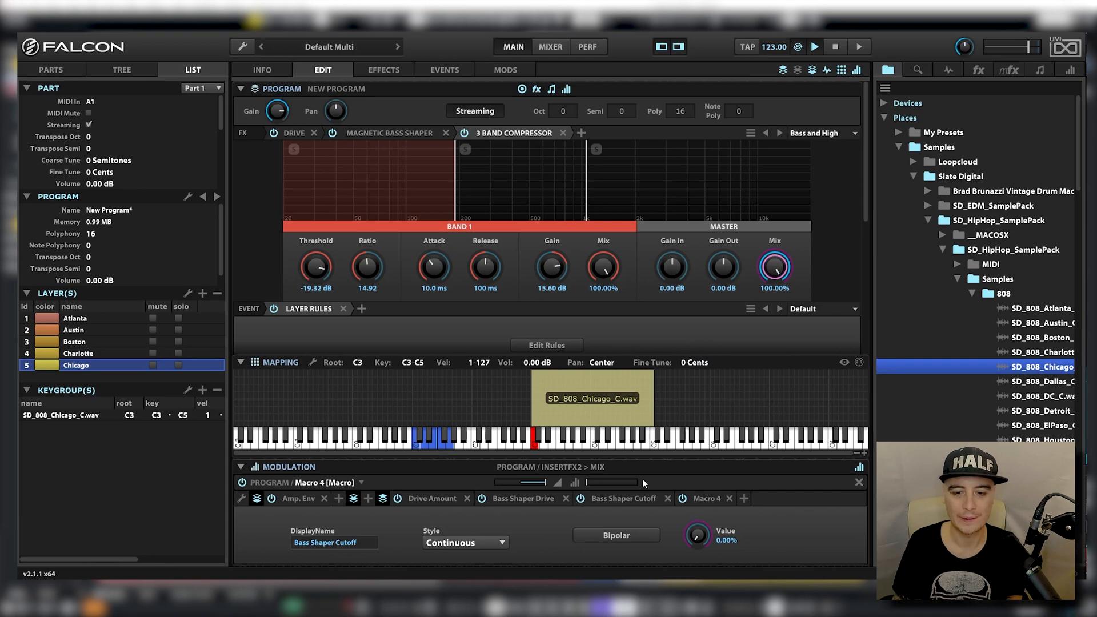
left_click(703, 498)
type("Comp Dry/Wet")
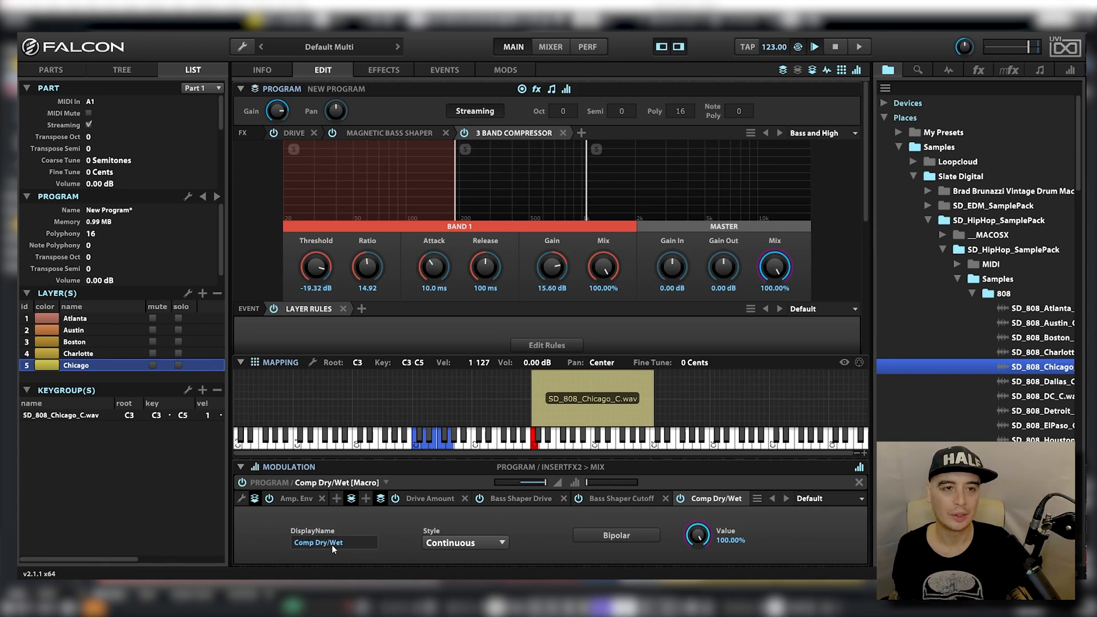
Show the Info page with the Drive Amount, Bass Shaper Drive, Bass Shaper Cutoff and Comp Dry/Wet knobs
left_click(260, 70)
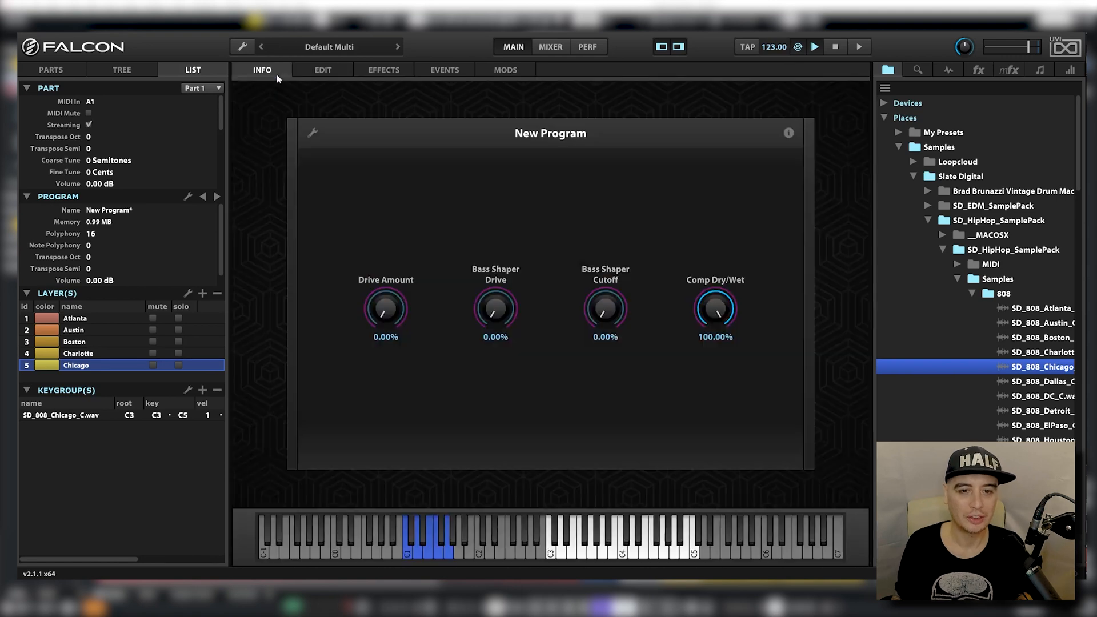
mouse_move(625, 338)
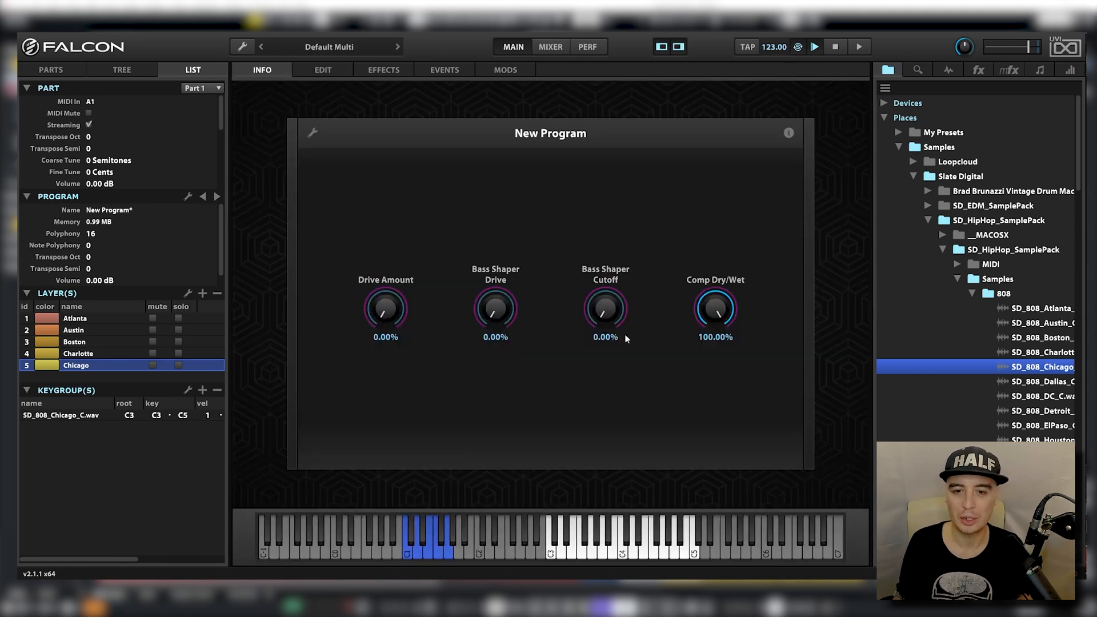
mouse_move(641, 313)
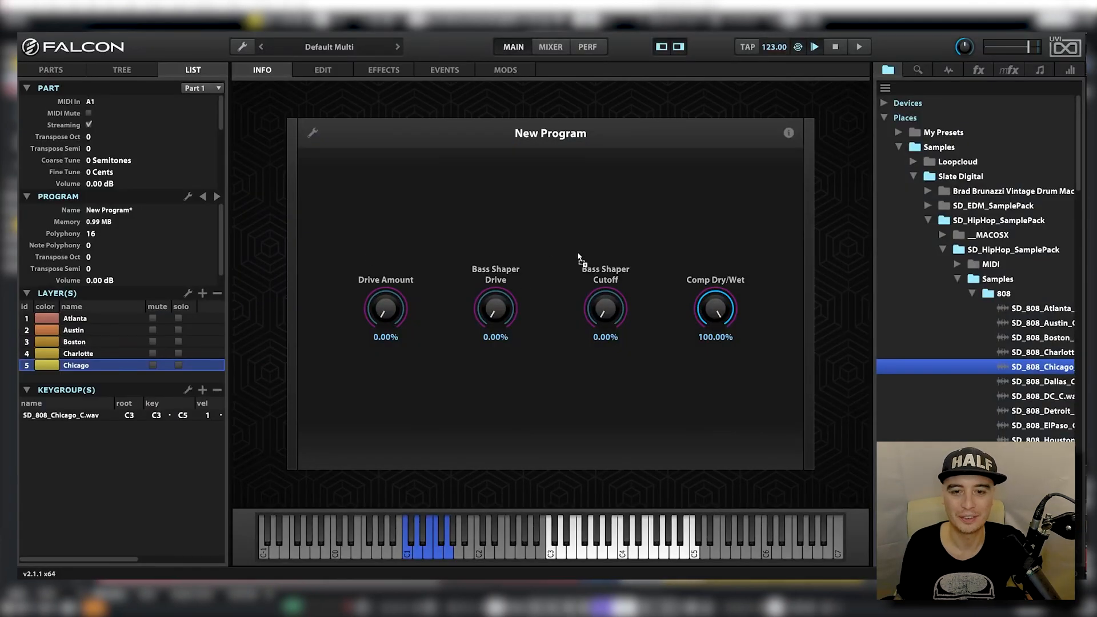
mouse_move(571, 284)
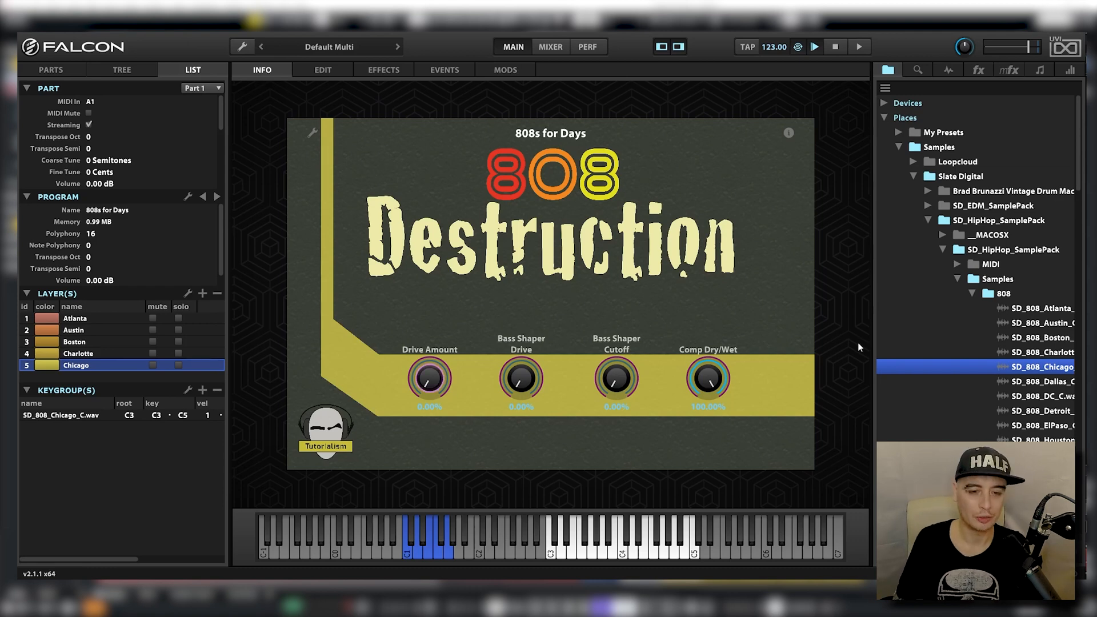
mouse_move(621, 369)
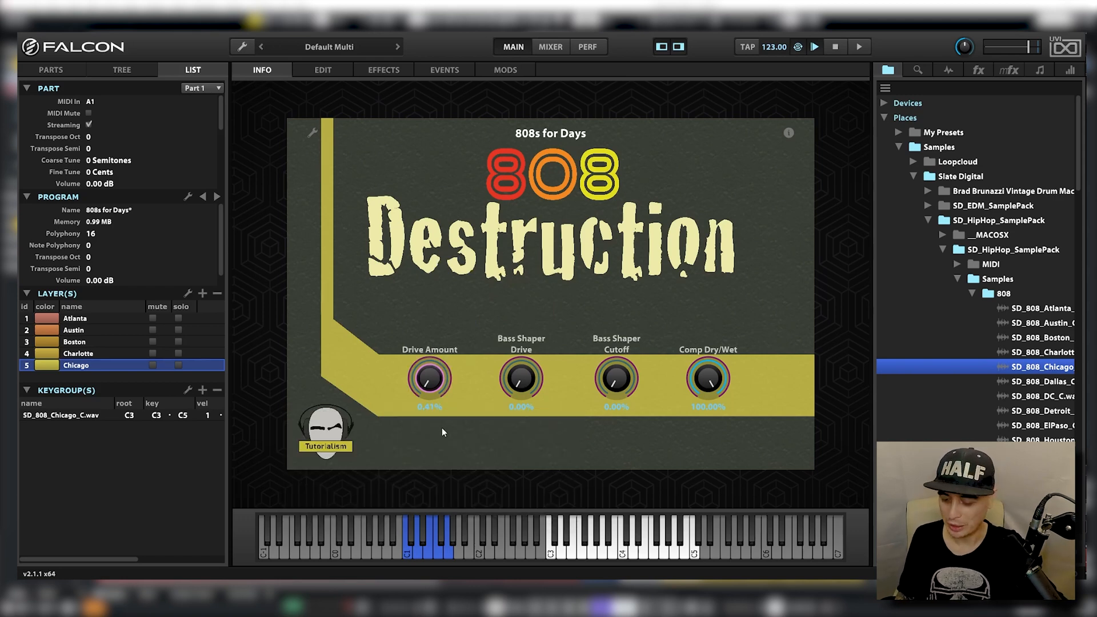
Map the Drive Amount macro to CC 111 via MIDI Learn and to host automation
right_click(428, 379)
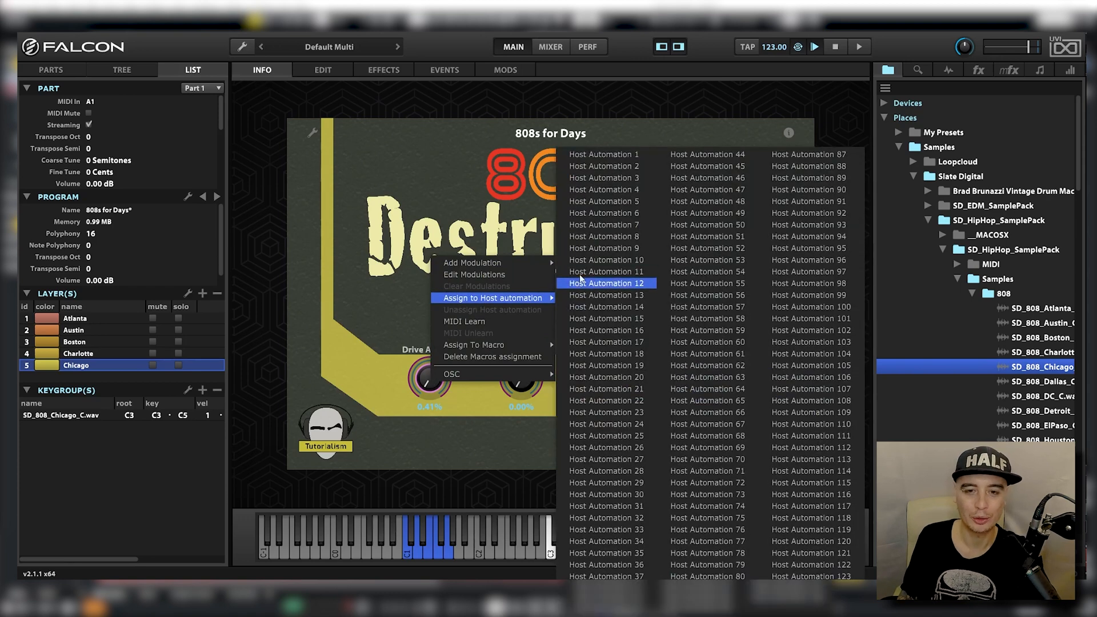
left_click(604, 284)
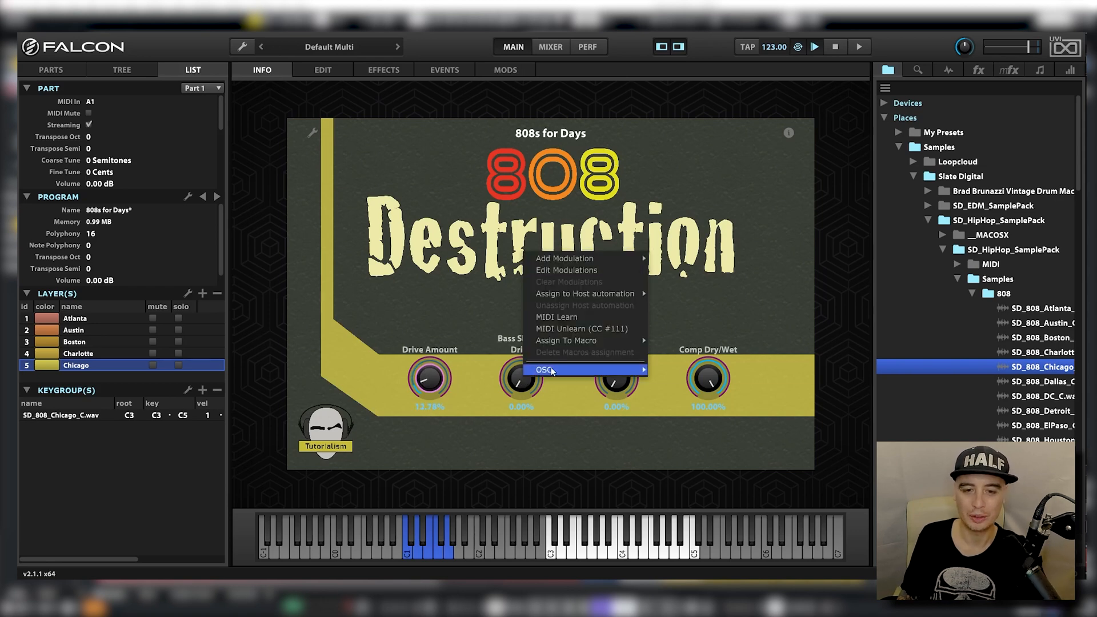
left_click(584, 293)
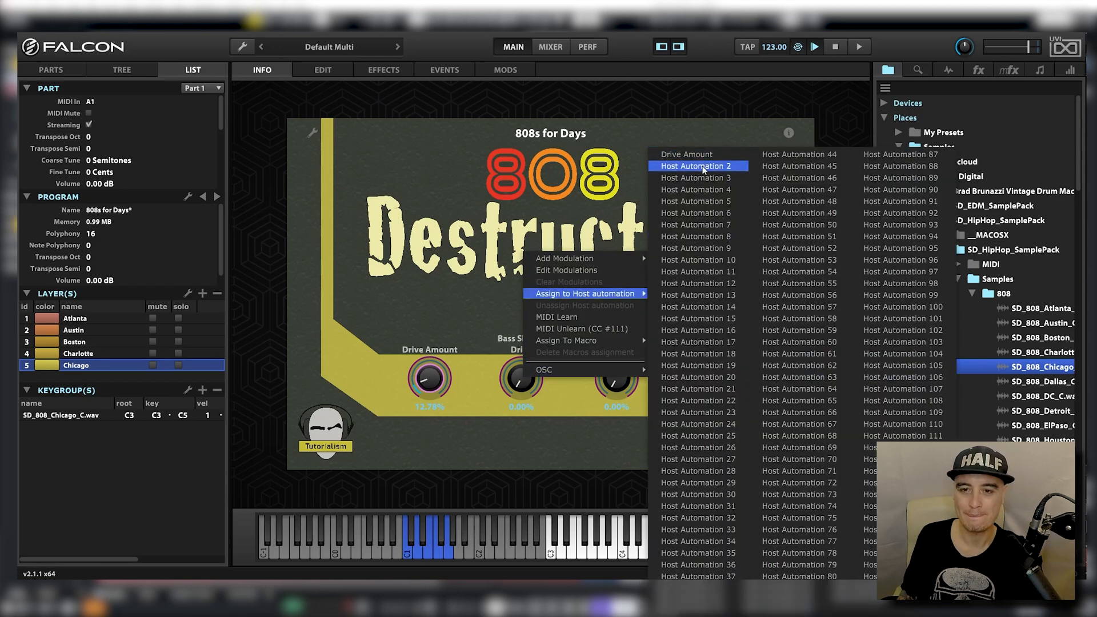
left_click(696, 166)
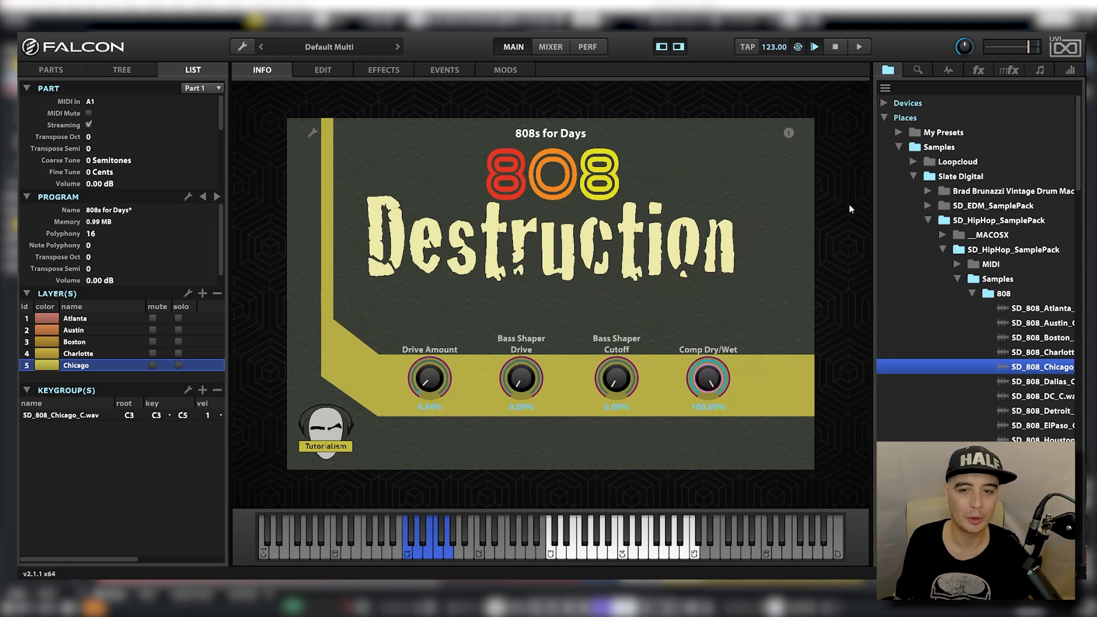
Return to the edit page and show the Chicago 808 sample's playback options with Standard interpolation
left_click(322, 70)
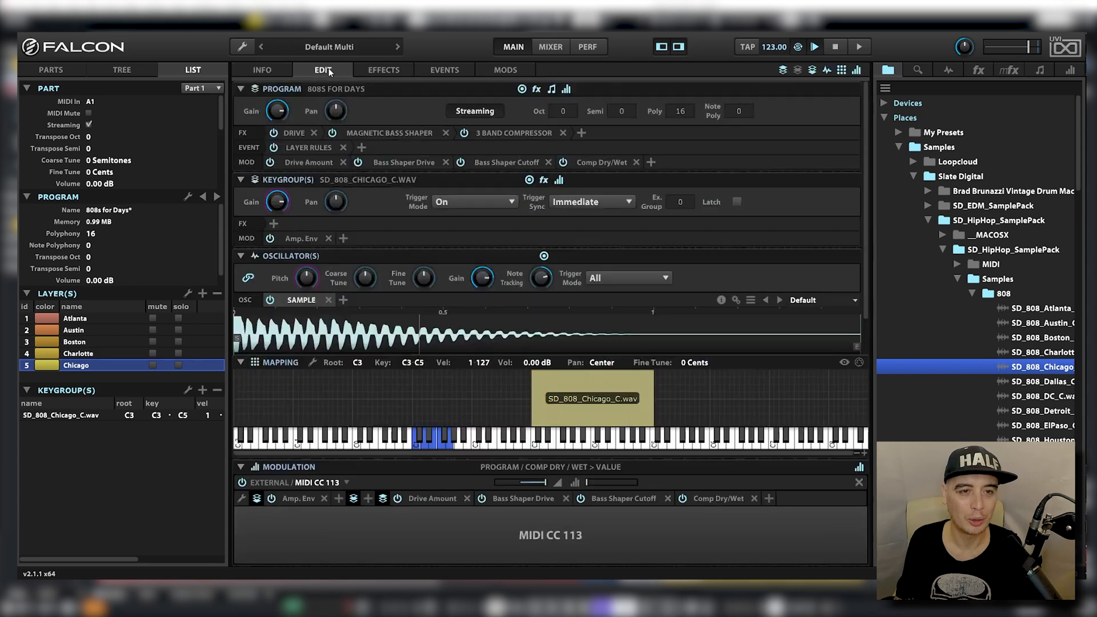
mouse_move(799, 239)
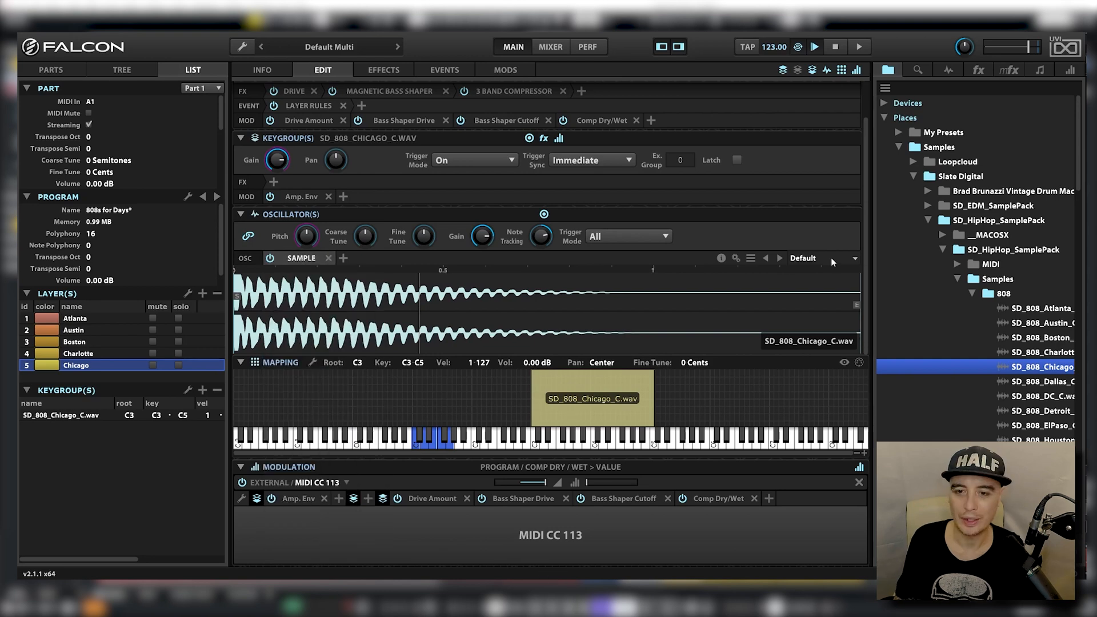
mouse_move(737, 268)
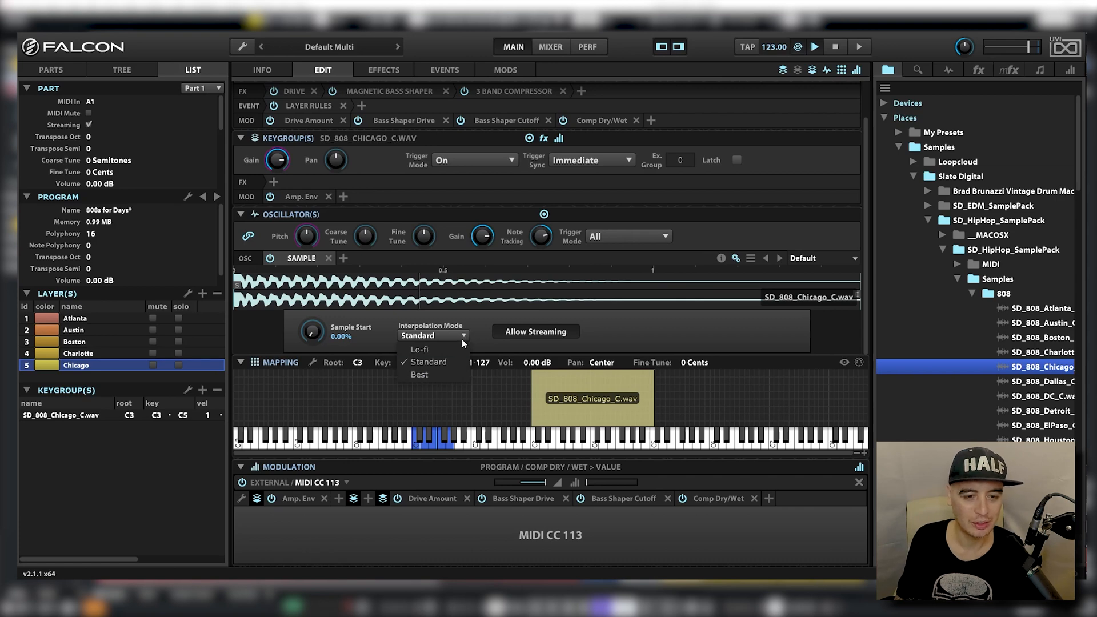
mouse_move(480, 345)
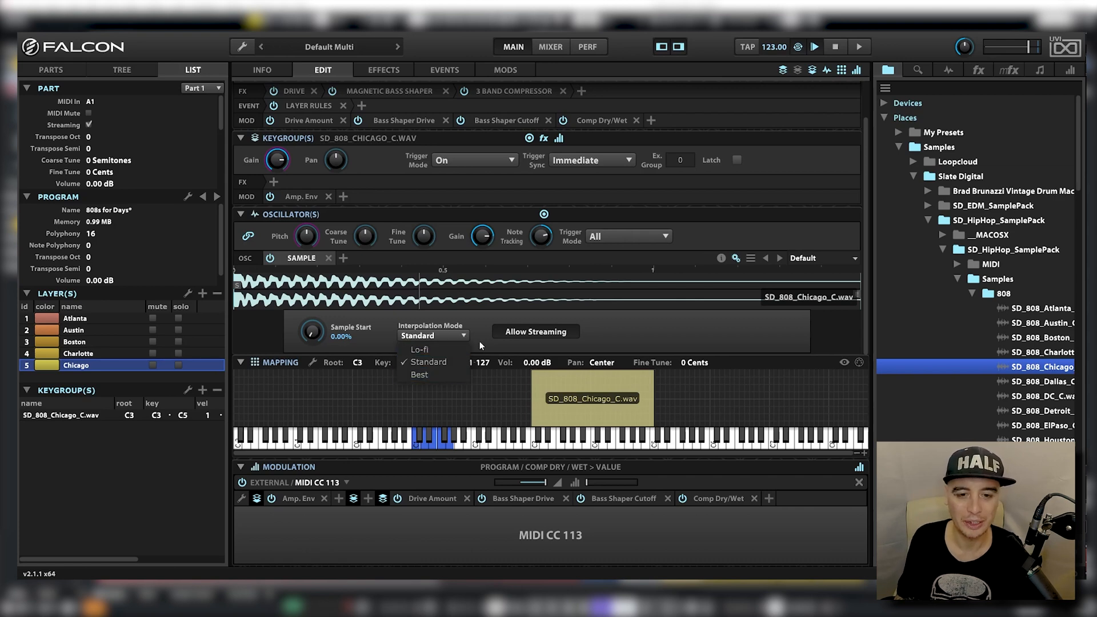
left_click(426, 362)
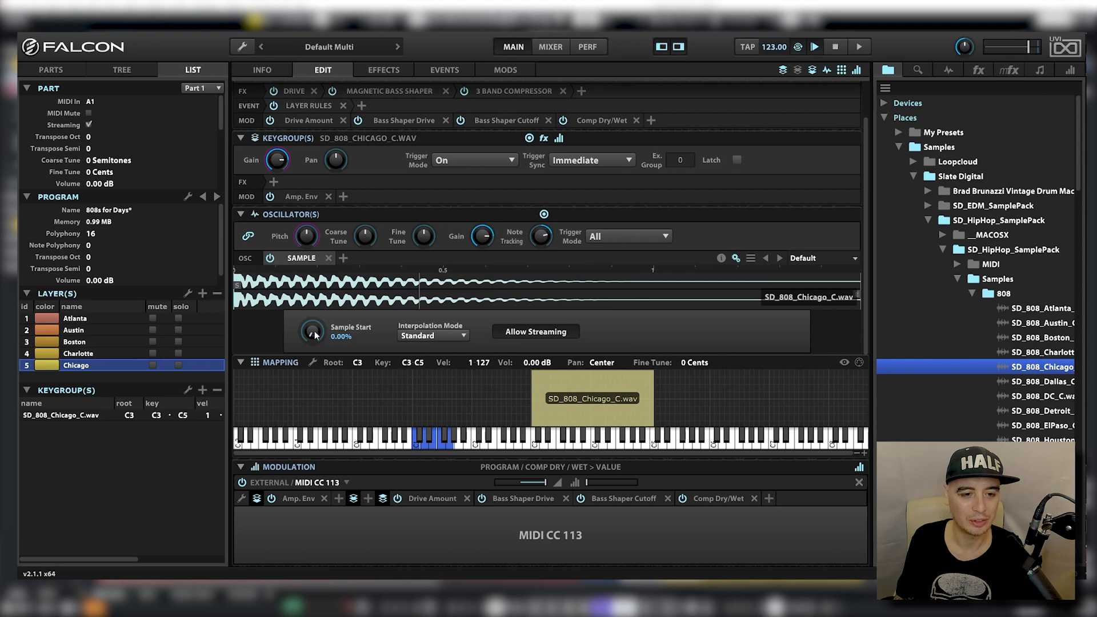
mouse_move(305, 235)
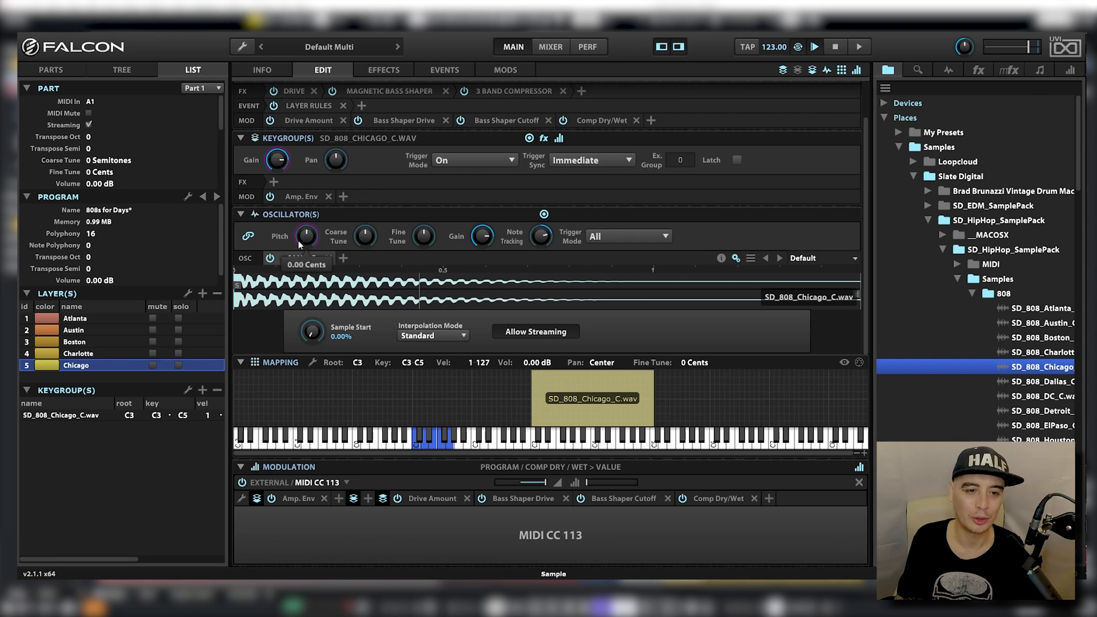
mouse_move(422, 236)
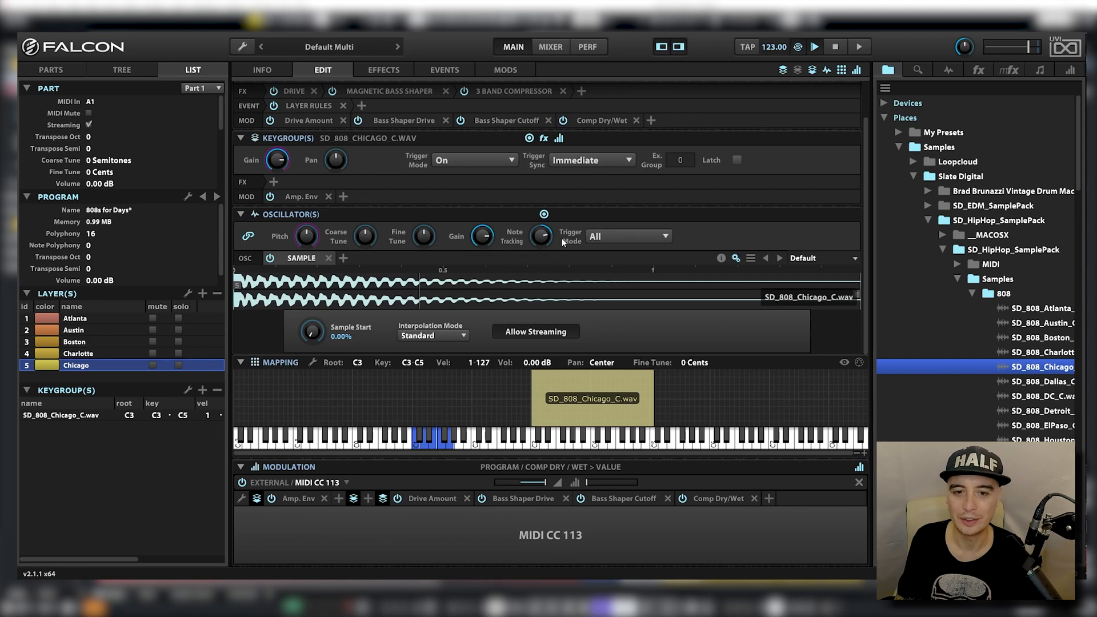
mouse_move(541, 235)
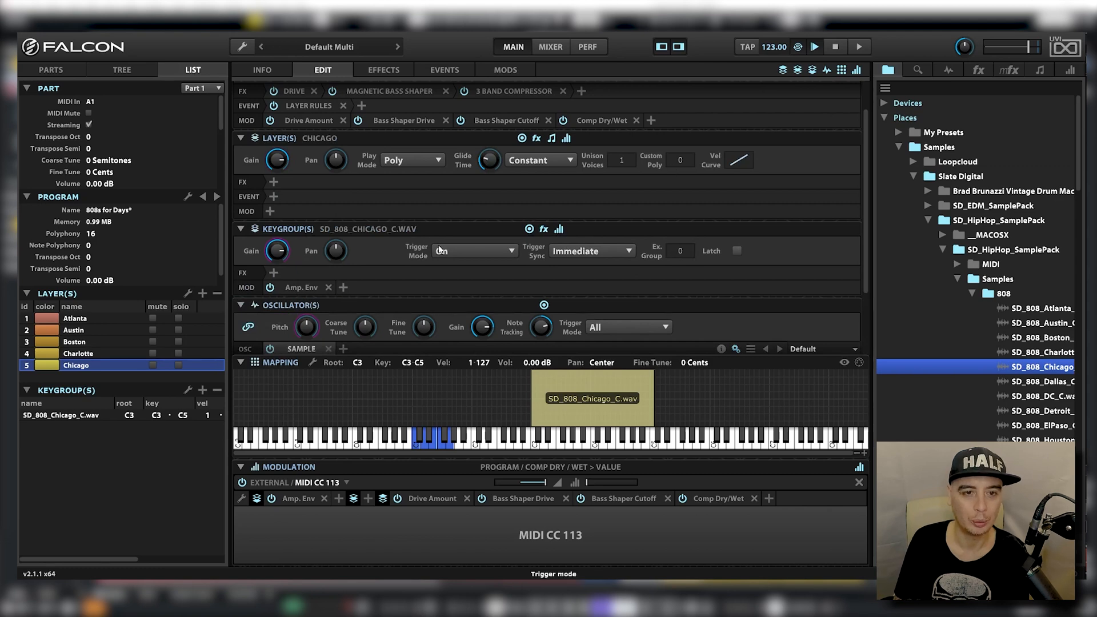
Review the Chicago layer's play mode, keeping Poly with 30 ms glide, then empty the part
left_click(410, 160)
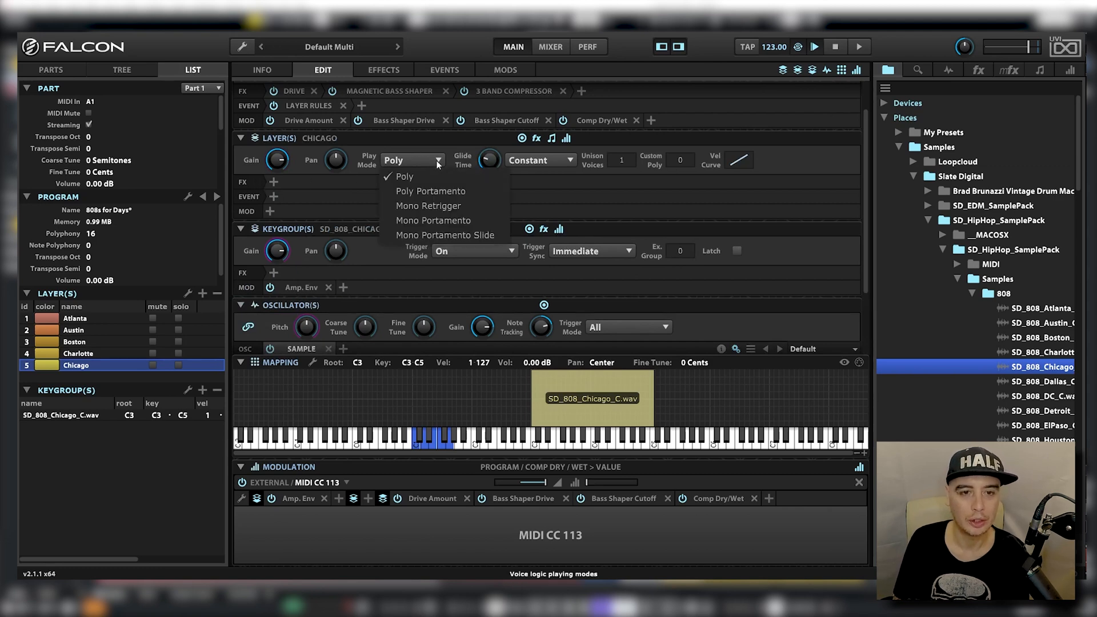
mouse_move(448, 191)
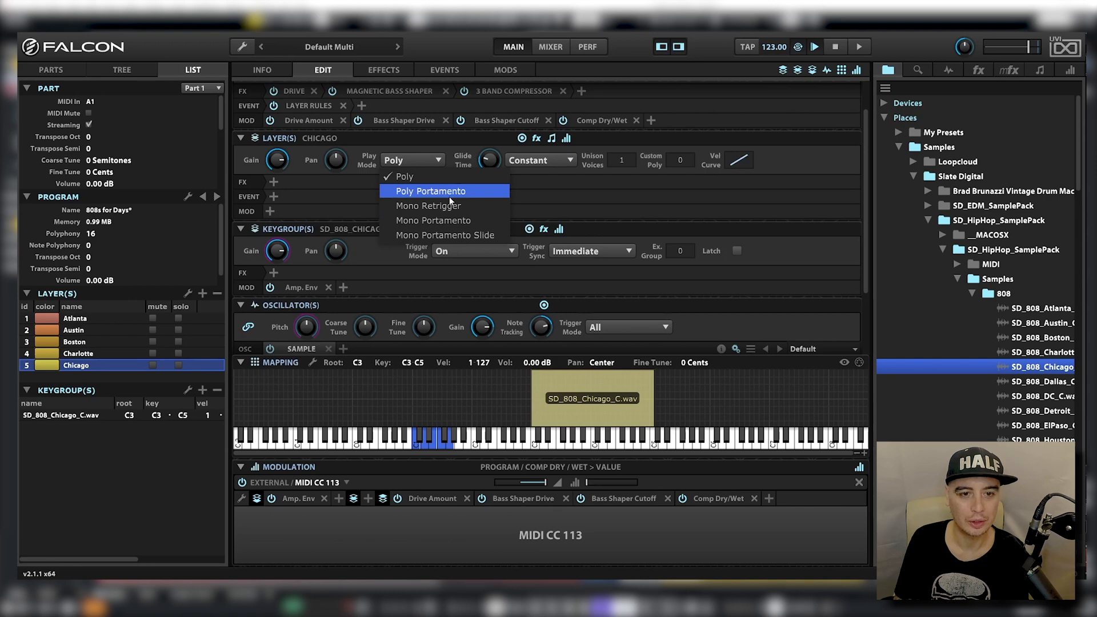
mouse_move(444, 204)
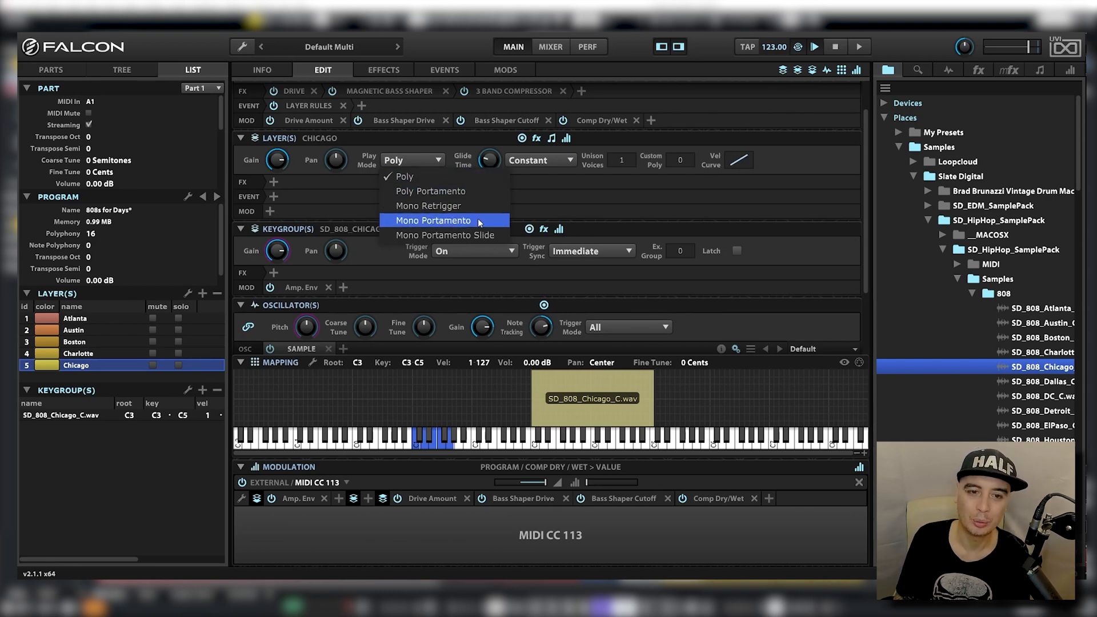
left_click(403, 176)
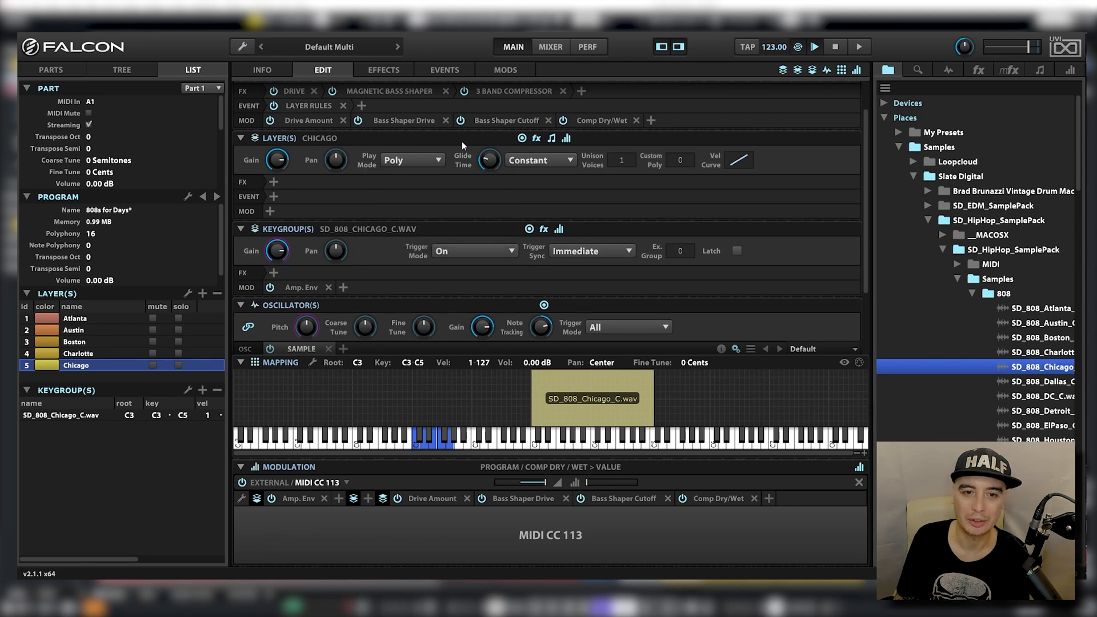
mouse_move(487, 160)
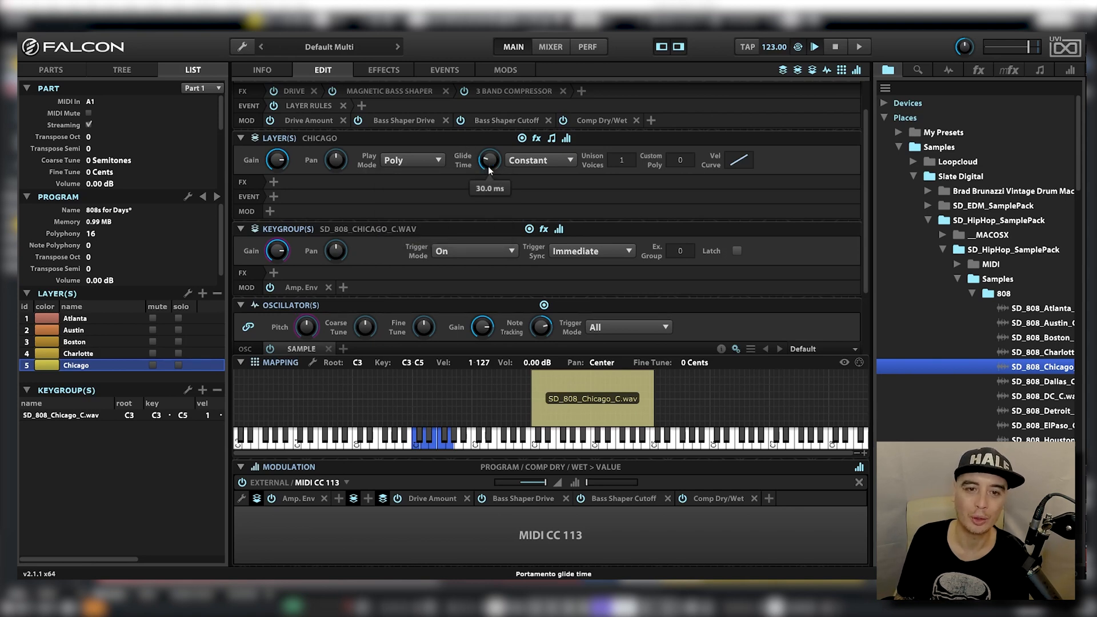
left_click(73, 341)
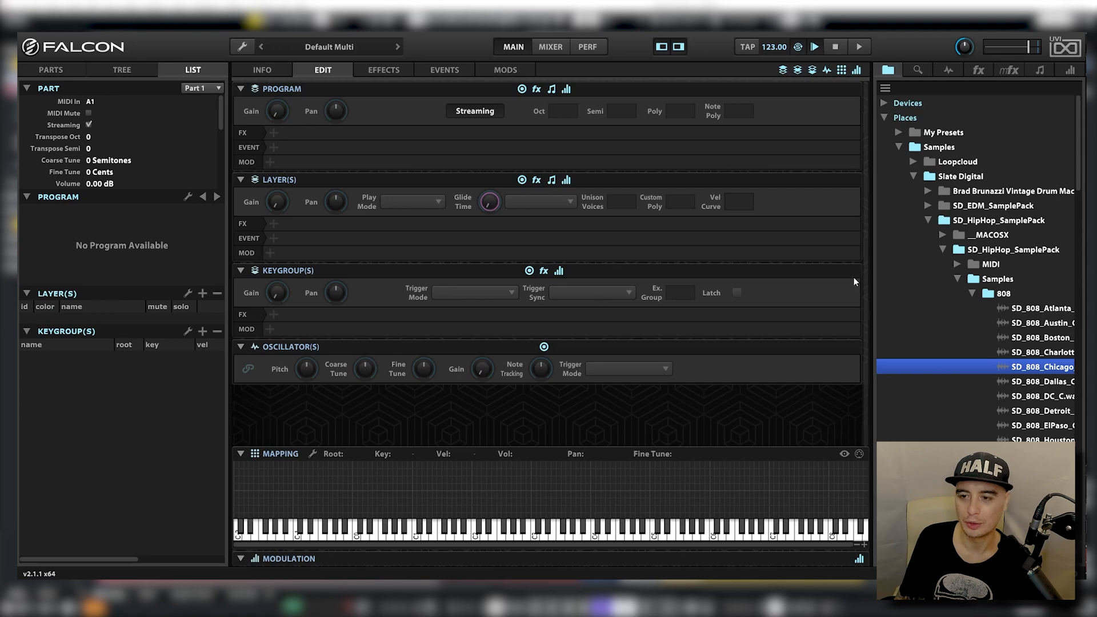
Create a new empty program for the SD_Melody_Automatic_80_Db.wav loop
left_click(957, 294)
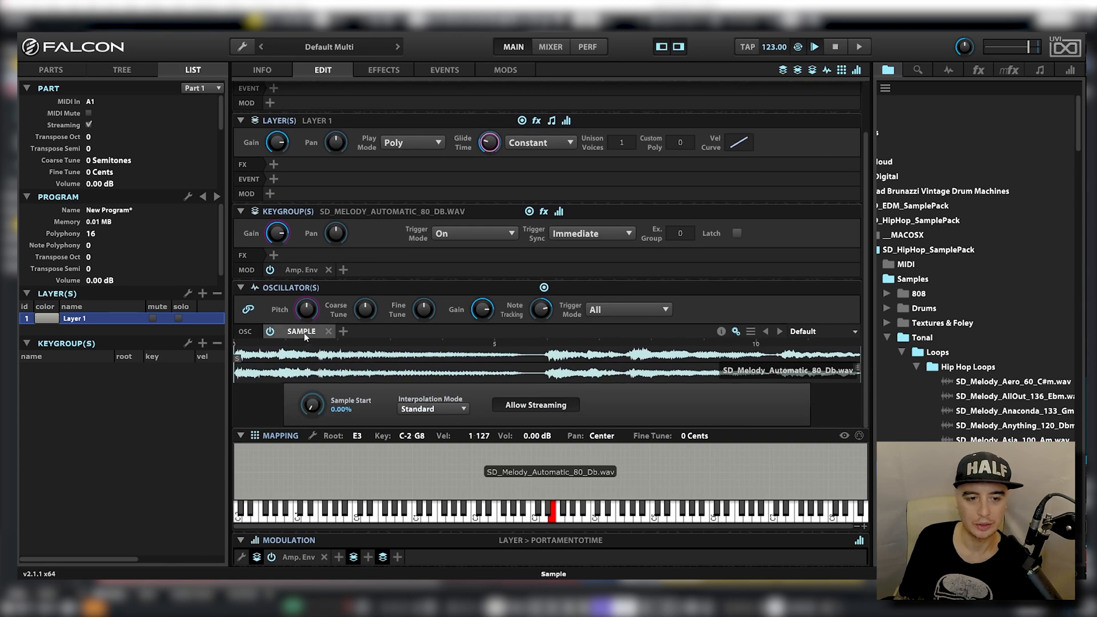
Replace the Automatic loop's Sample oscillator with IRCAM Stretch synced to tempo
left_click(298, 332)
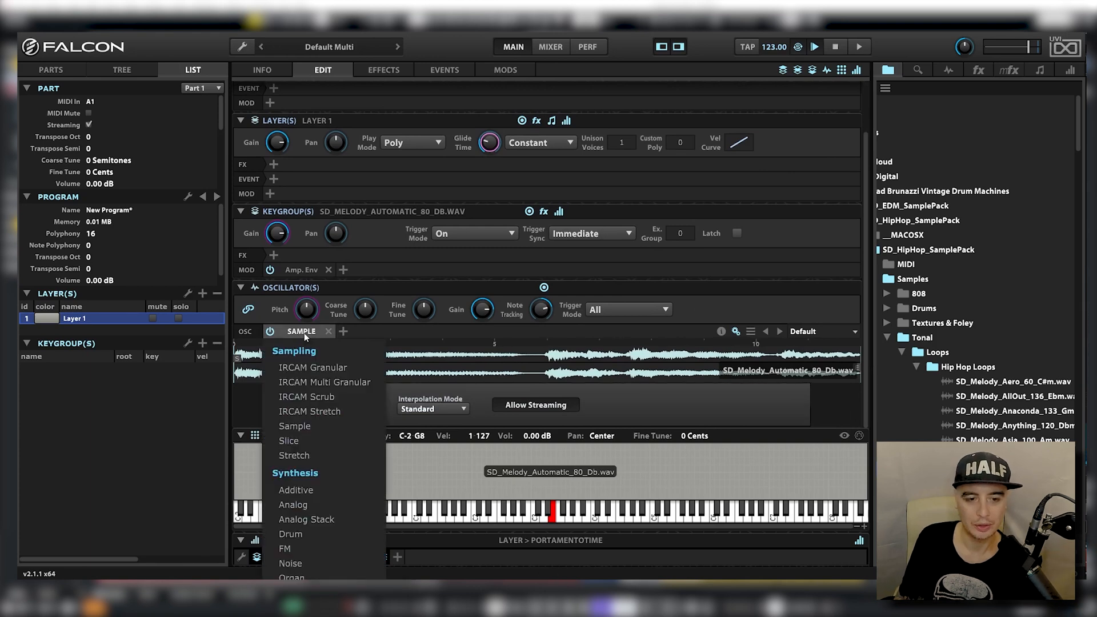
left_click(295, 425)
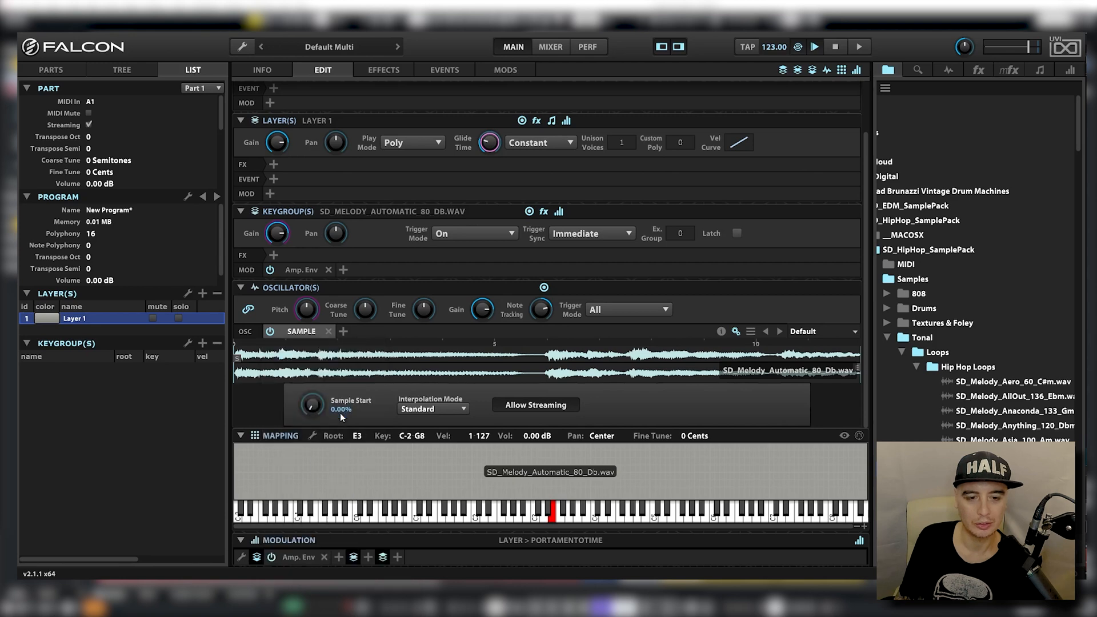
left_click(305, 331)
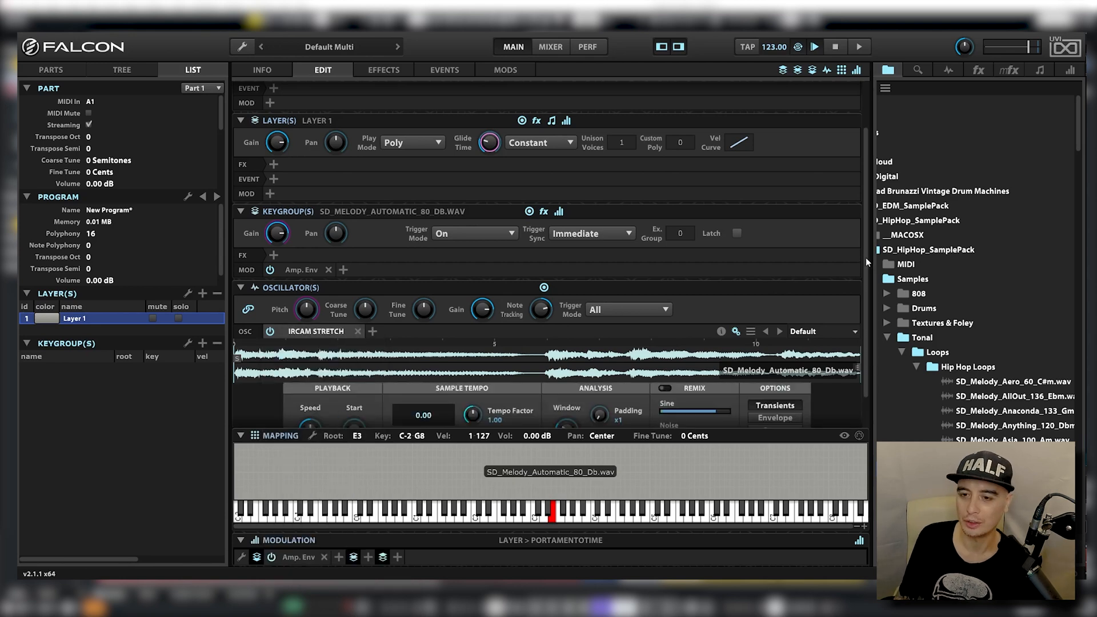
scroll("down", 3)
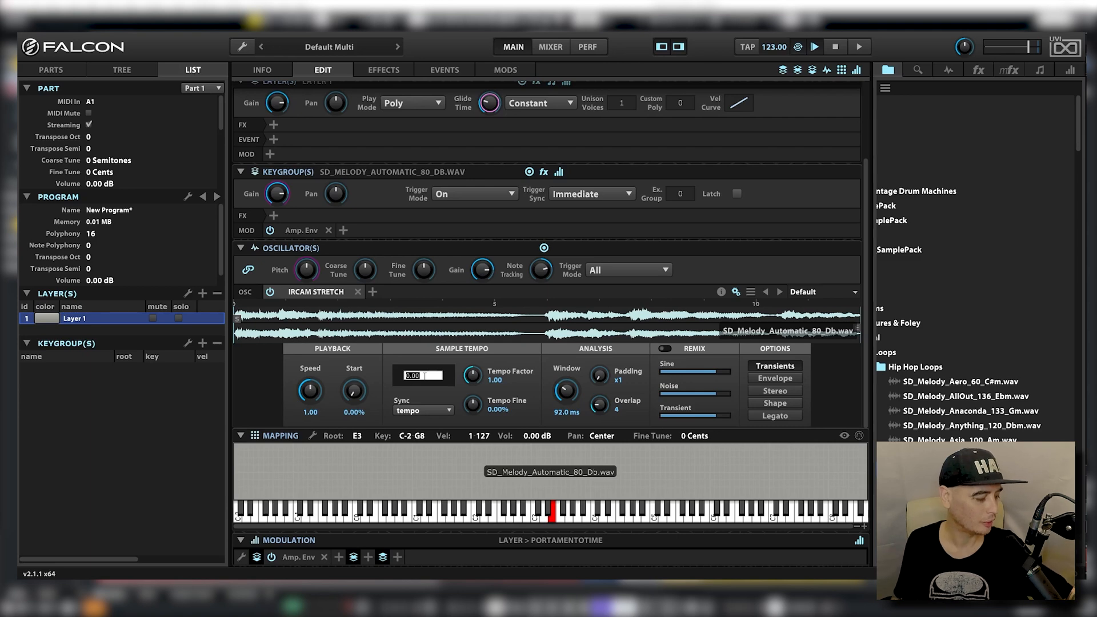
Enter sample tempo 80.00 for the Automatic loop and set its root key to C#3
type("80.00")
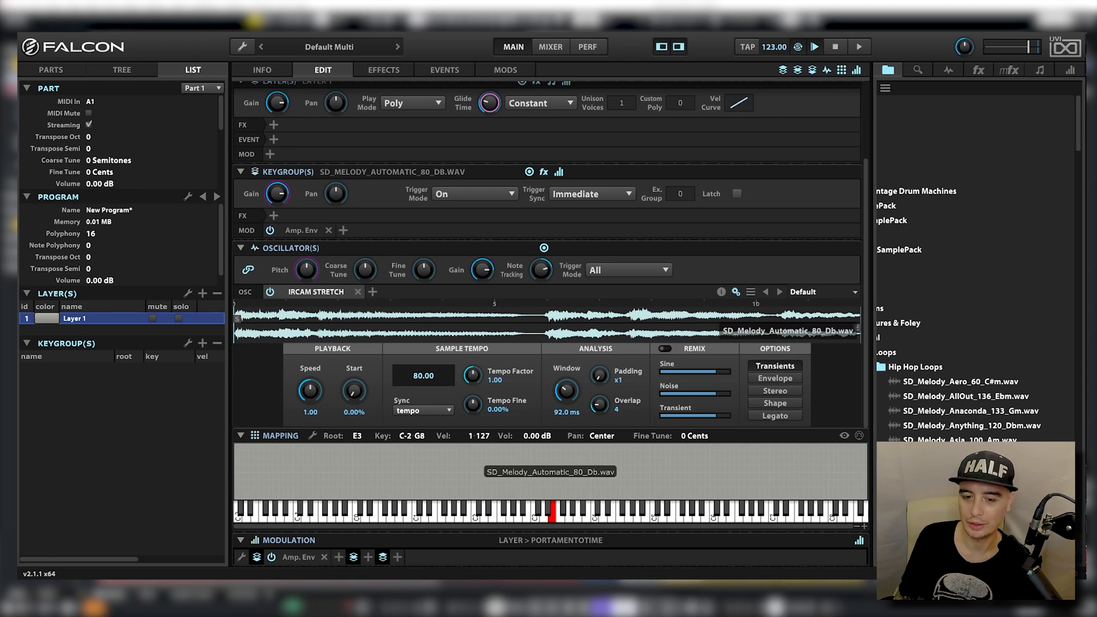
mouse_move(355, 450)
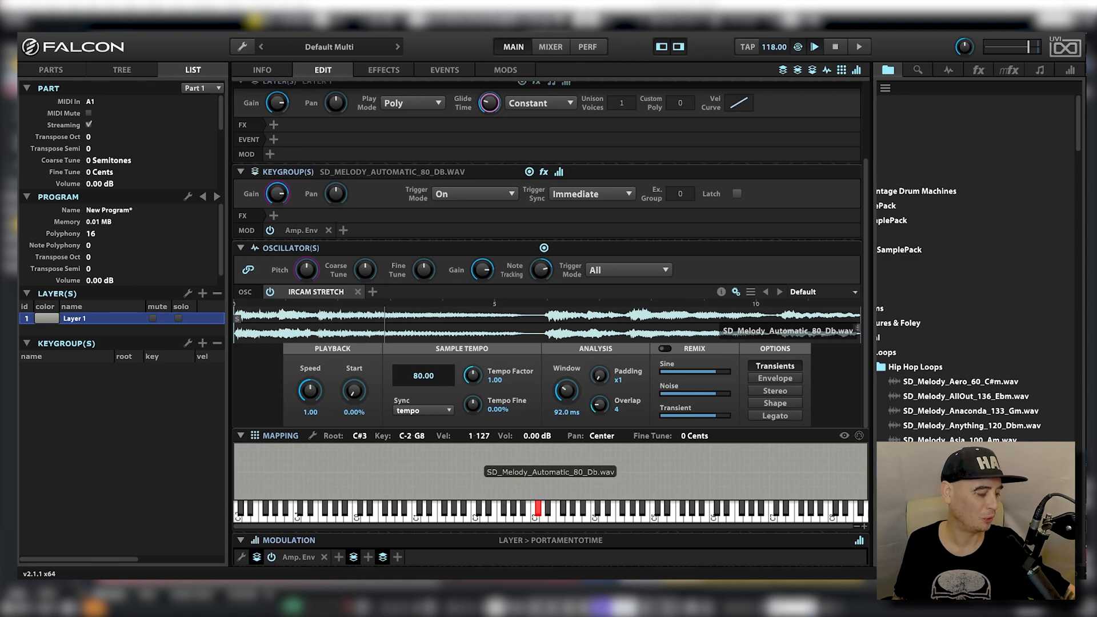
left_click(746, 46)
type("Automatic")
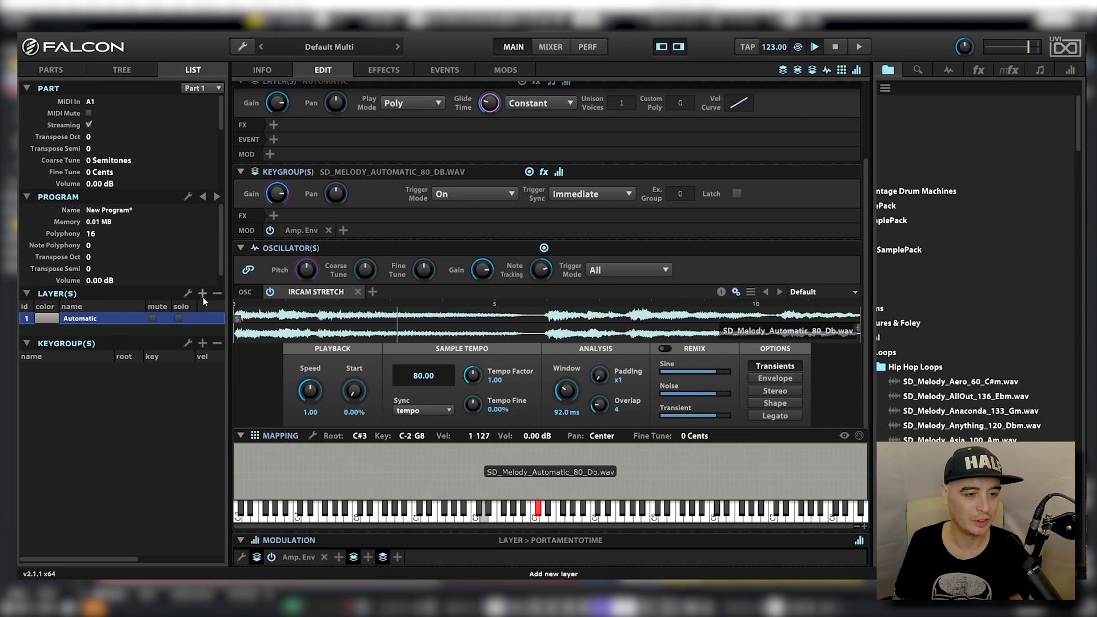
Add a new layer, audition melody loops and load the Contact loop into it
left_click(202, 293)
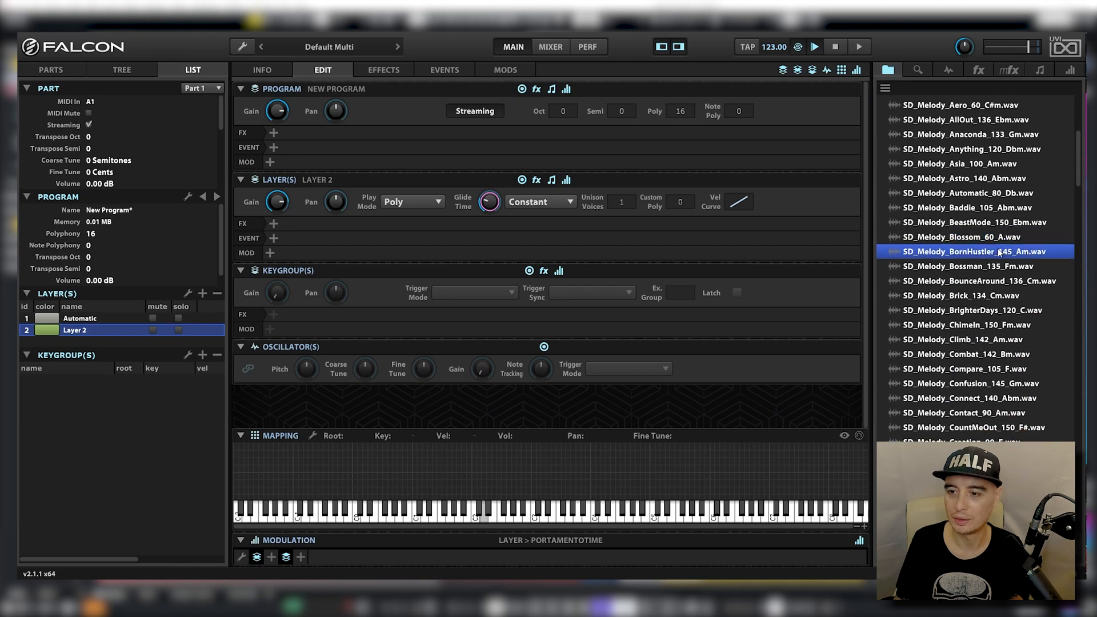
left_click(979, 281)
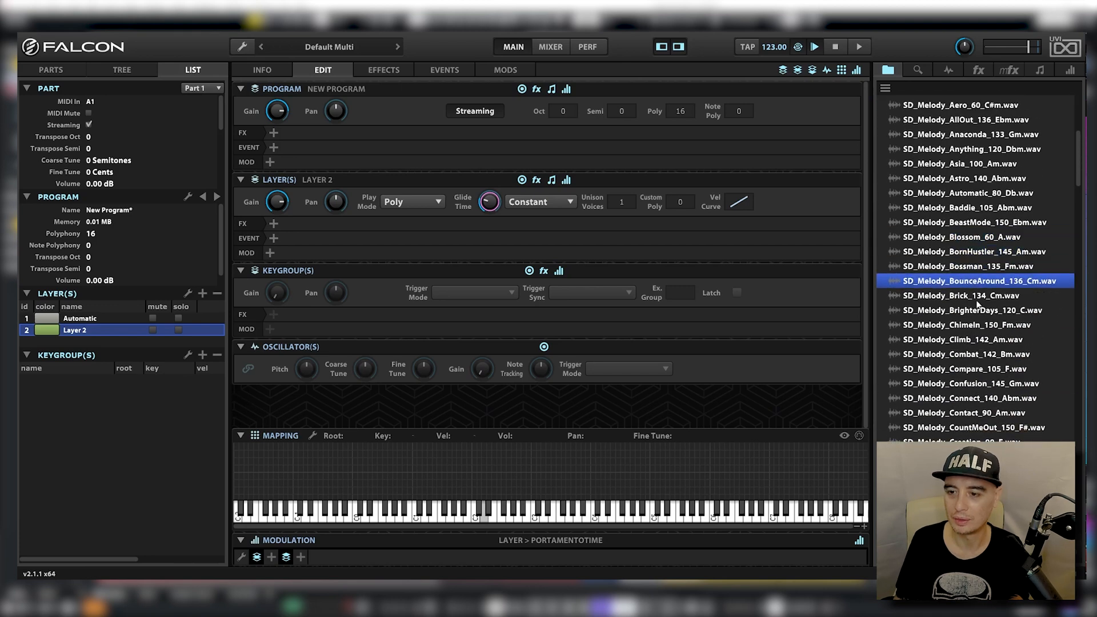
left_click(979, 324)
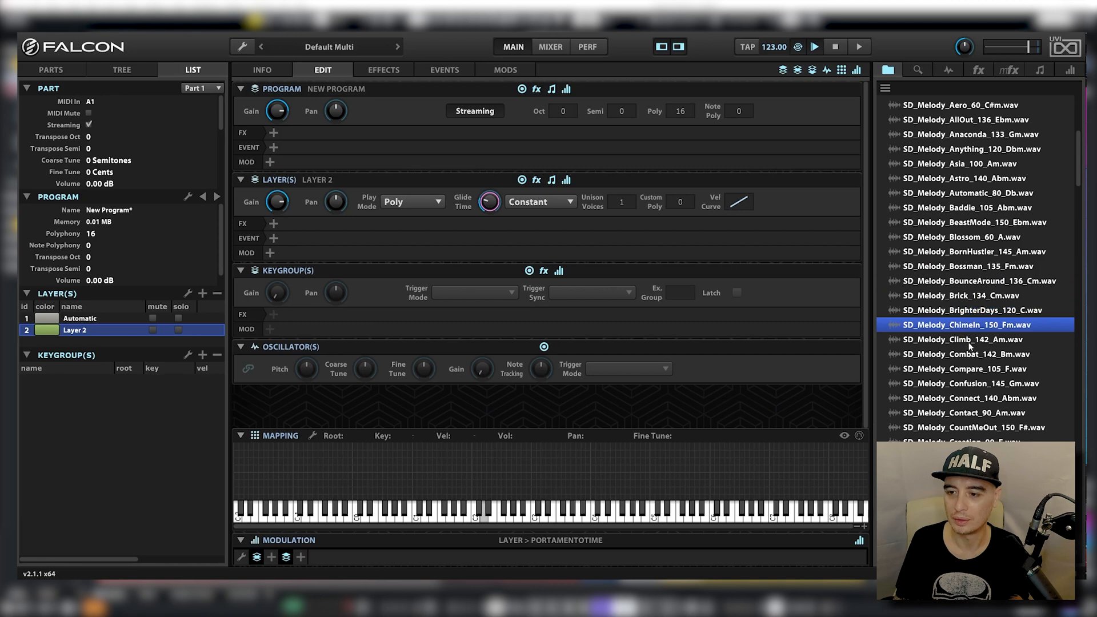
left_click(972, 383)
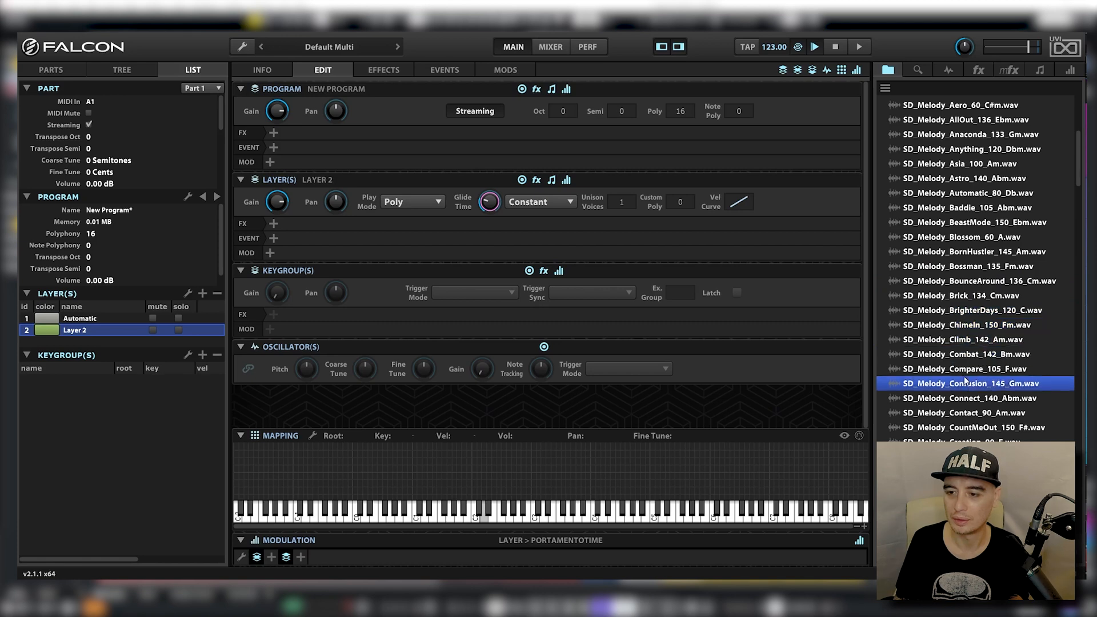
left_click(969, 412)
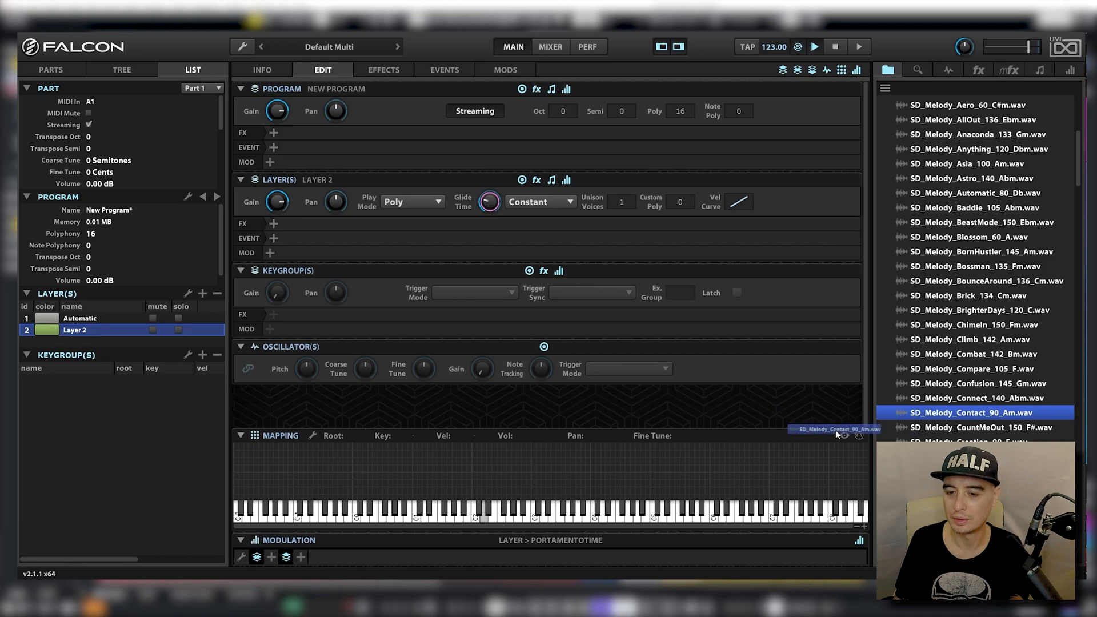
double_click(971, 412)
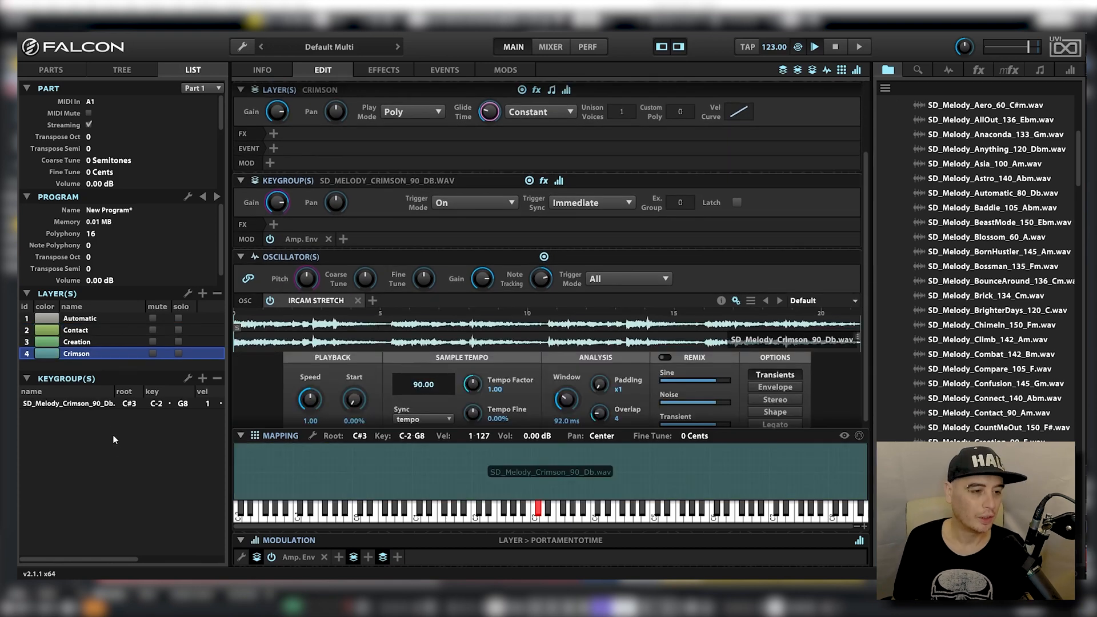
mouse_move(80, 319)
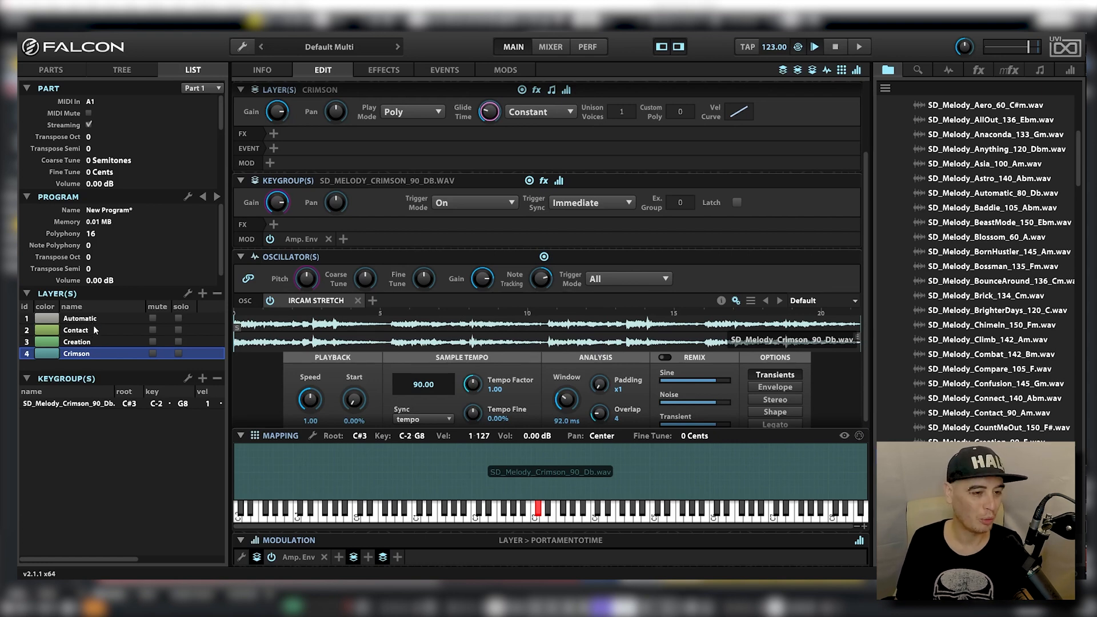
mouse_move(136, 320)
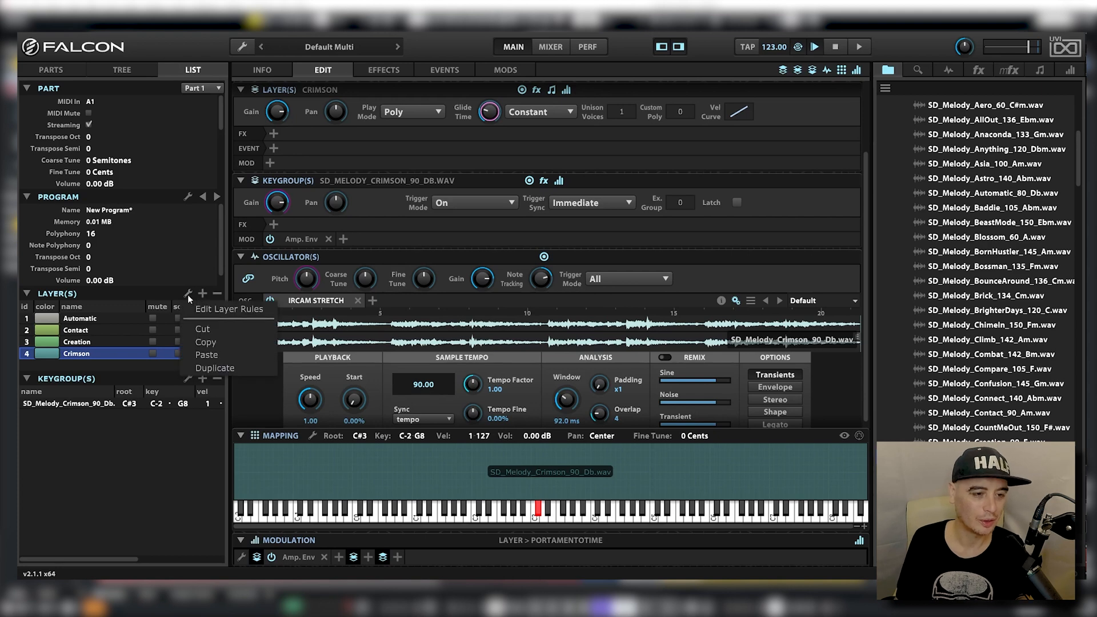
Create a root layer rule with four sub-rules, one per melody layer
left_click(229, 308)
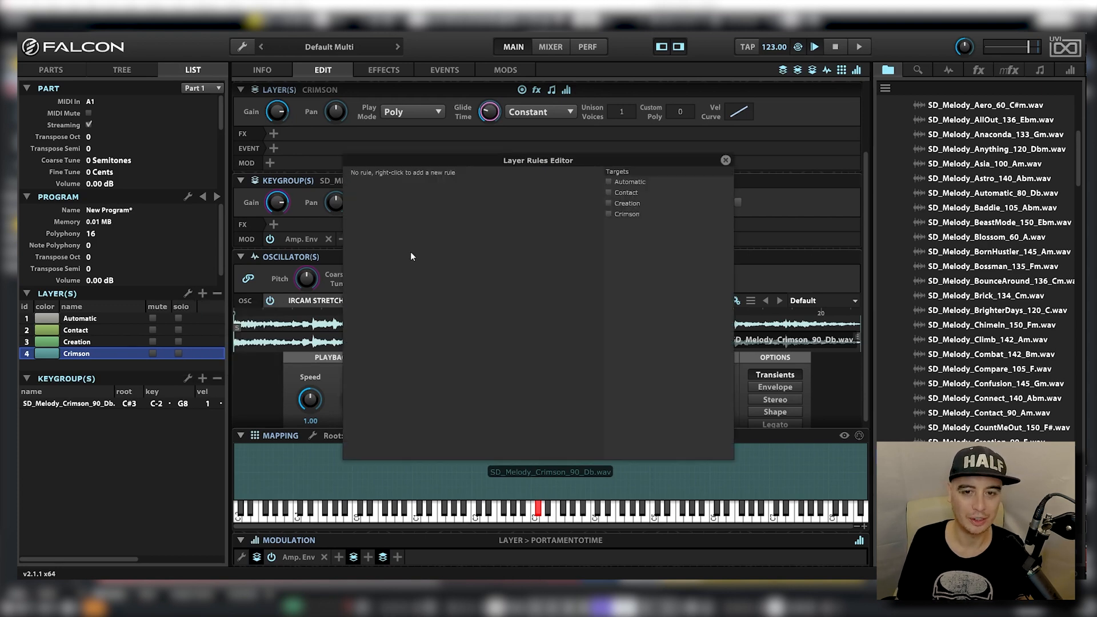
right_click(411, 255)
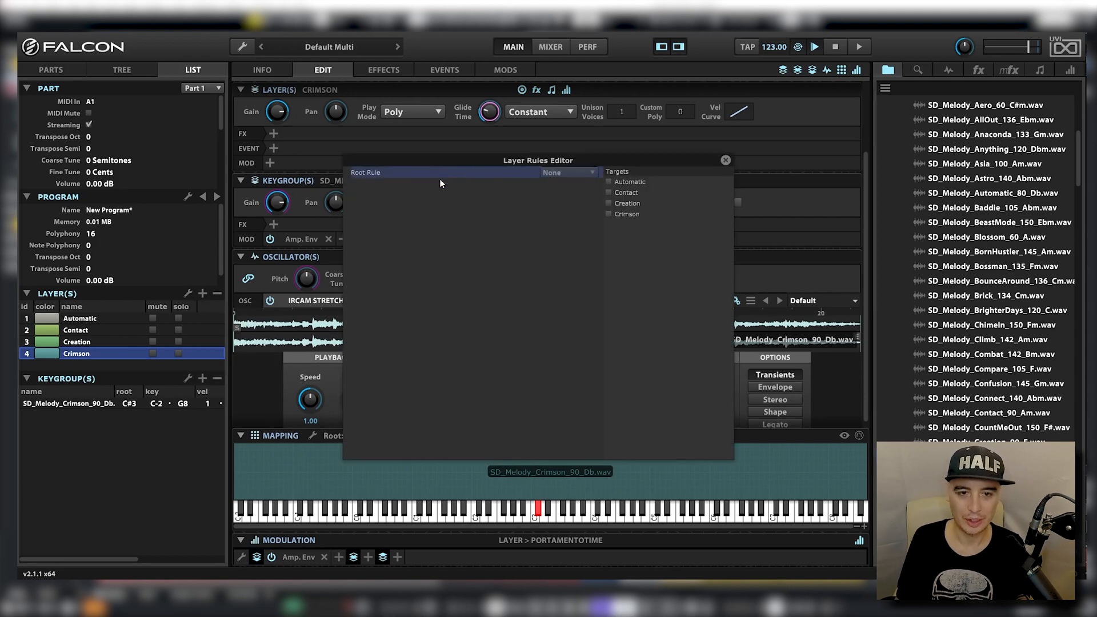
right_click(439, 173)
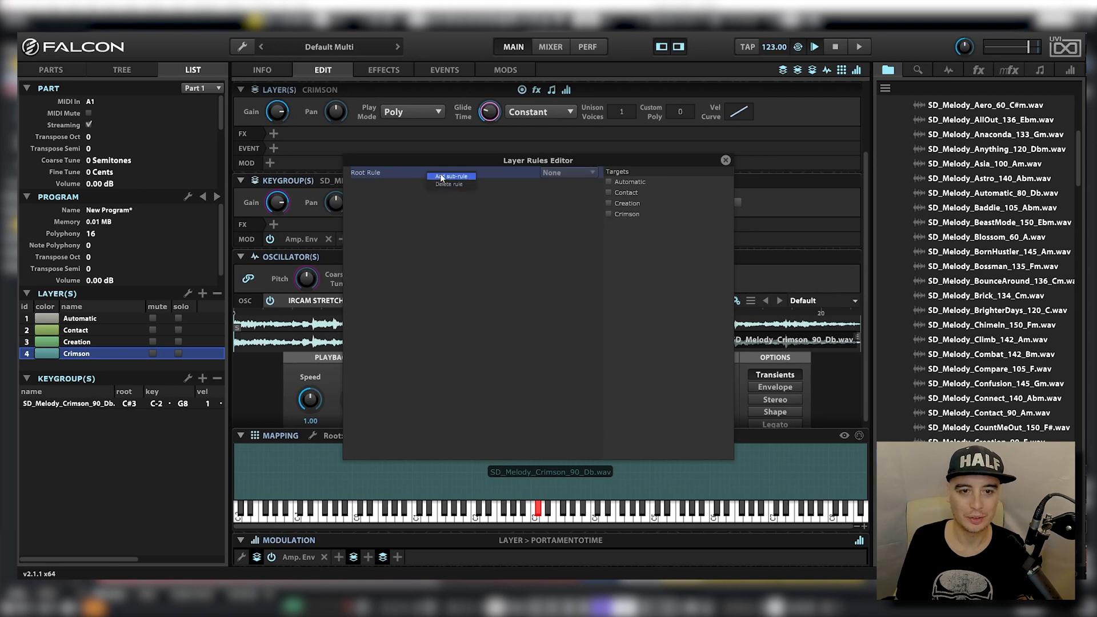
left_click(450, 176)
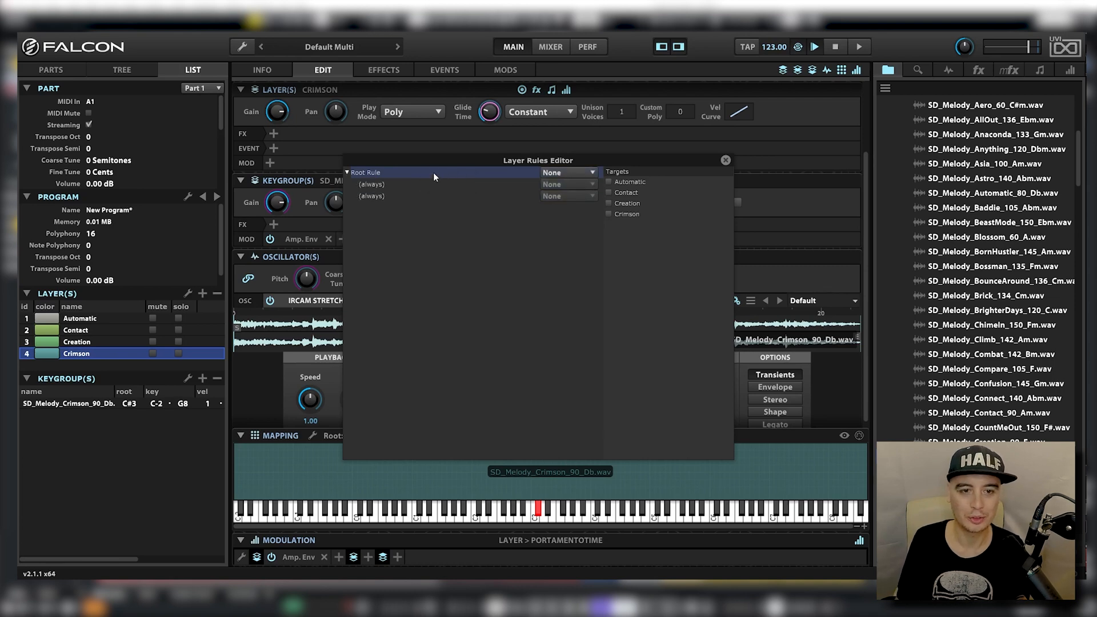
right_click(434, 172)
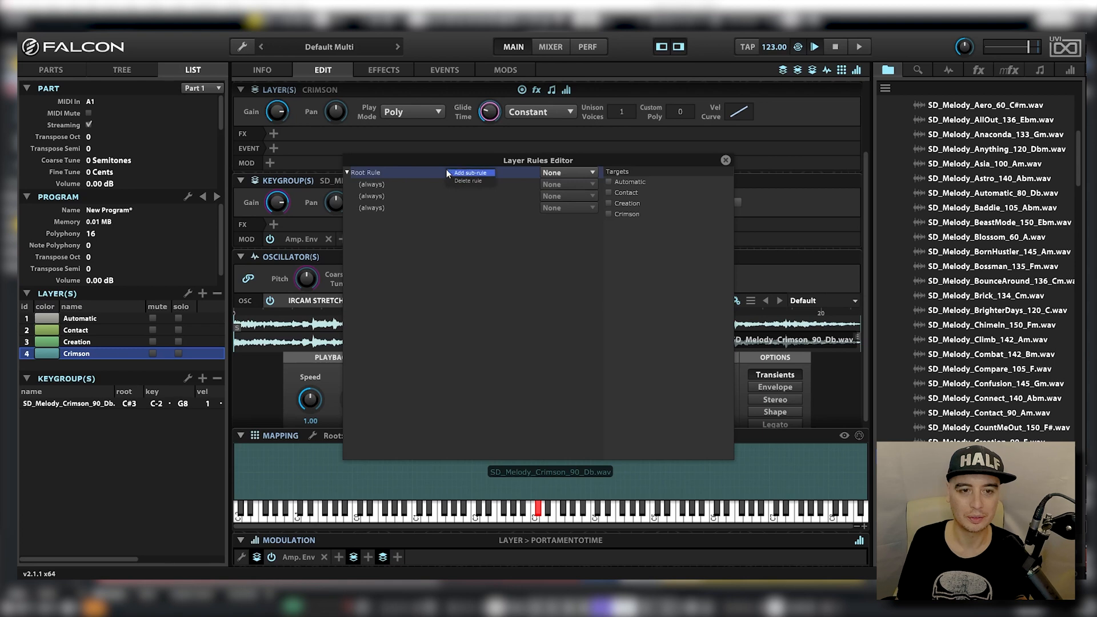
left_click(470, 173)
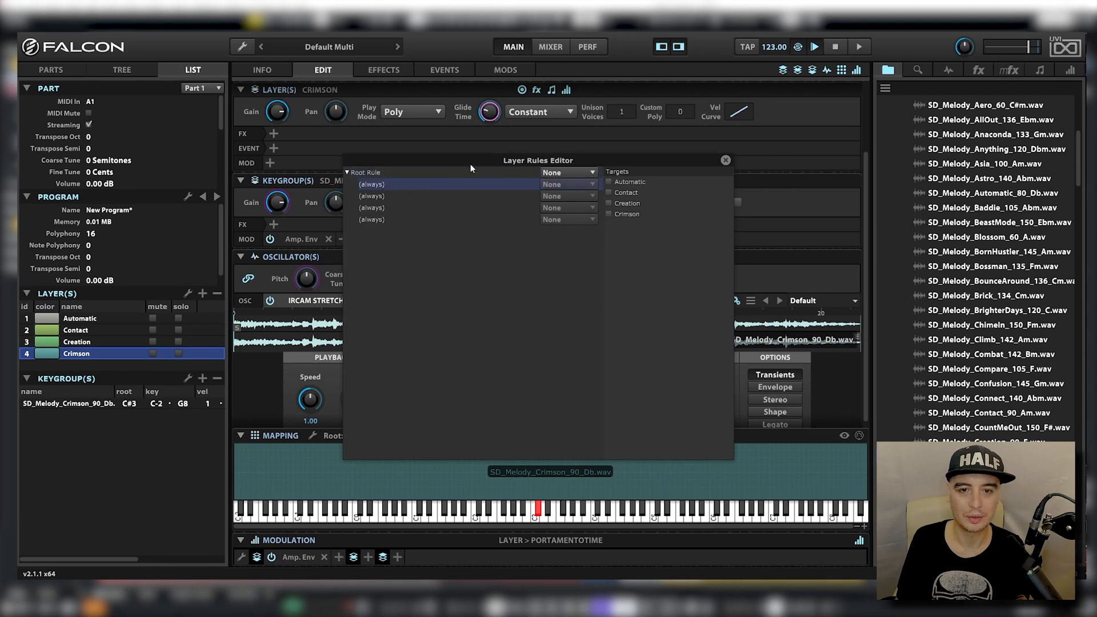
Make the root rule a Key Switch on C1–F1, assigning Crimson to F1
left_click(566, 172)
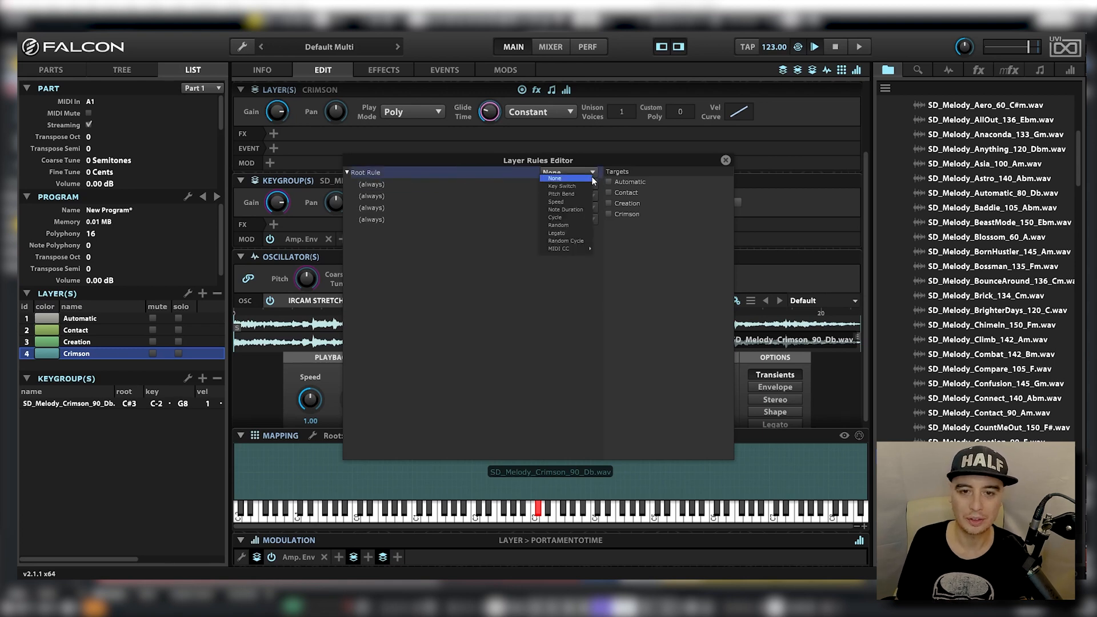
left_click(562, 185)
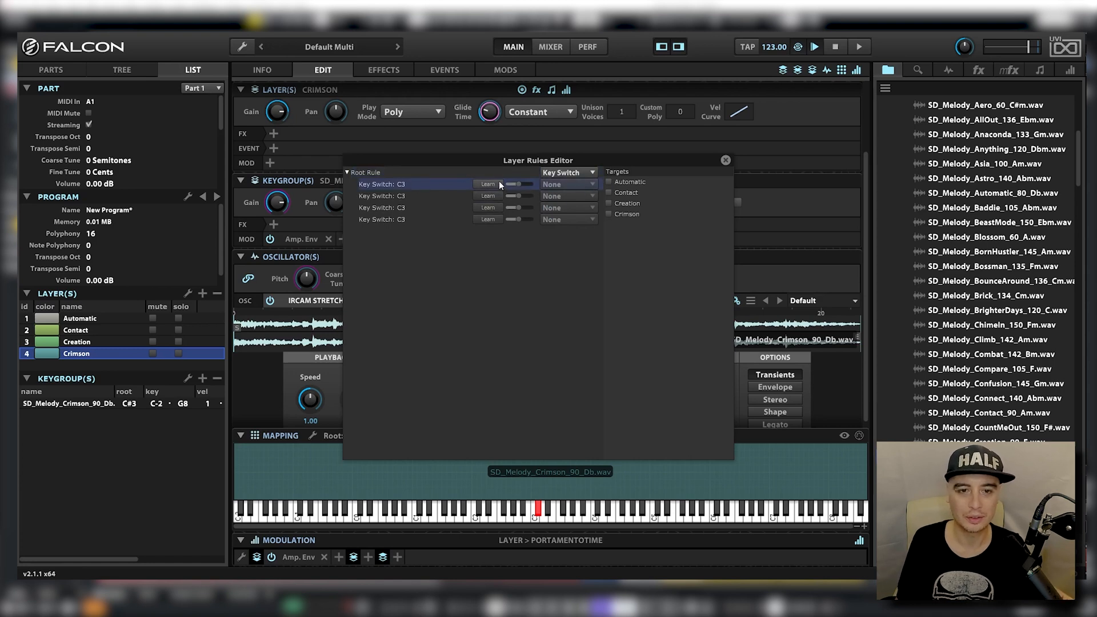
left_click(488, 183)
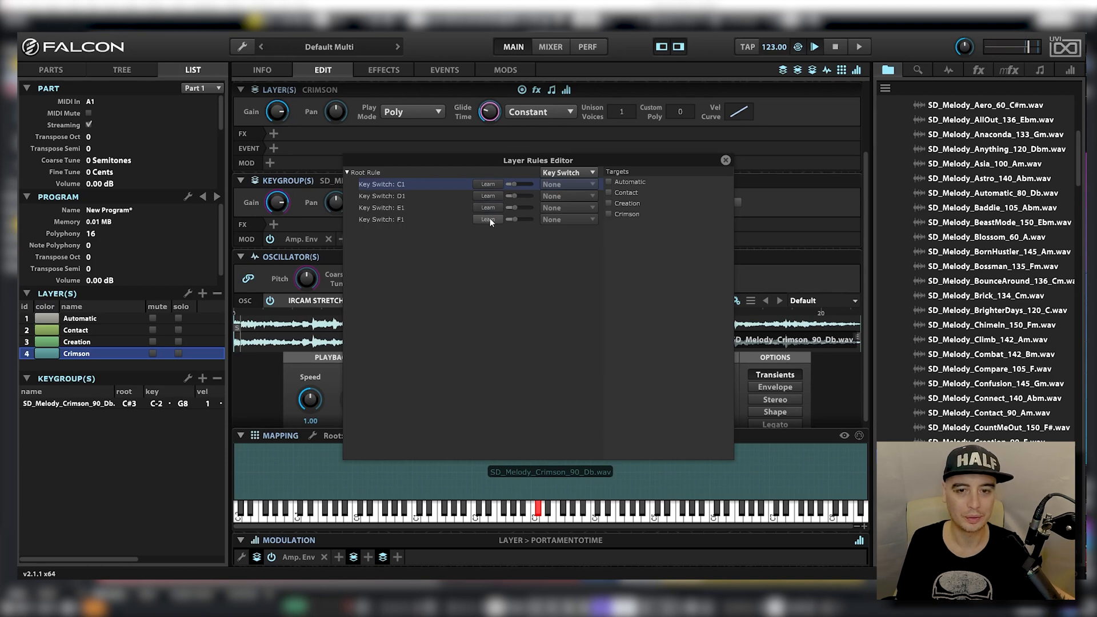
mouse_move(612, 184)
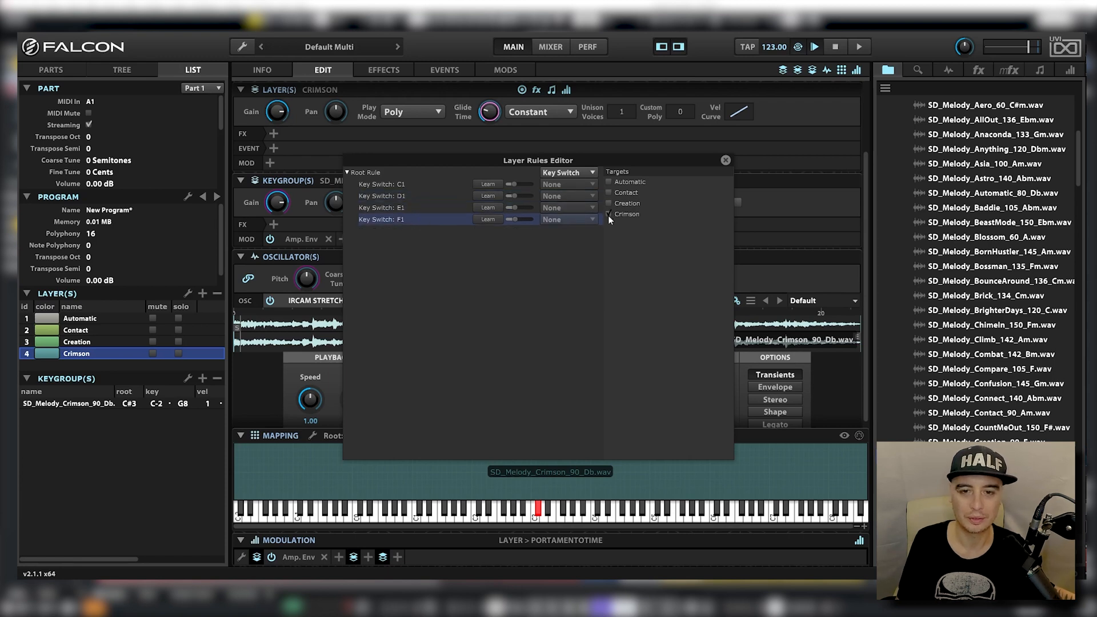
left_click(726, 160)
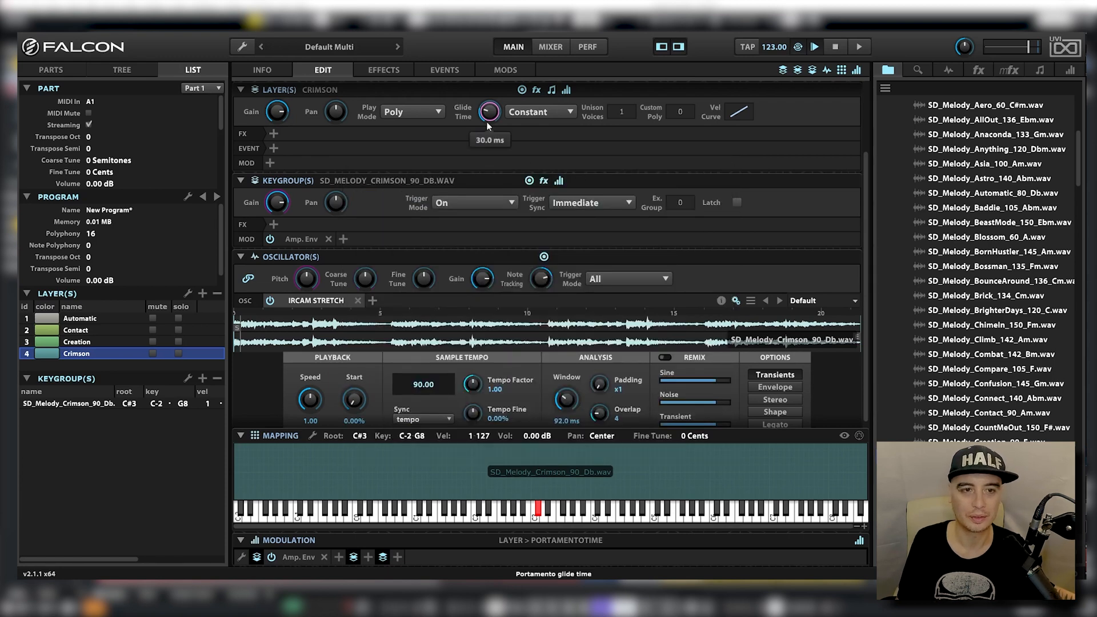
Add a default Script Processor to the program's event processors, then show Layer Rules again
left_click(241, 88)
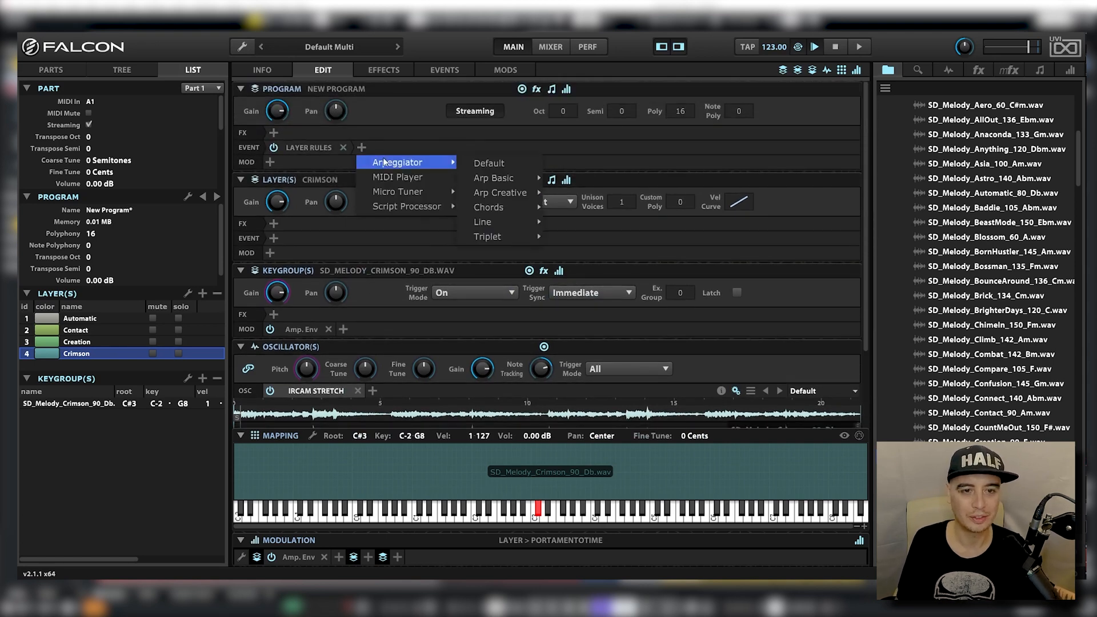
mouse_move(406, 205)
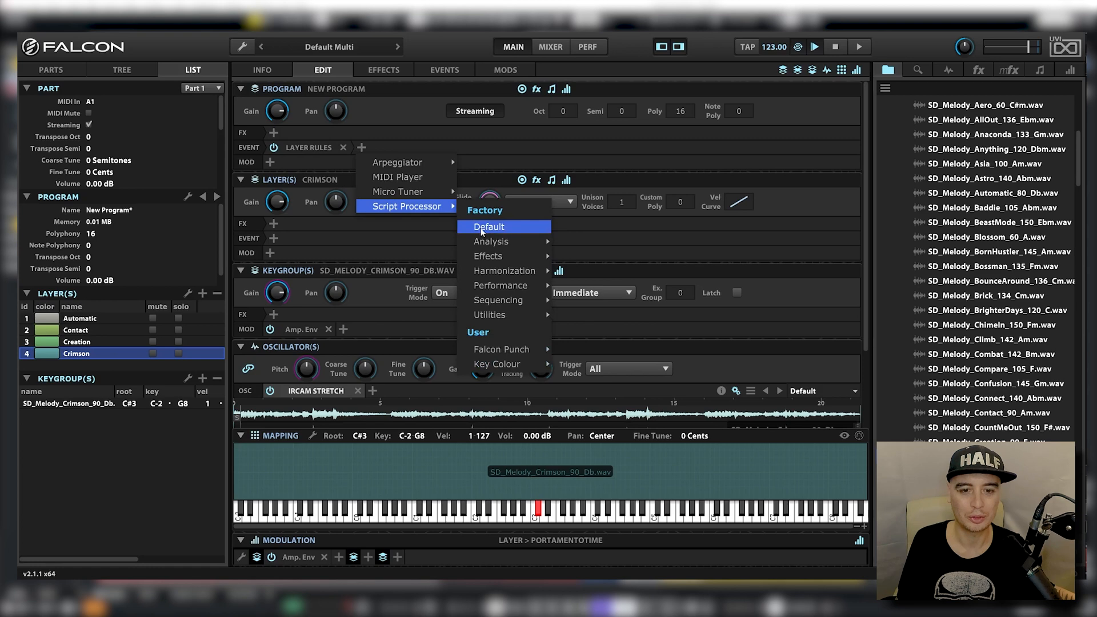
left_click(487, 226)
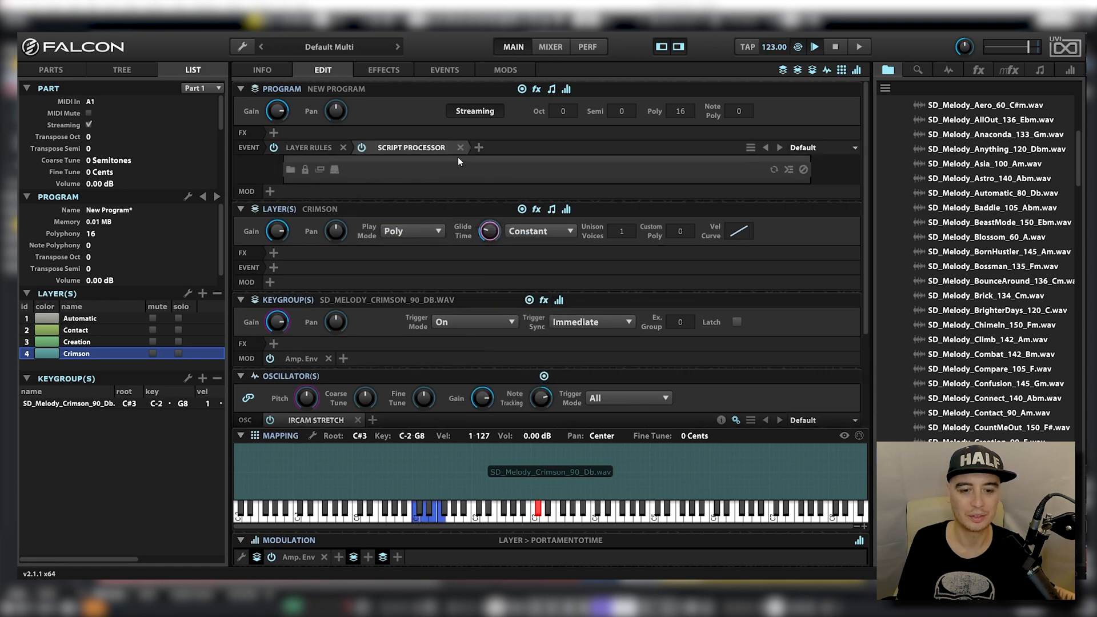
left_click(459, 148)
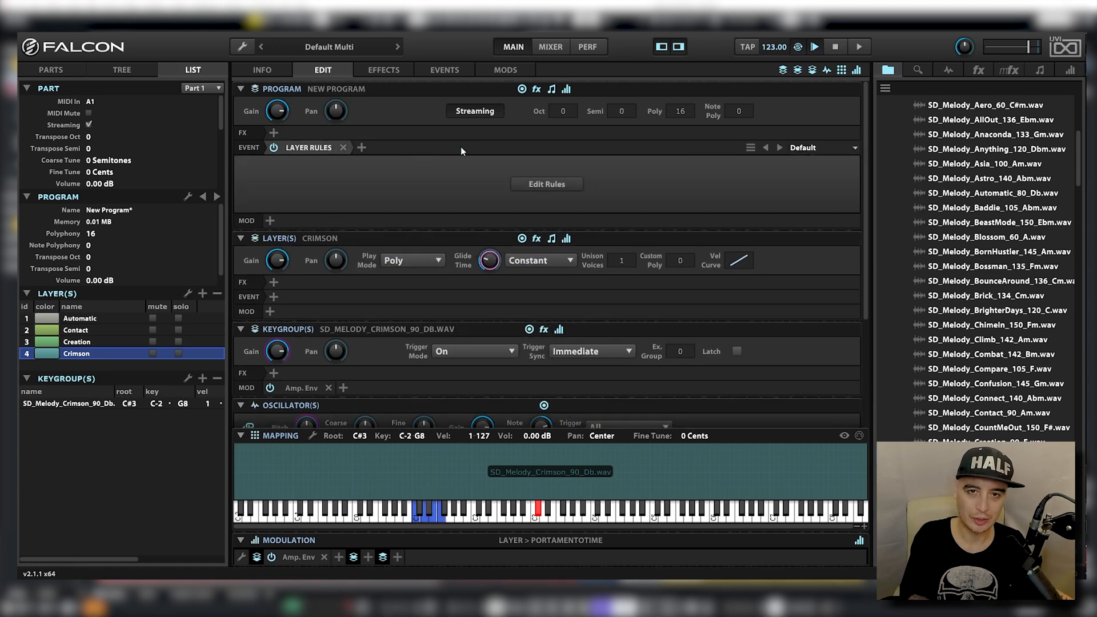